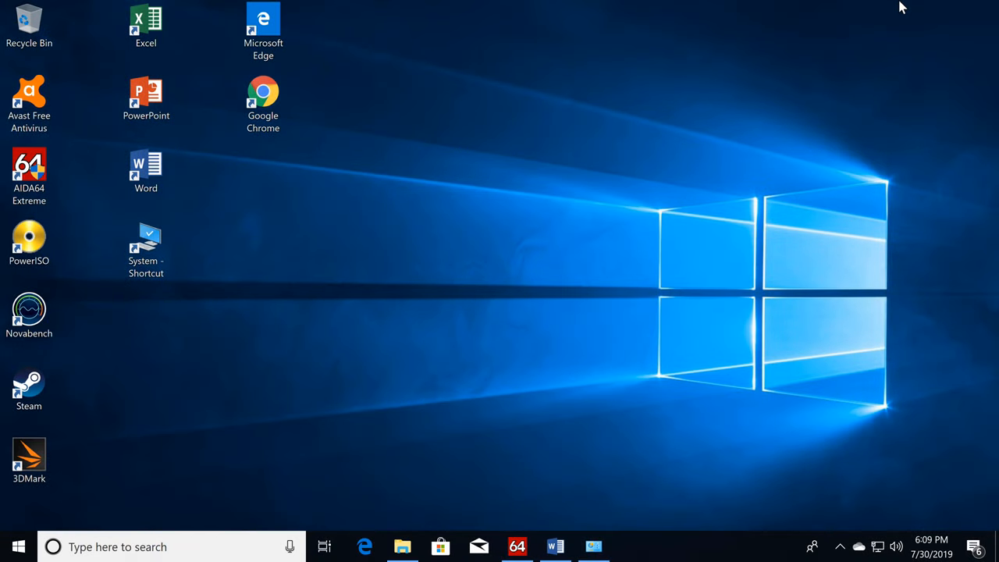
pyautogui.moveTo(64, 327)
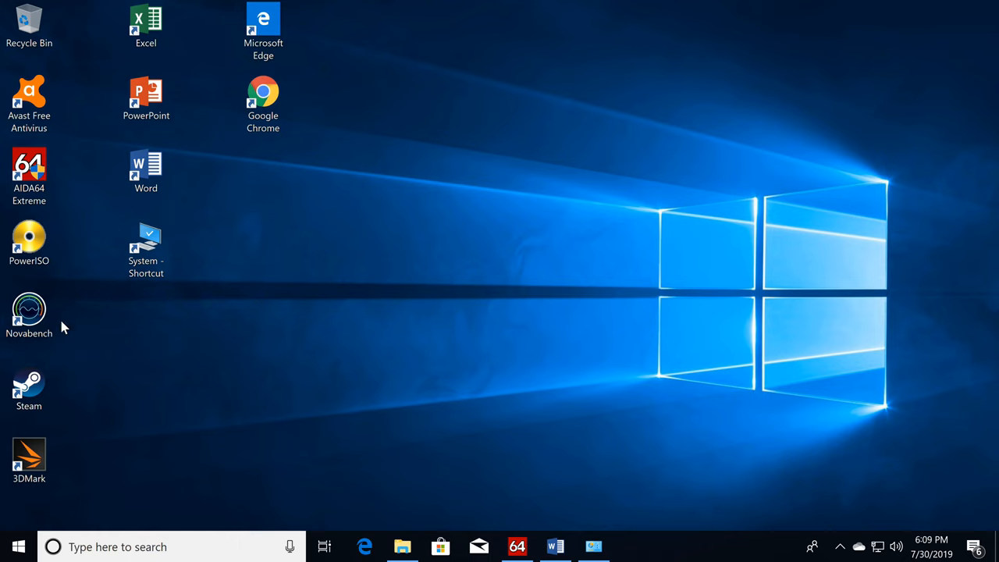
pyautogui.moveTo(303, 354)
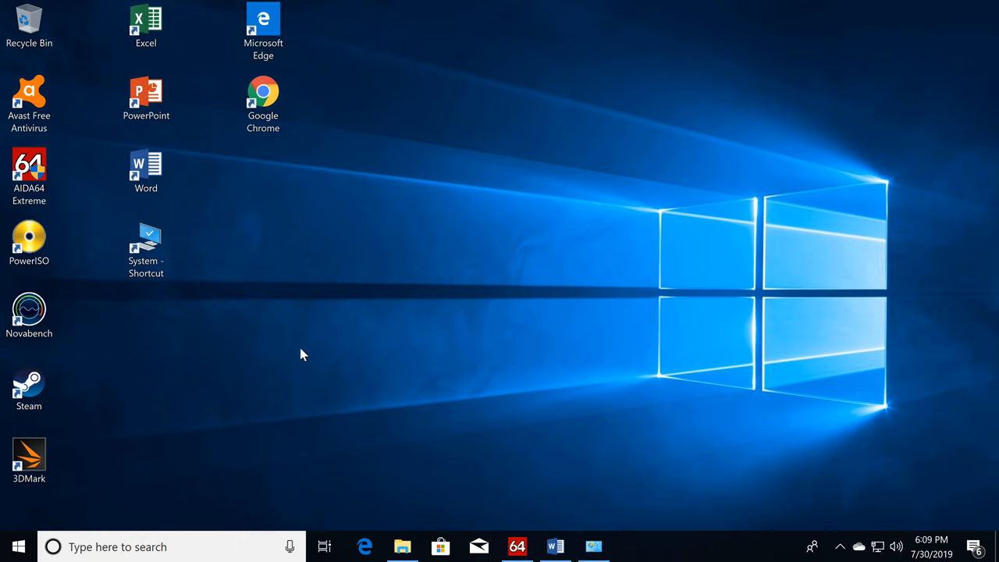
pyautogui.moveTo(311, 342)
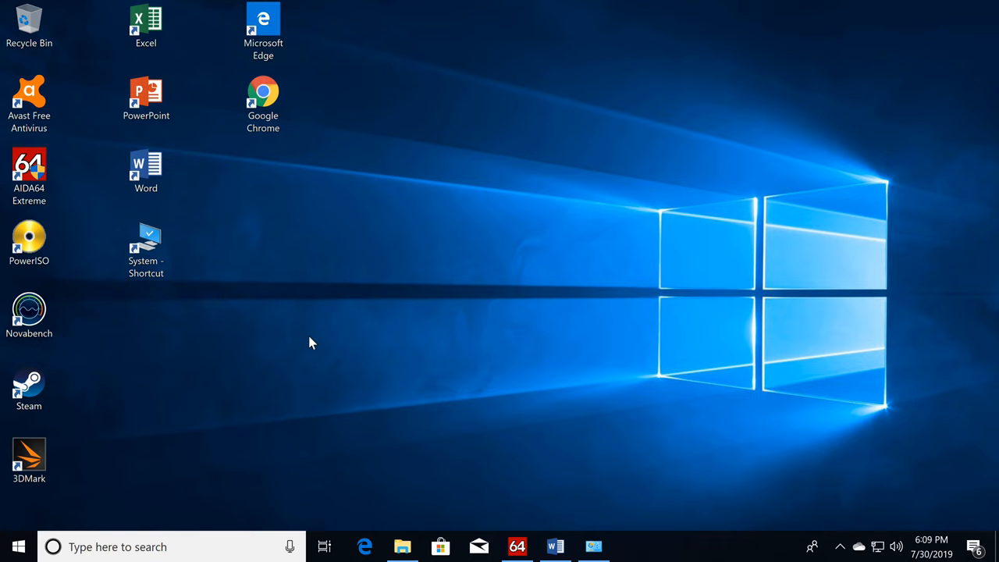
pyautogui.moveTo(336, 344)
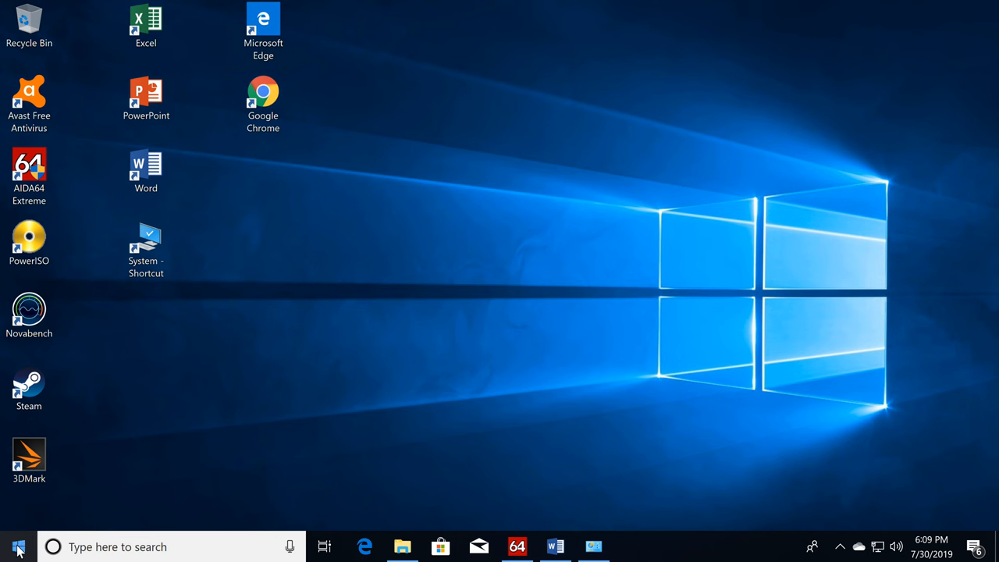
# Restore the System page showing the GN31's Celeron J3160 processor and 4.00 GB memory.
pyautogui.click(15, 547)
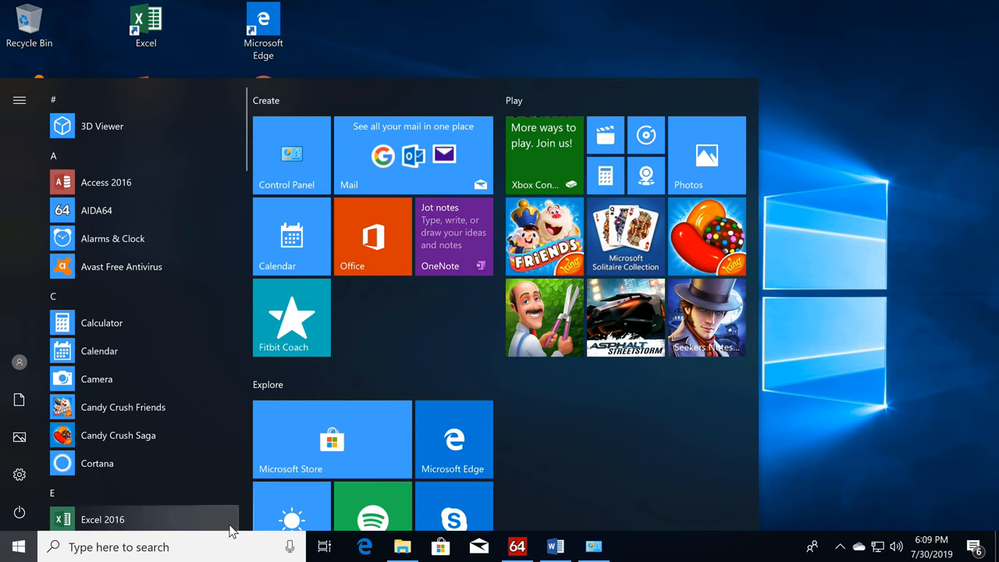
pyautogui.moveTo(343, 521)
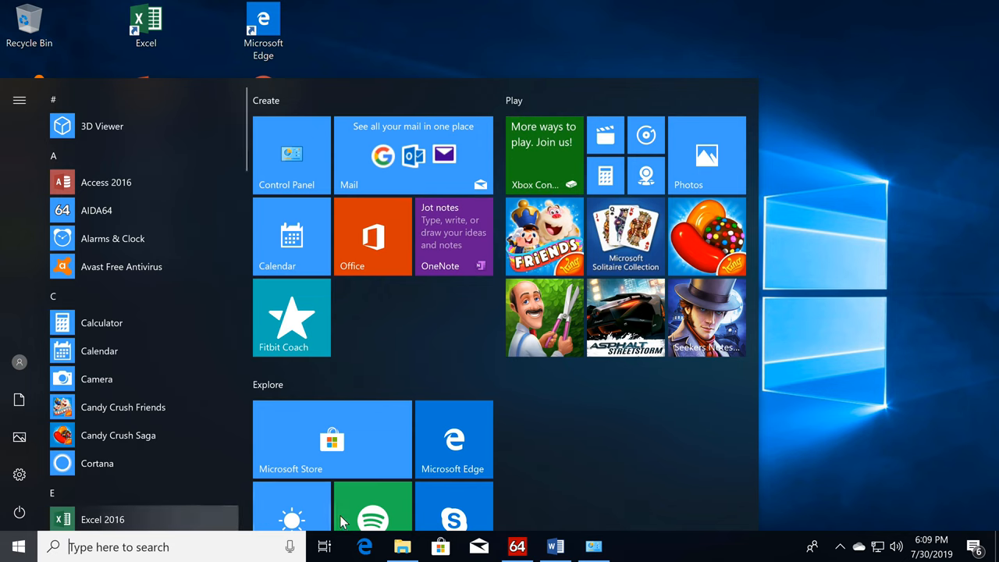
pyautogui.click(18, 546)
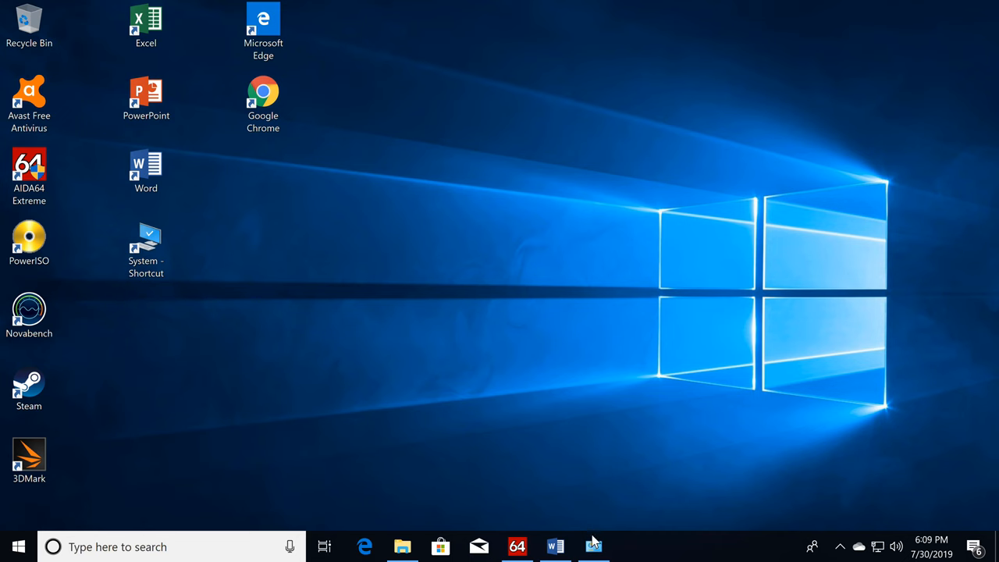
pyautogui.click(593, 546)
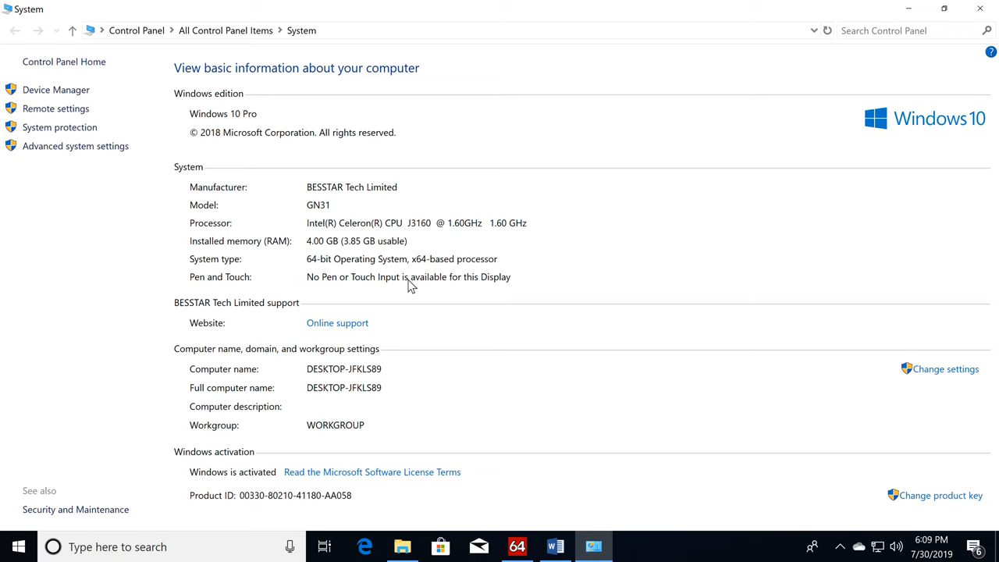
pyautogui.moveTo(230, 221)
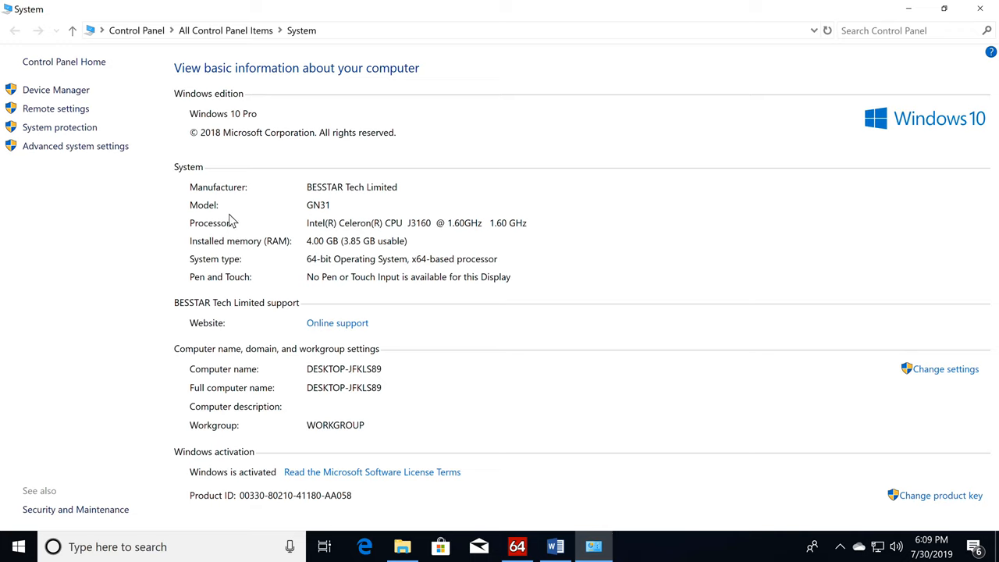
pyautogui.moveTo(250, 213)
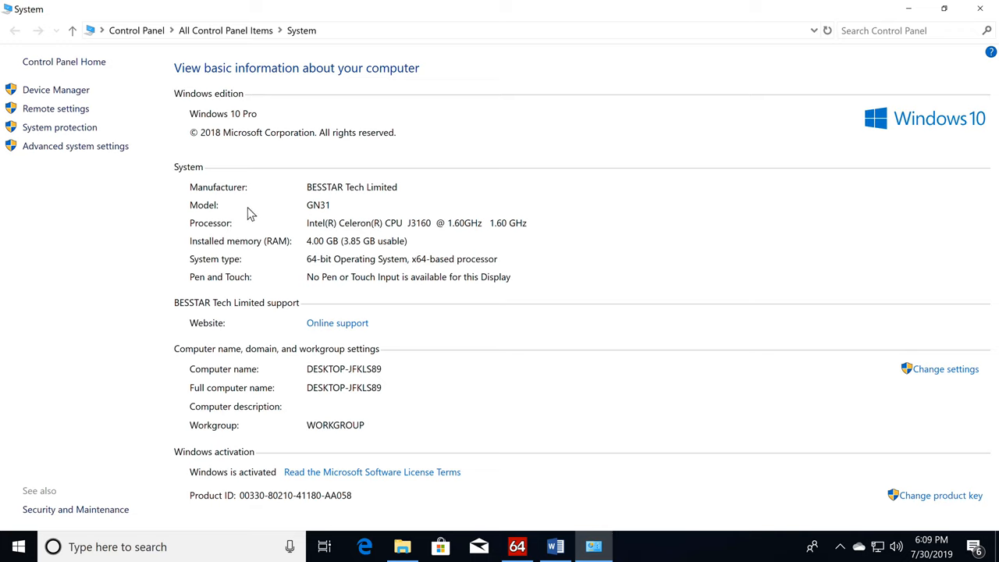
pyautogui.moveTo(287, 201)
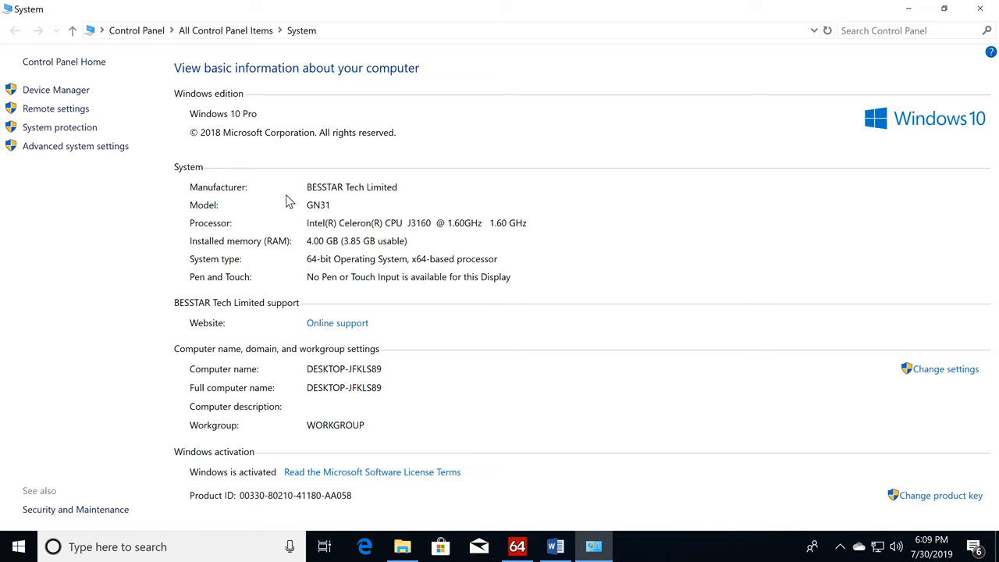
pyautogui.moveTo(312, 216)
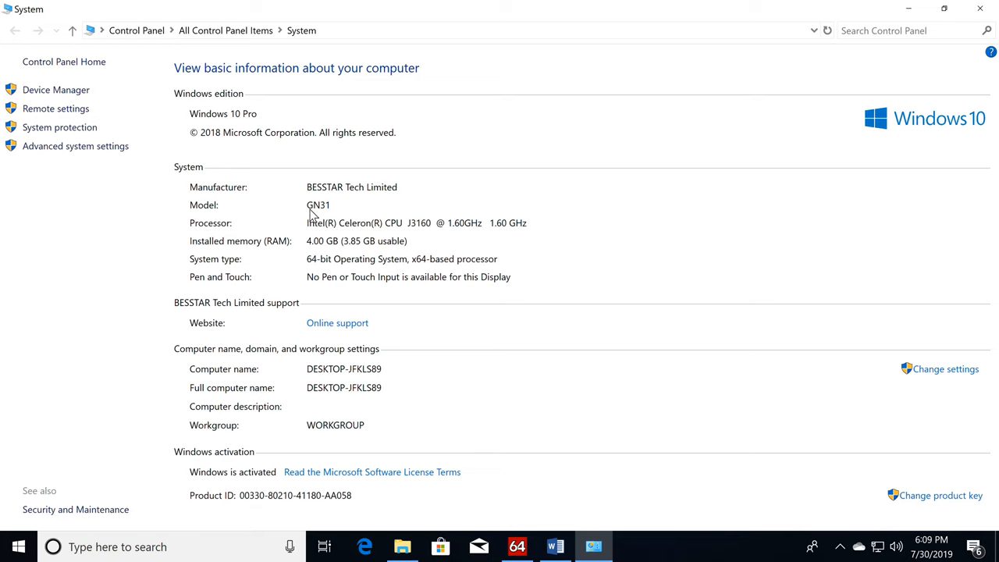
pyautogui.moveTo(319, 216)
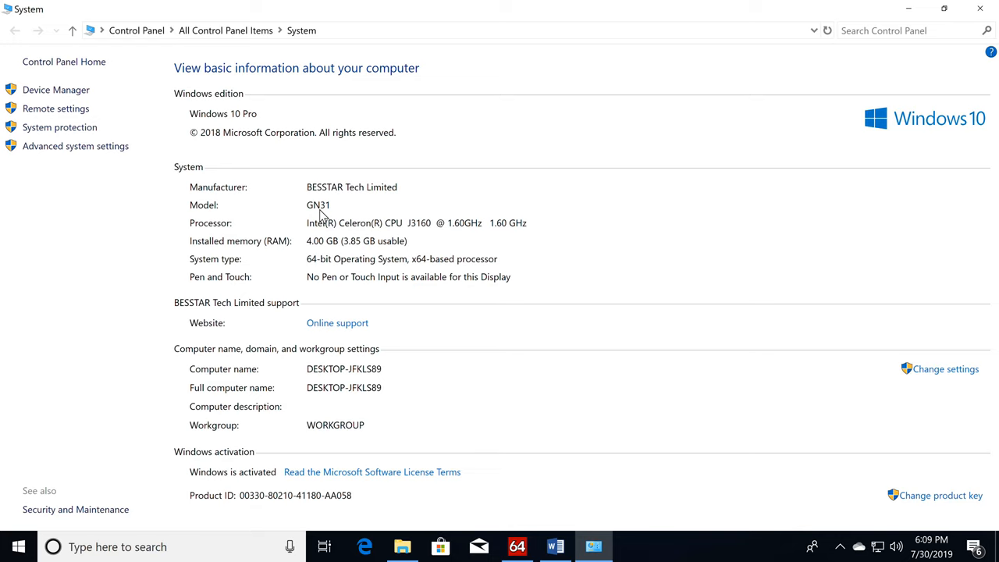
pyautogui.moveTo(382, 229)
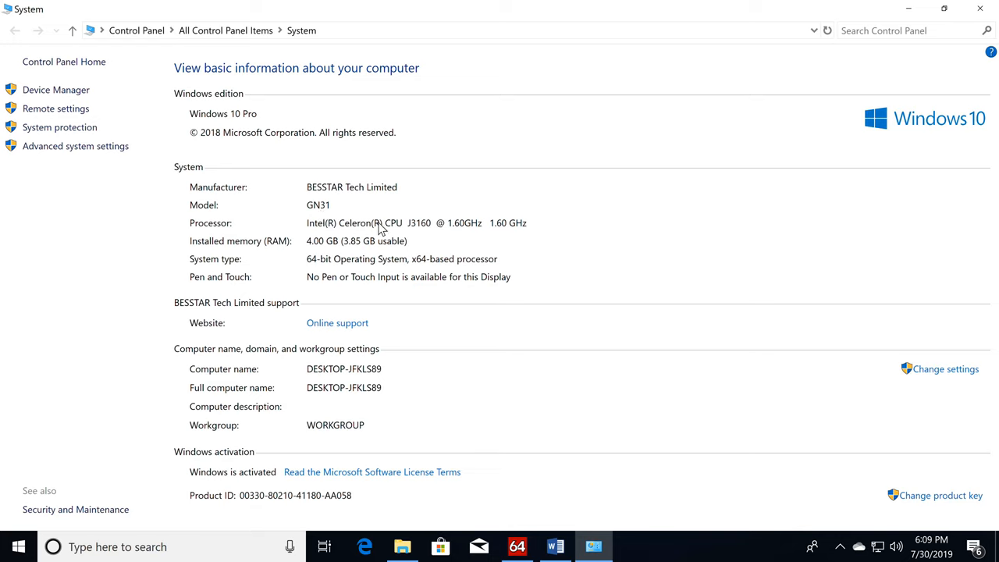
pyautogui.moveTo(462, 230)
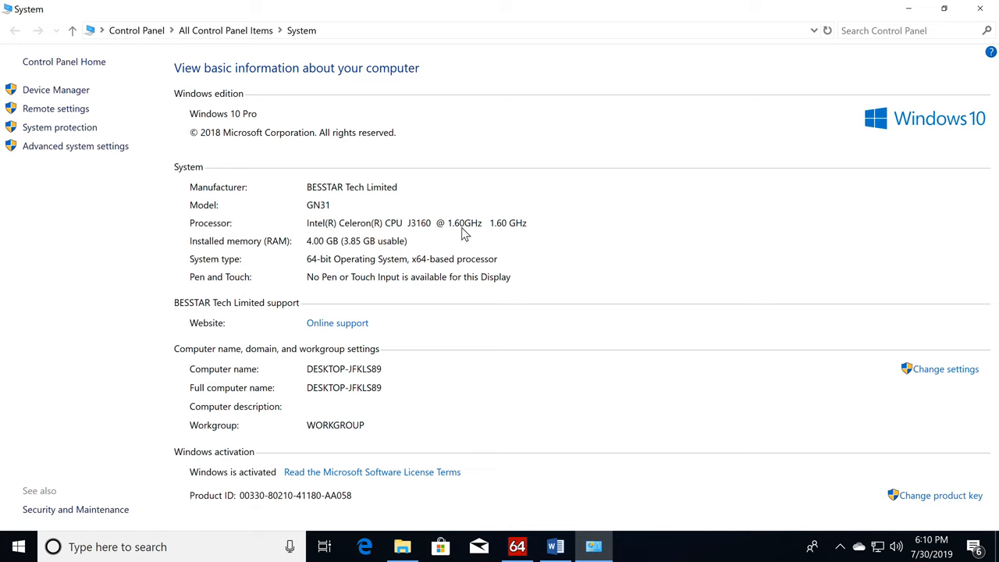
pyautogui.moveTo(498, 238)
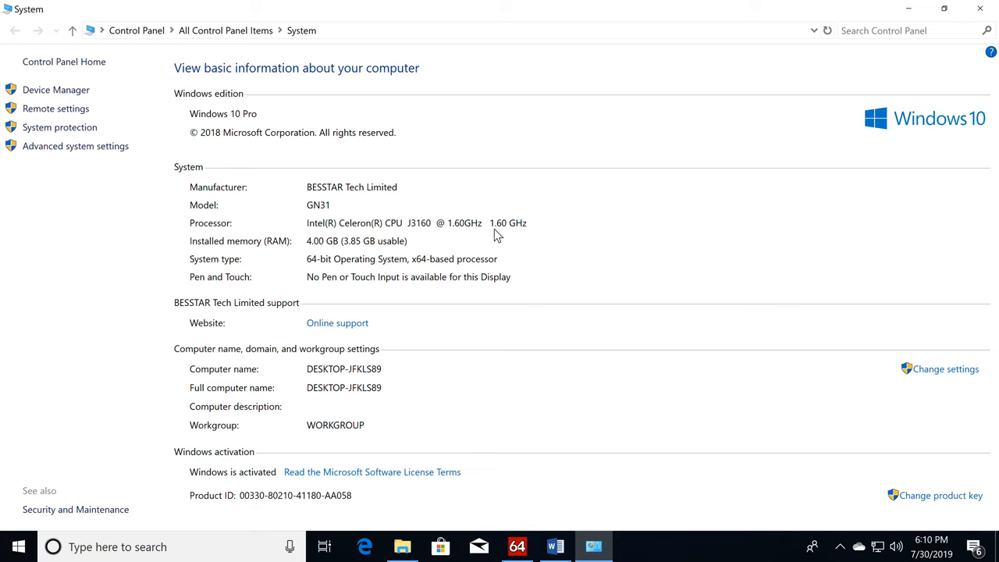
pyautogui.moveTo(479, 237)
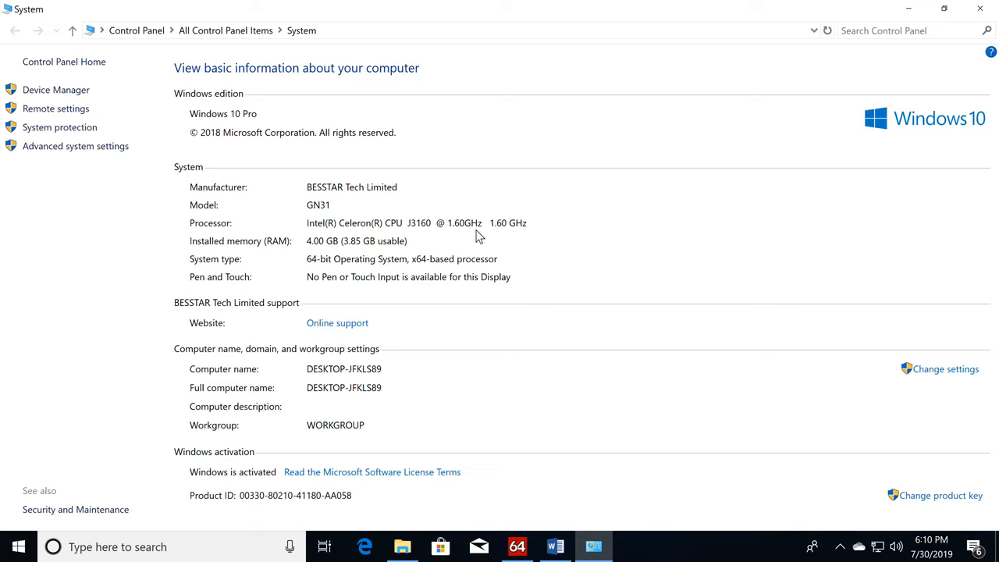
pyautogui.moveTo(472, 239)
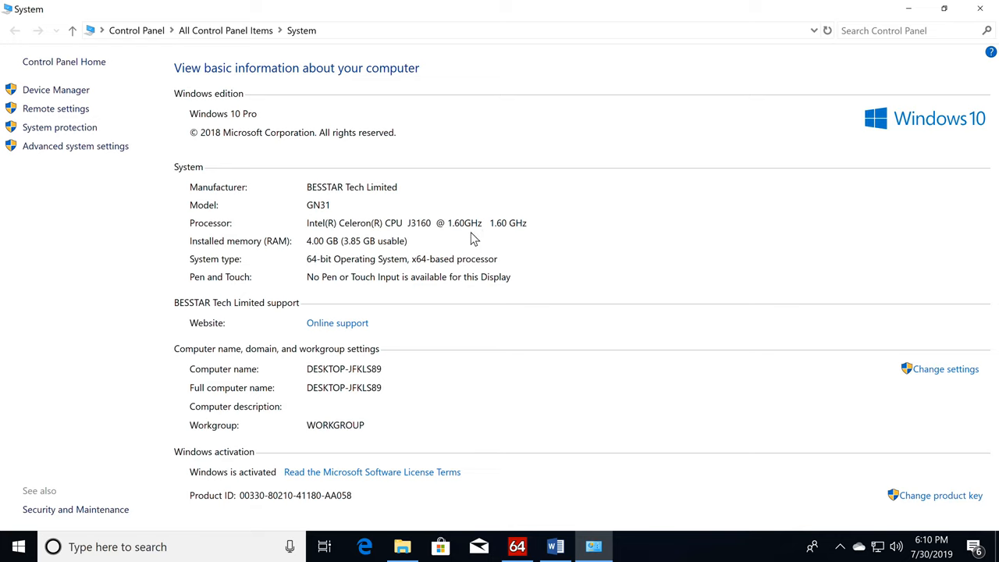
pyautogui.moveTo(327, 247)
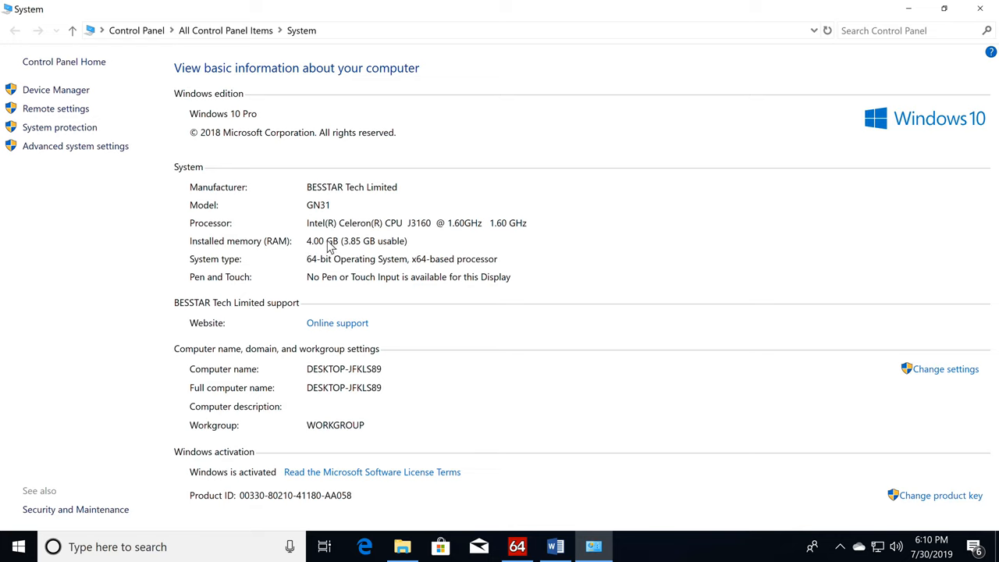
pyautogui.moveTo(372, 254)
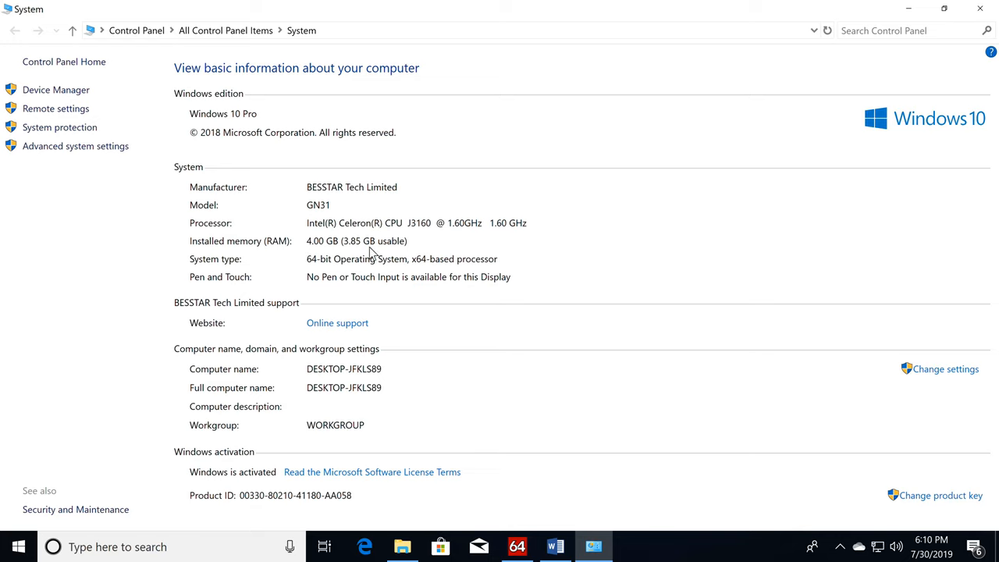
pyautogui.moveTo(378, 250)
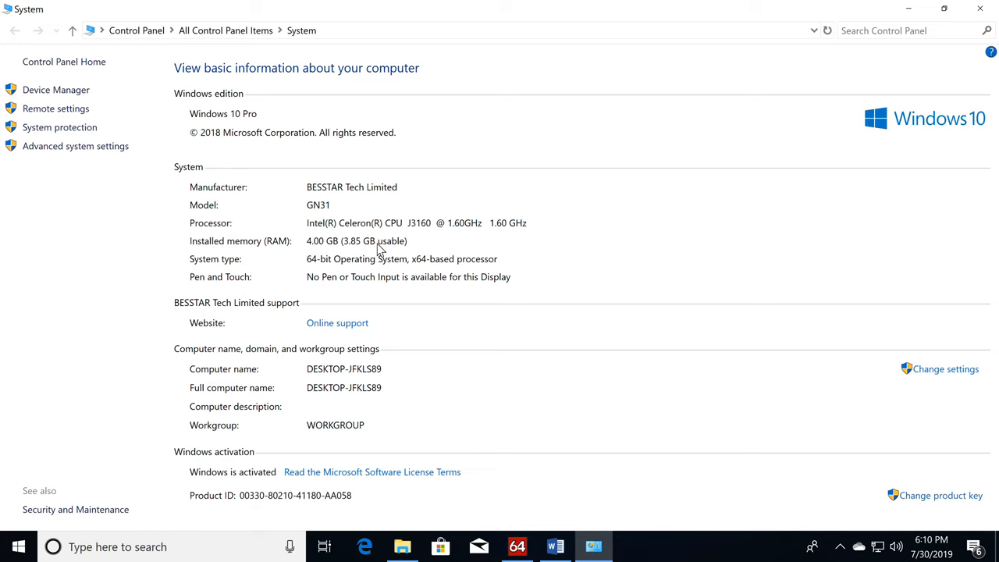
pyautogui.moveTo(400, 269)
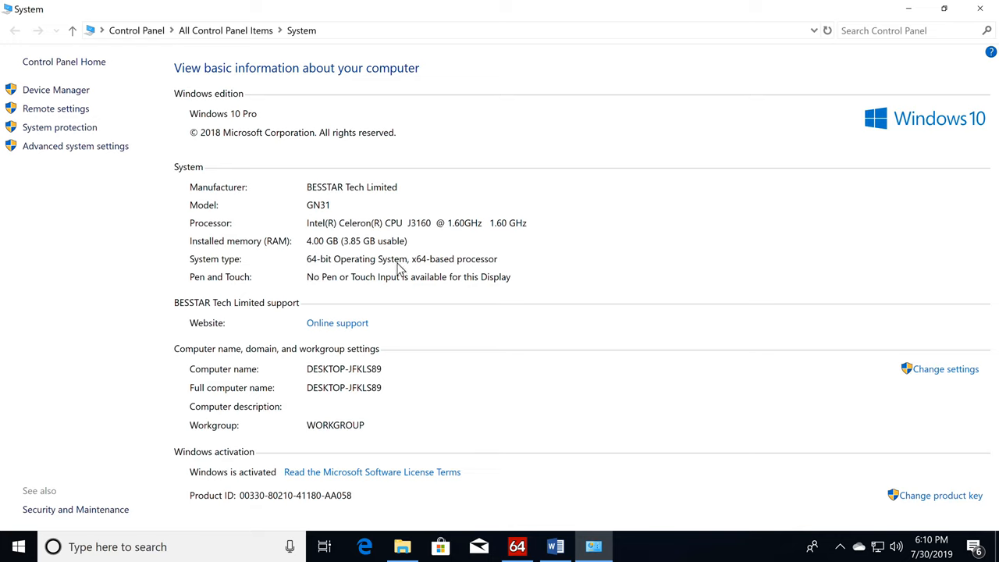
pyautogui.moveTo(496, 265)
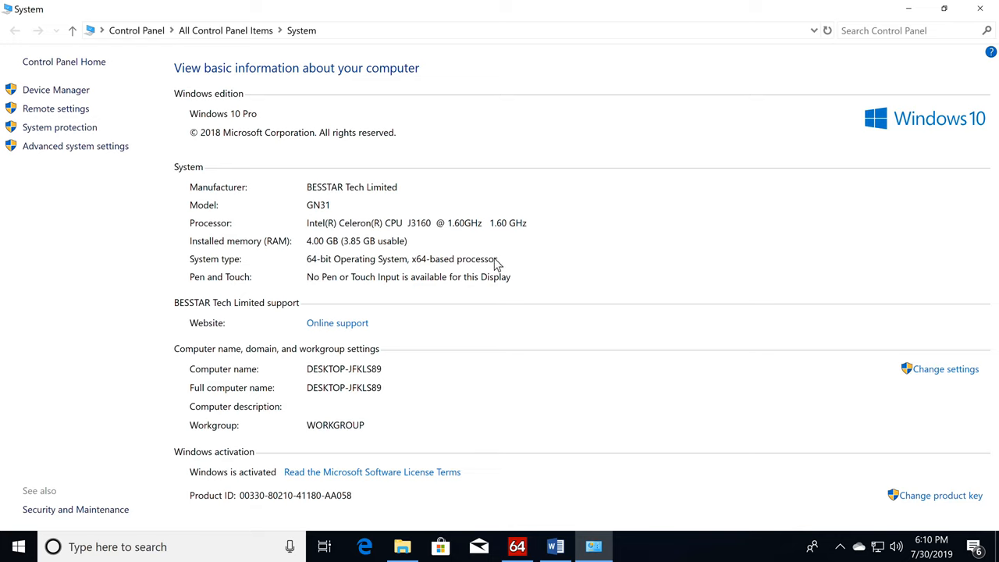
pyautogui.moveTo(305, 474)
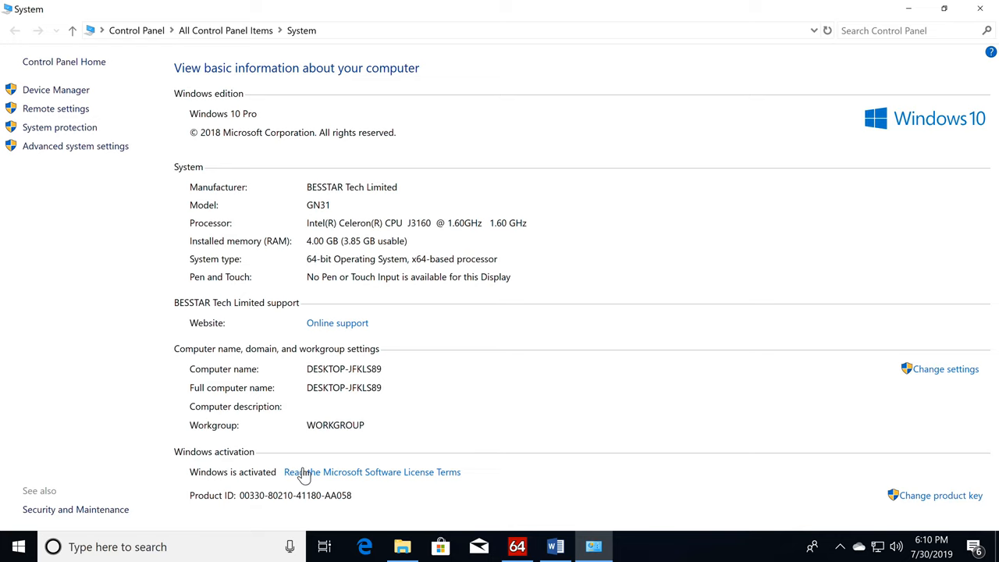
pyautogui.moveTo(240, 485)
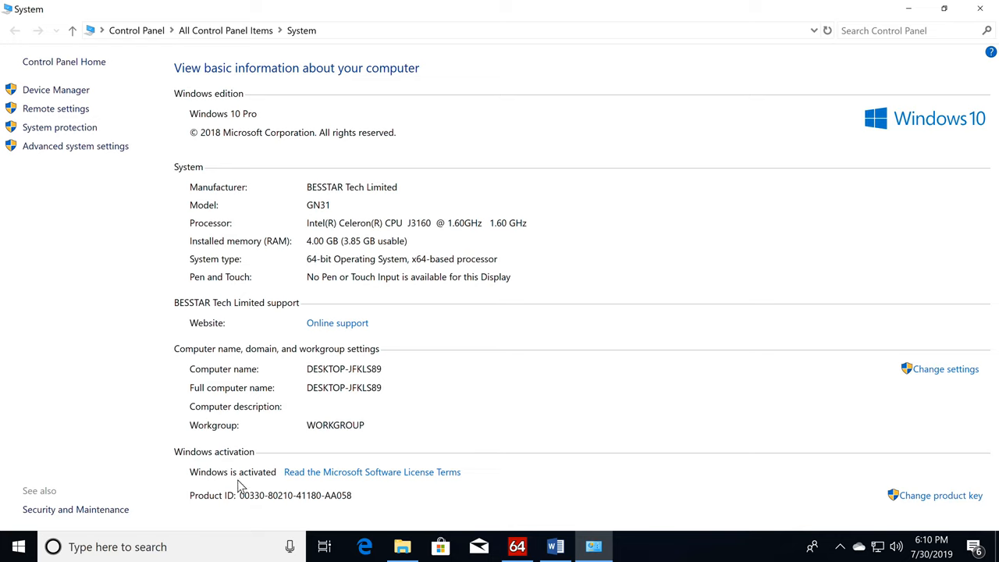
pyautogui.moveTo(246, 490)
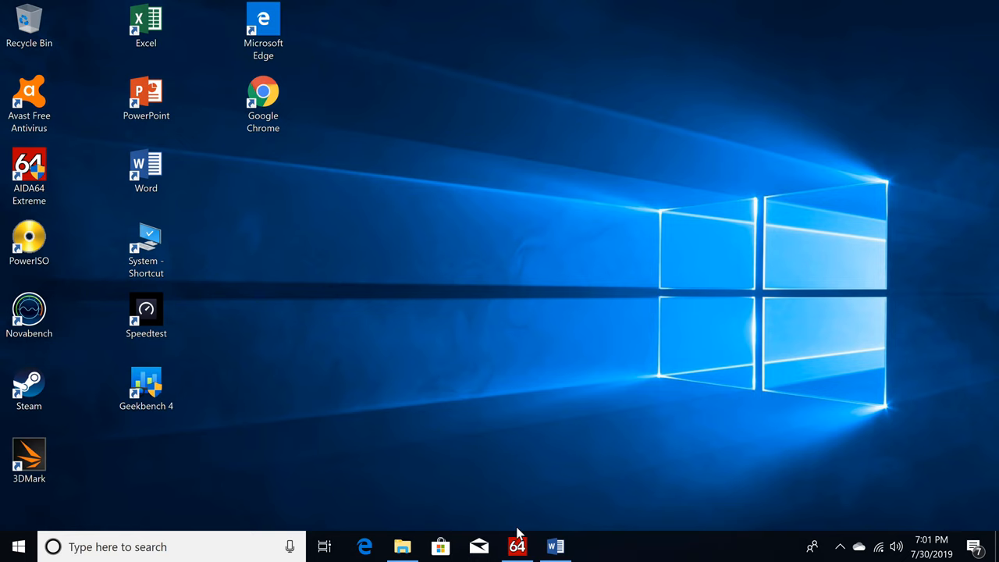
# Bring AIDA64 Extreme's hardware summary to the front and maximize its window.
pyautogui.click(517, 545)
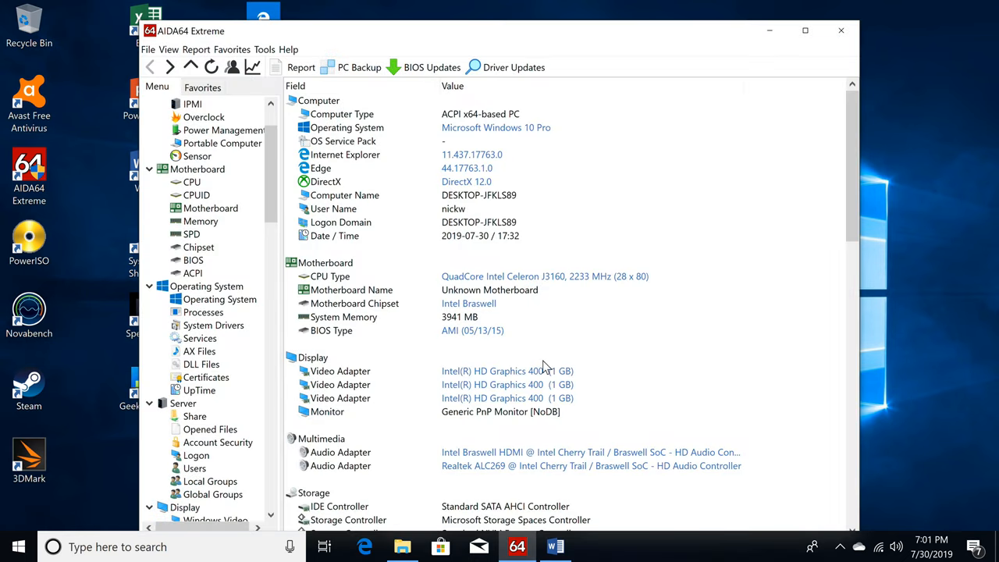
pyautogui.moveTo(805, 30)
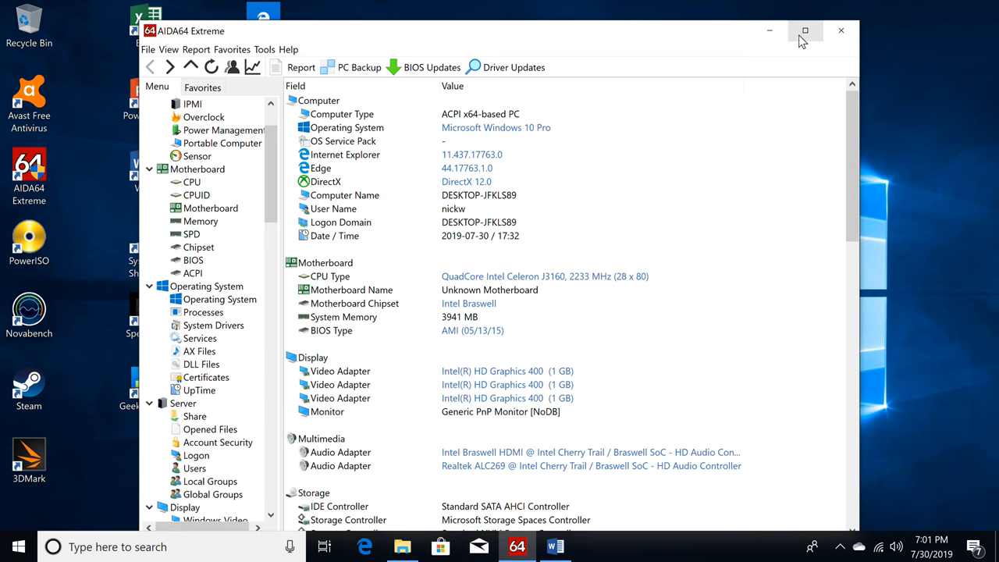
pyautogui.click(805, 31)
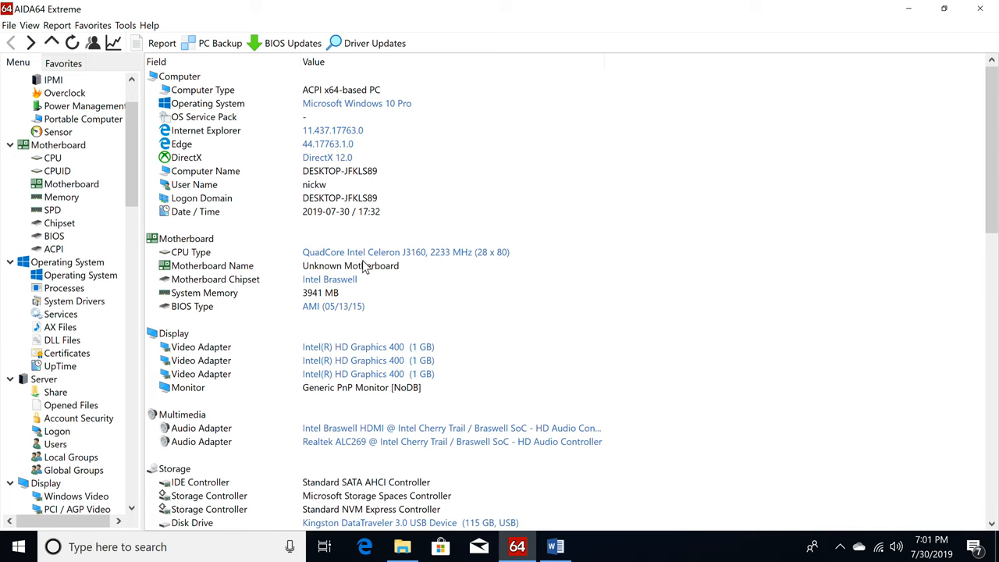
pyautogui.moveTo(398, 260)
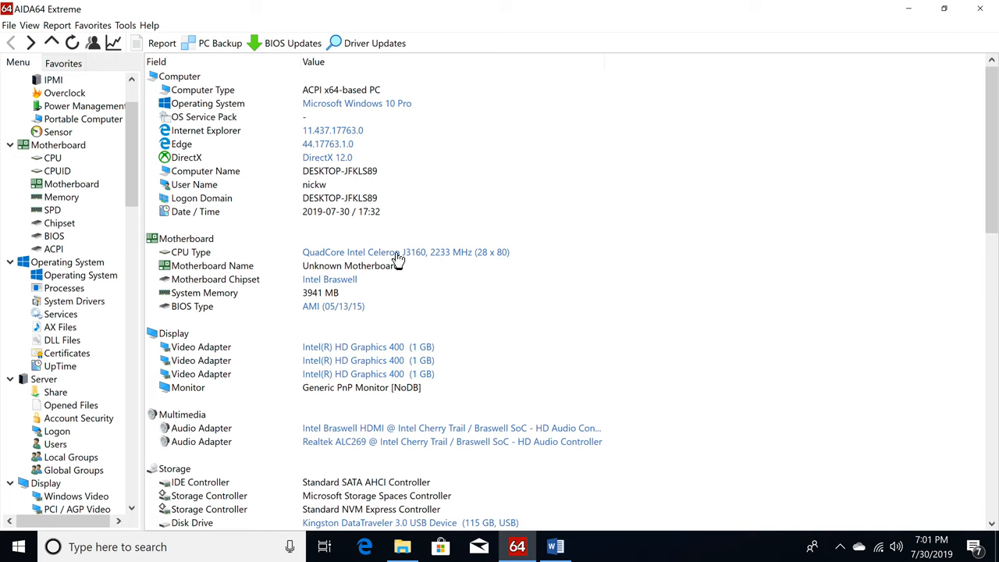
pyautogui.moveTo(447, 264)
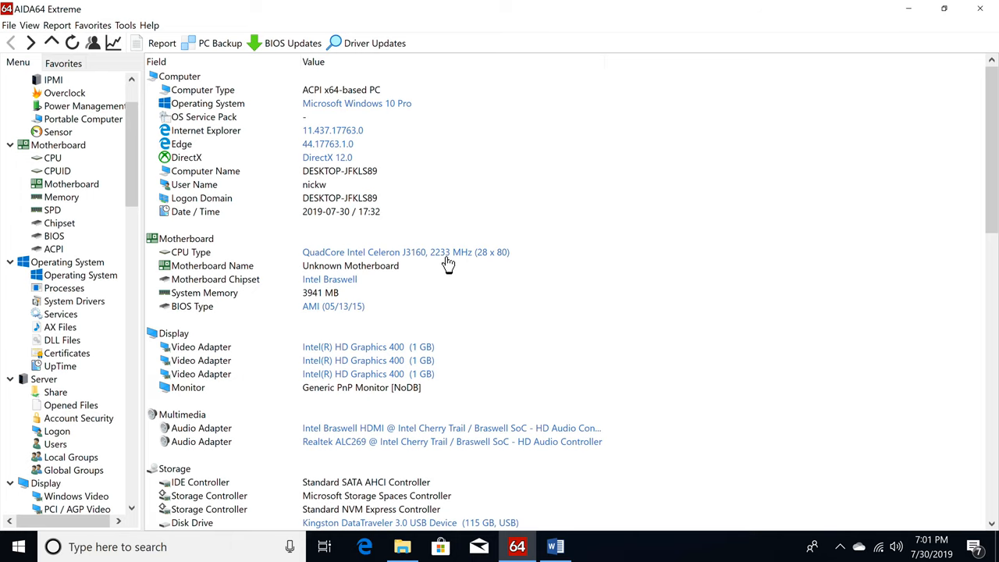
pyautogui.moveTo(448, 264)
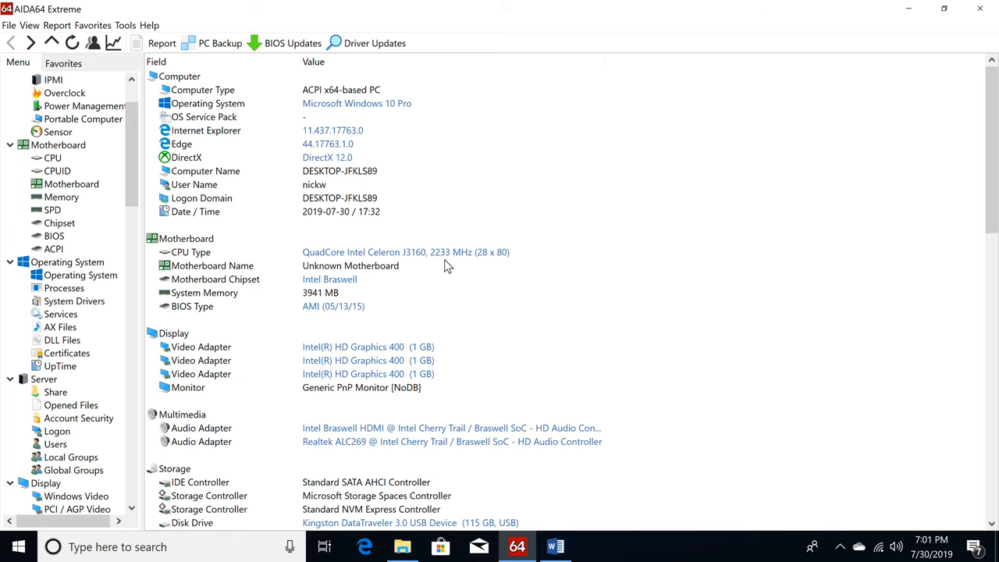
# Scroll the AIDA64 summary down past Storage and Input to Network and Peripherals.
pyautogui.scroll(-3)
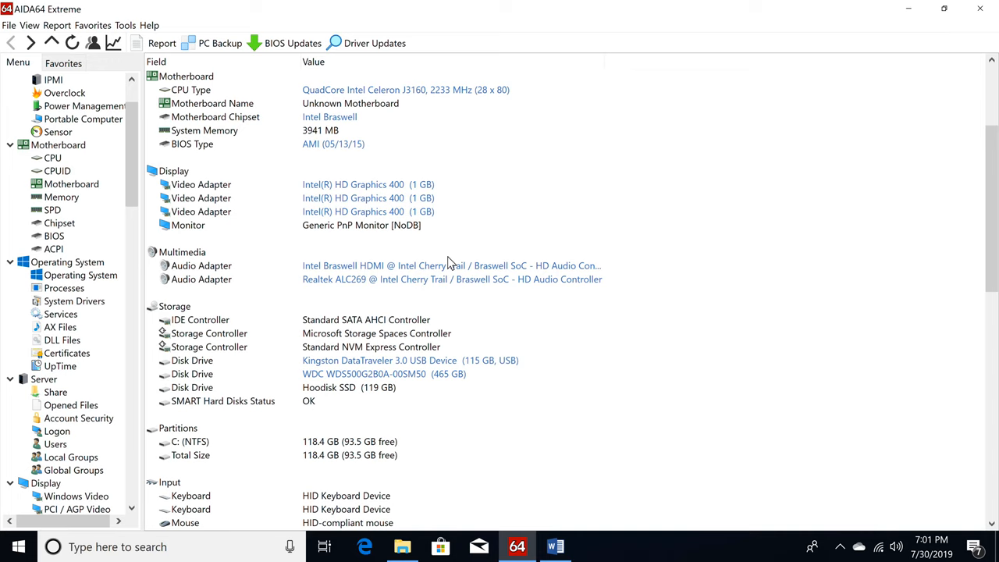
pyautogui.moveTo(344, 195)
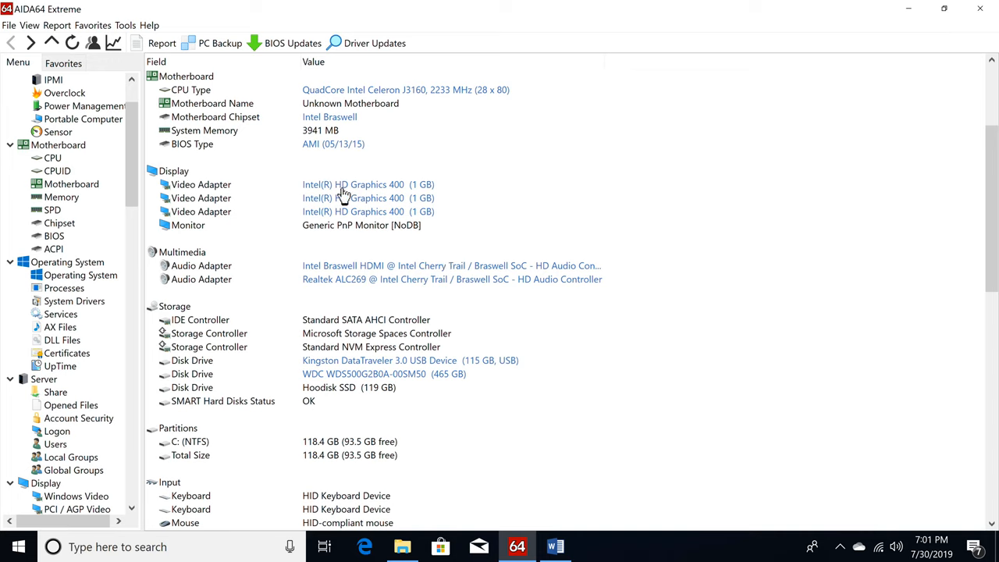
pyautogui.moveTo(435, 205)
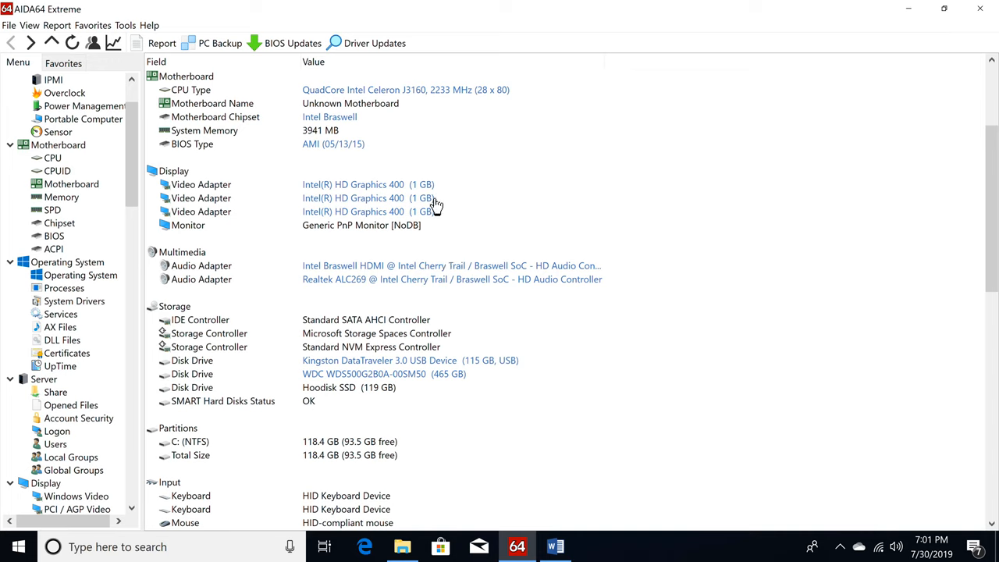
pyautogui.moveTo(345, 284)
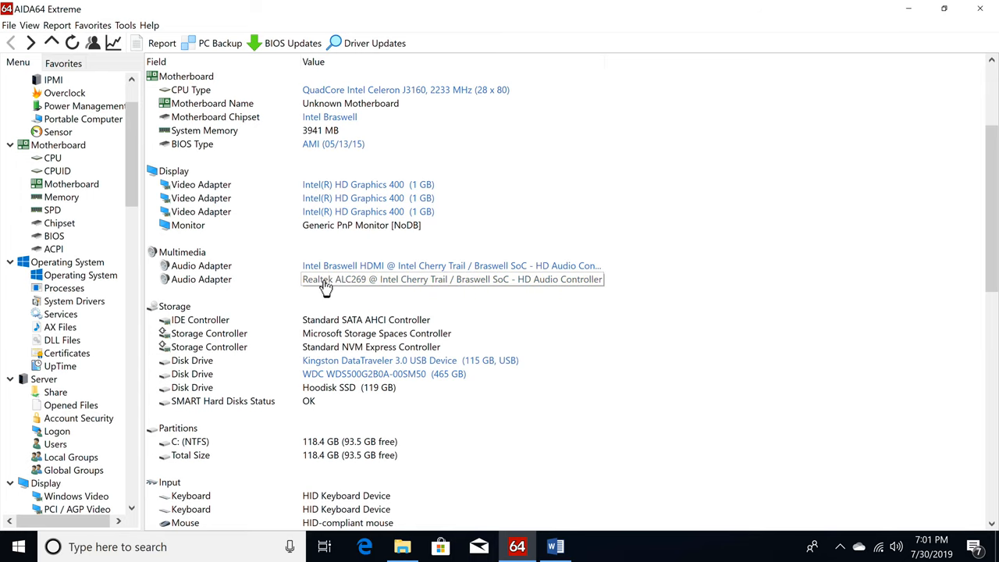
pyautogui.scroll(-3)
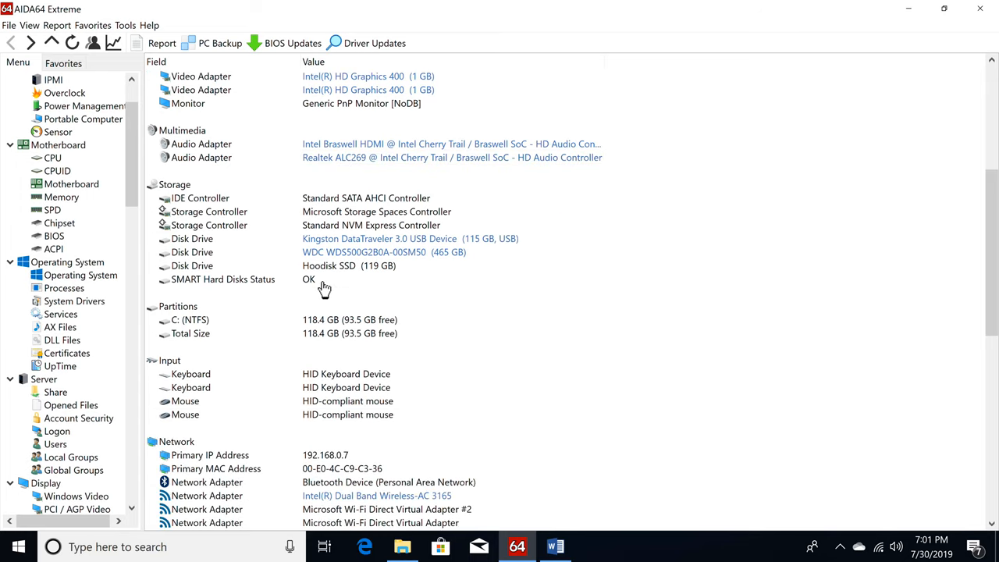
pyautogui.scroll(-3)
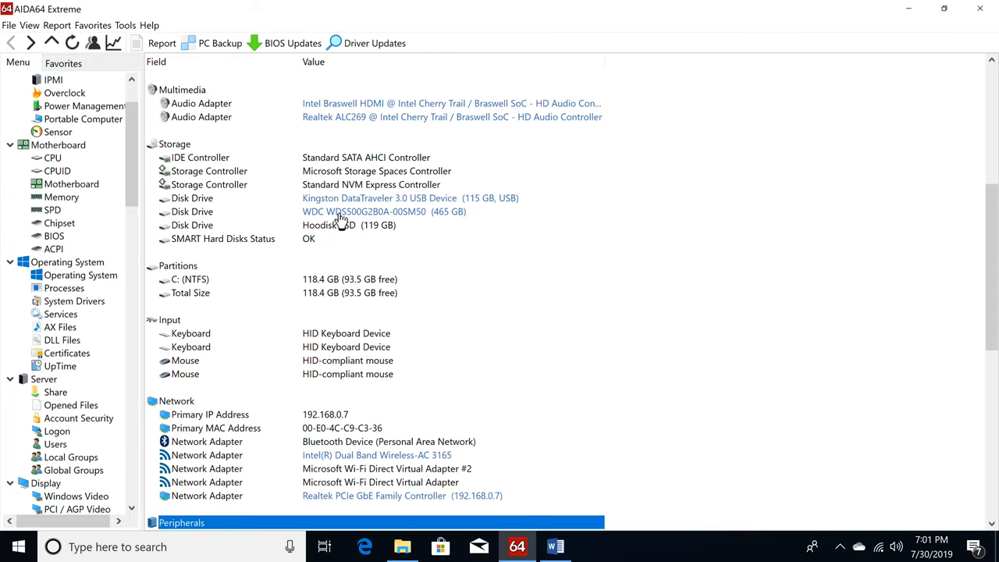
pyautogui.moveTo(334, 224)
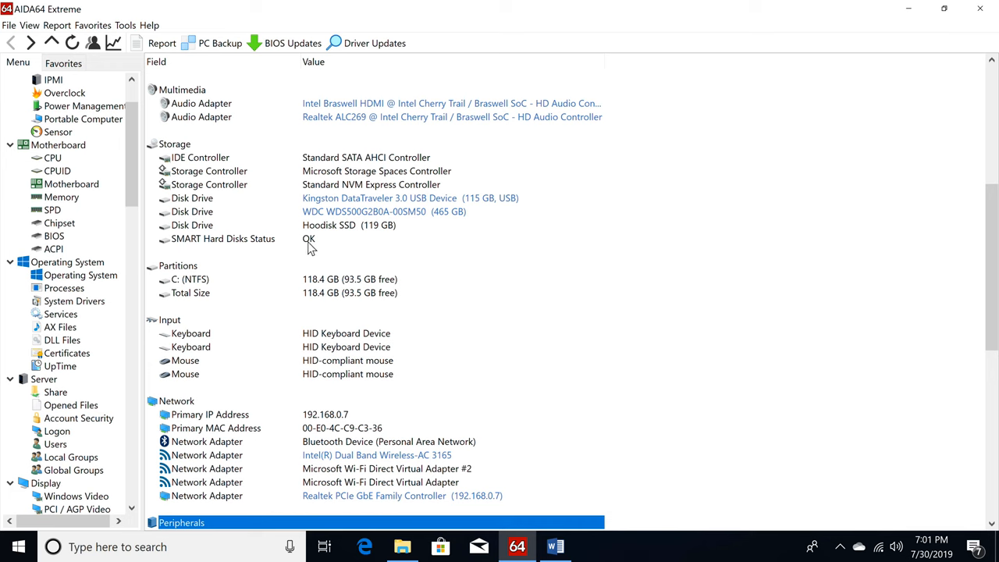
pyautogui.scroll(-3)
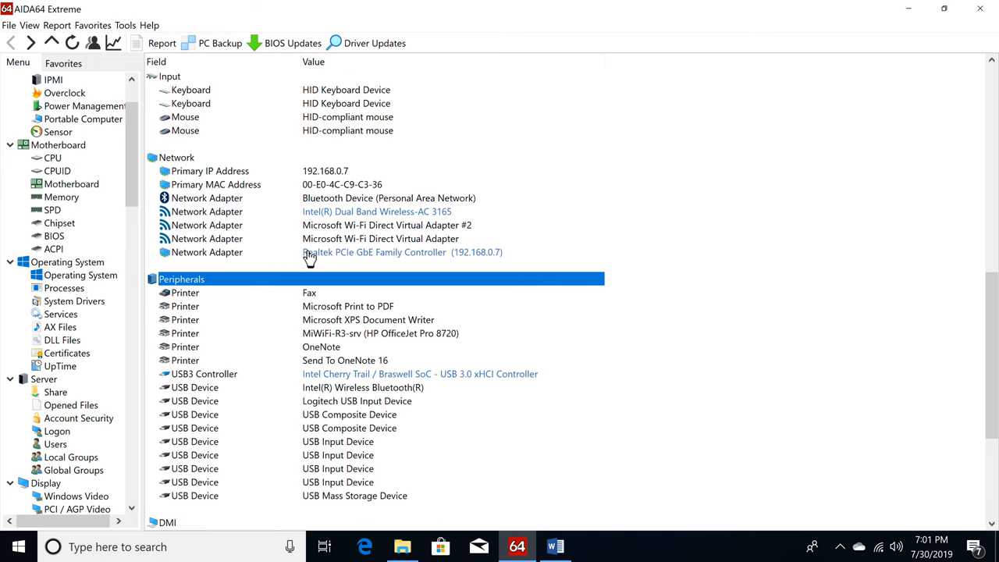
pyautogui.moveTo(421, 219)
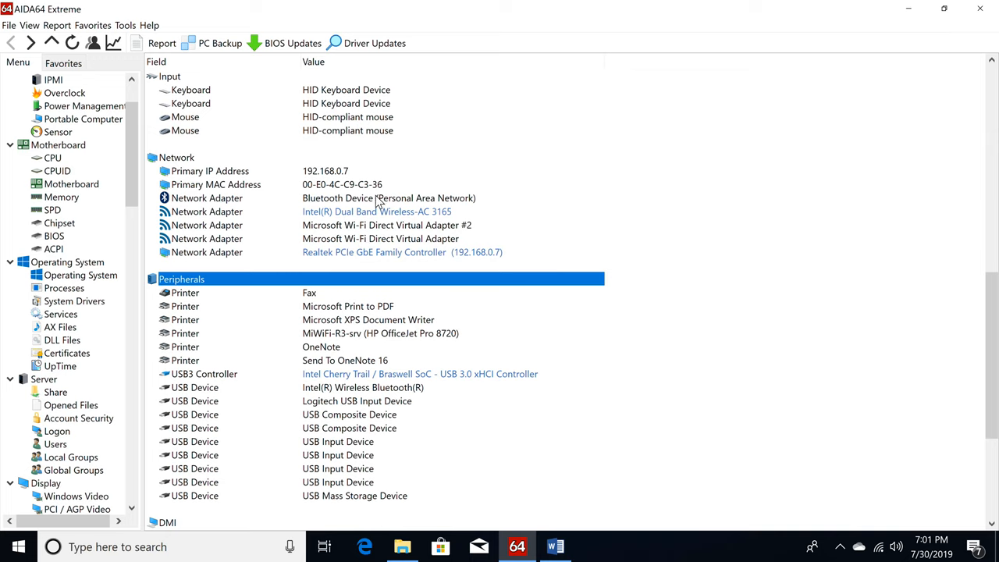
pyautogui.moveTo(328, 243)
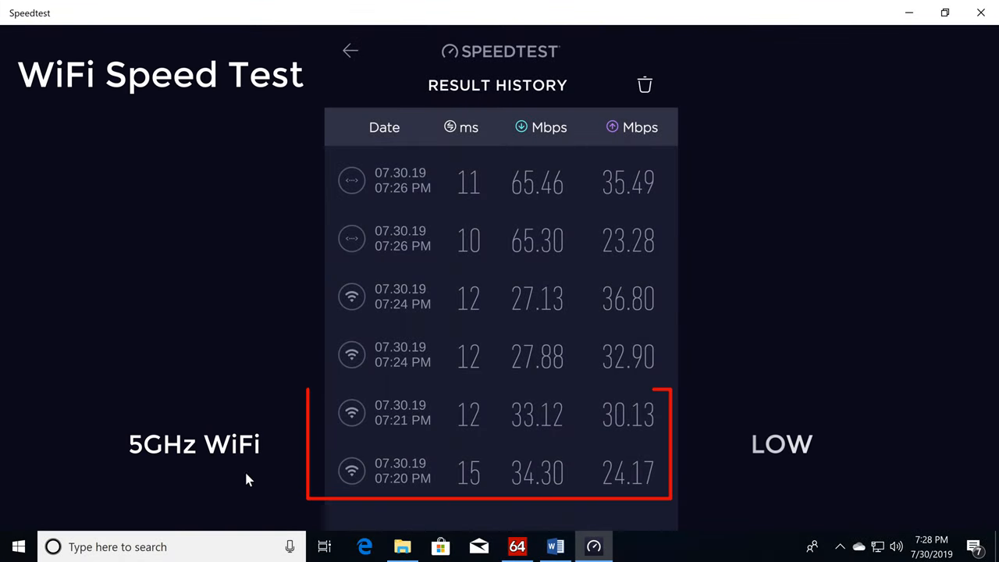
pyautogui.moveTo(515, 459)
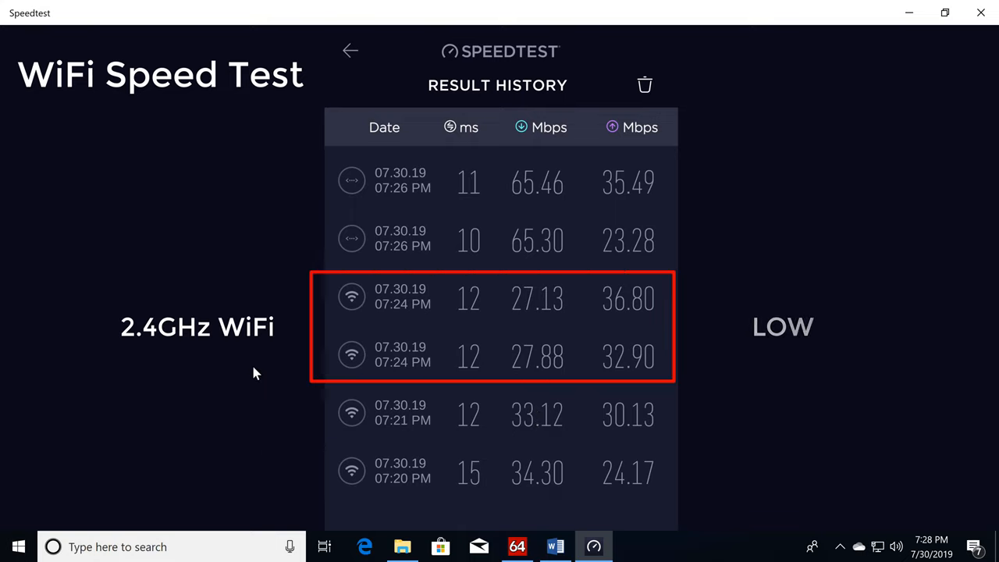
pyautogui.moveTo(512, 364)
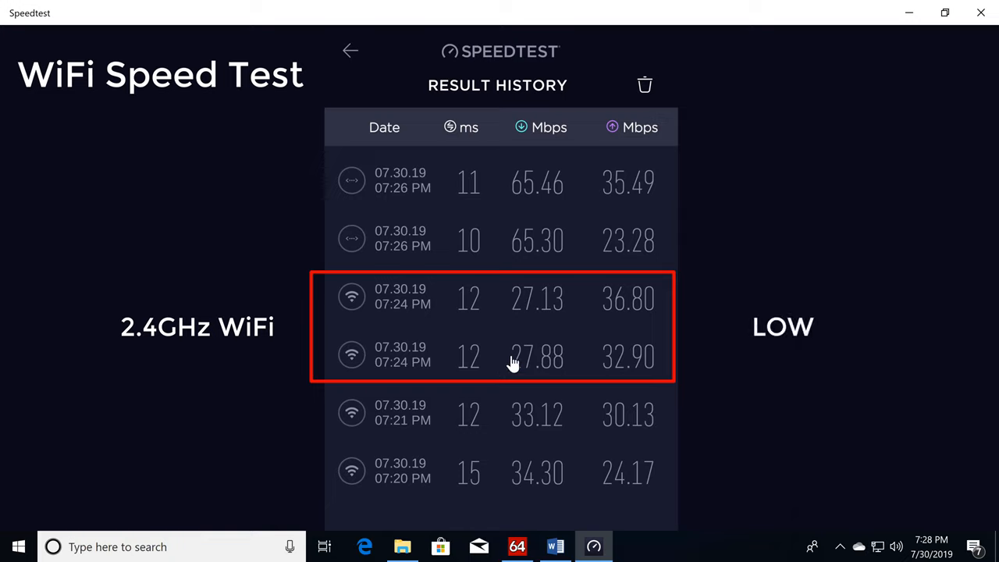
pyautogui.moveTo(533, 341)
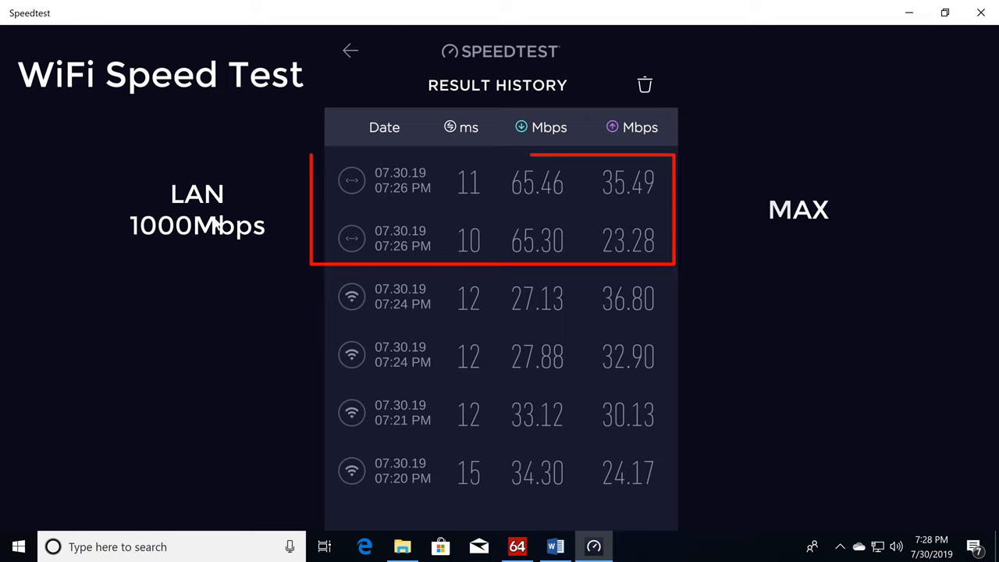
pyautogui.moveTo(522, 185)
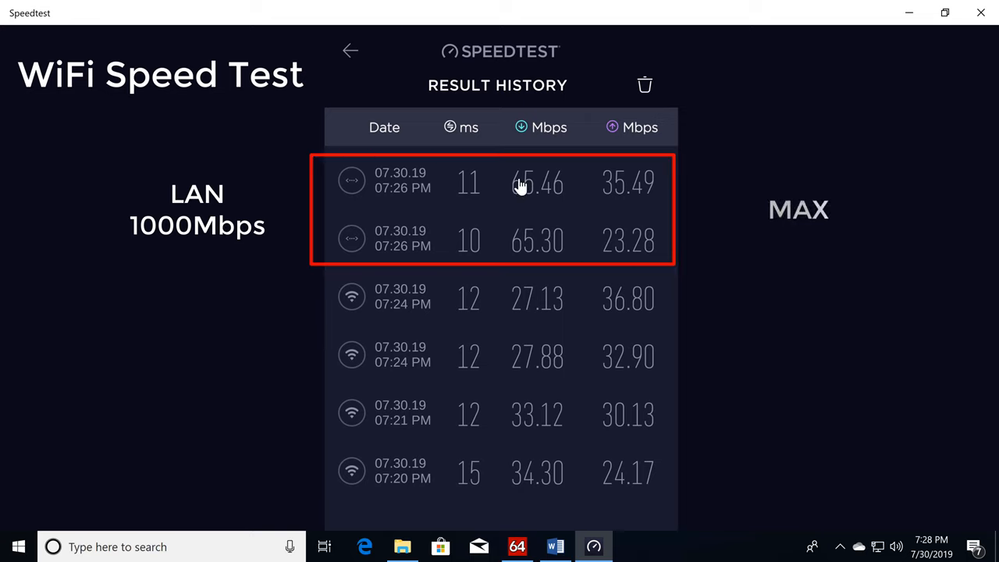
pyautogui.moveTo(529, 238)
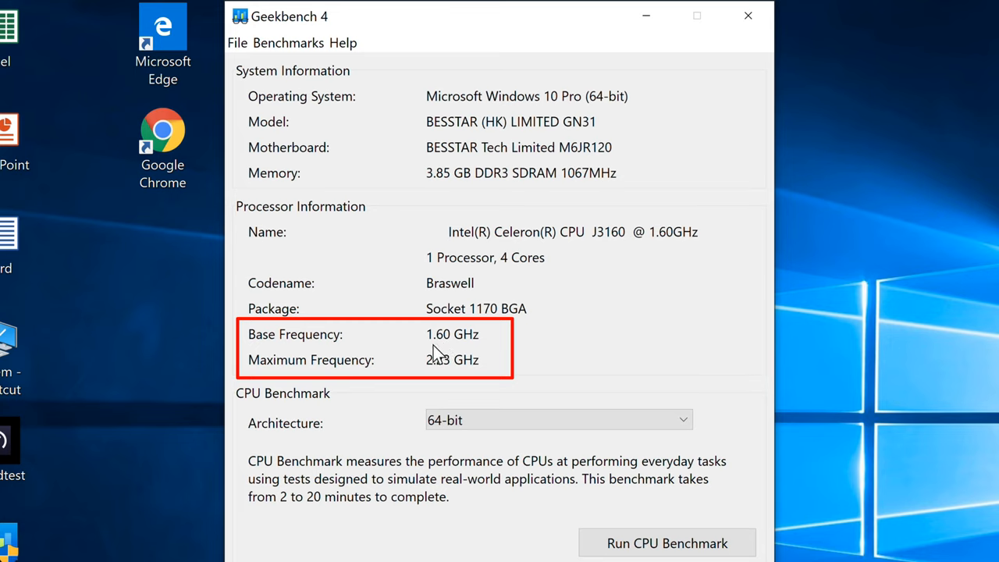
pyautogui.moveTo(469, 384)
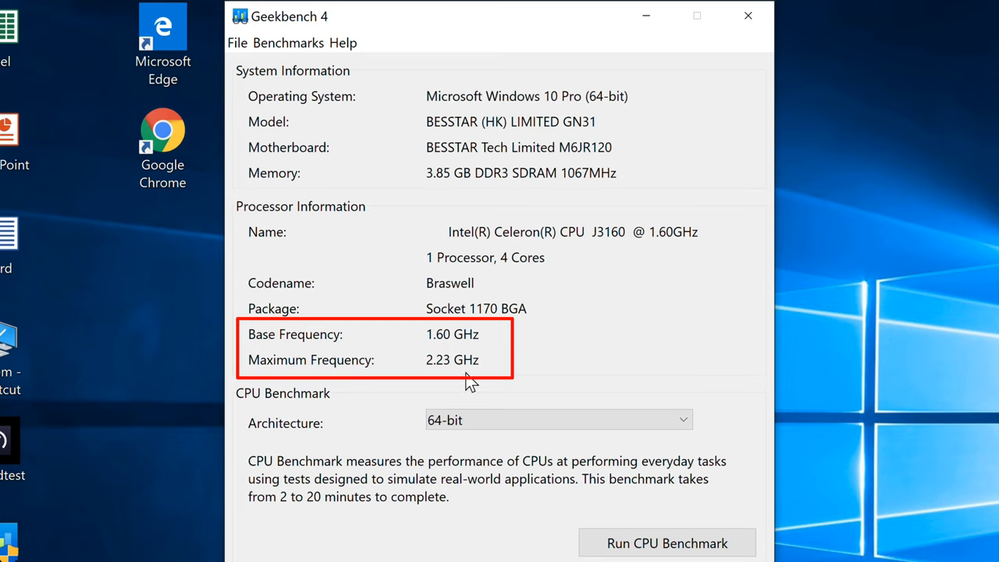
pyautogui.moveTo(477, 399)
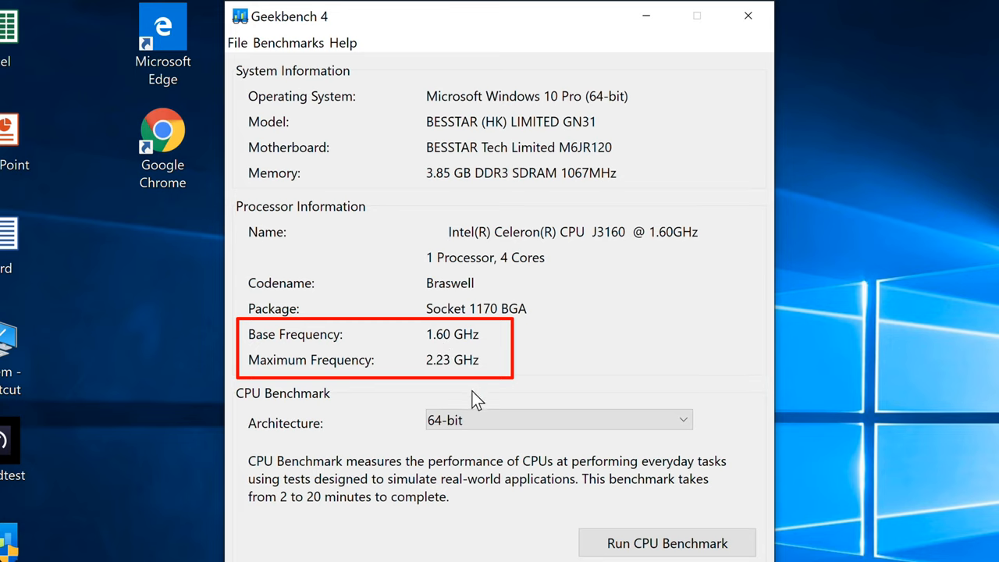
# Show the Geekbench 4 CPU result with single-core 1022 and multi-core 2951.
pyautogui.click(667, 542)
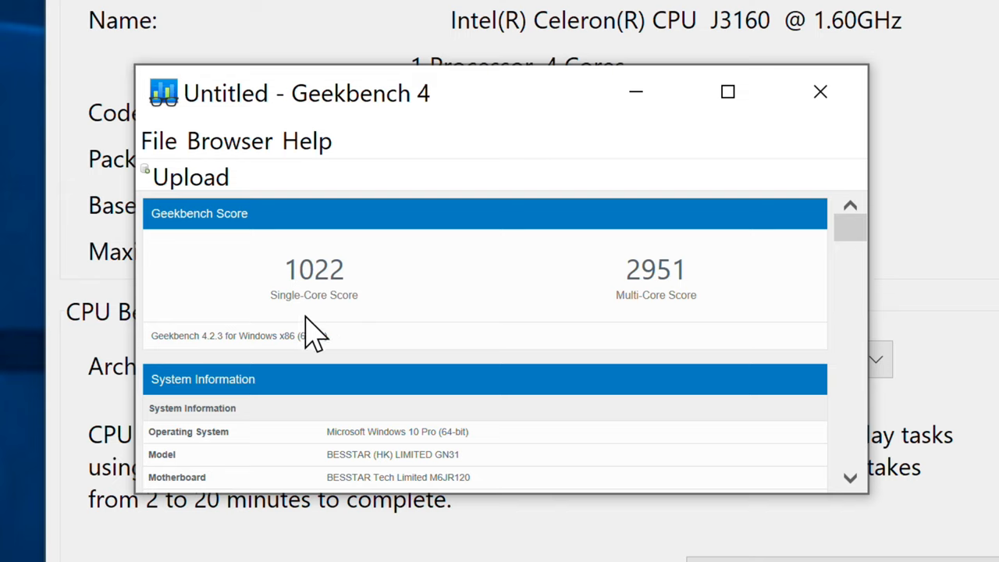
pyautogui.moveTo(498, 291)
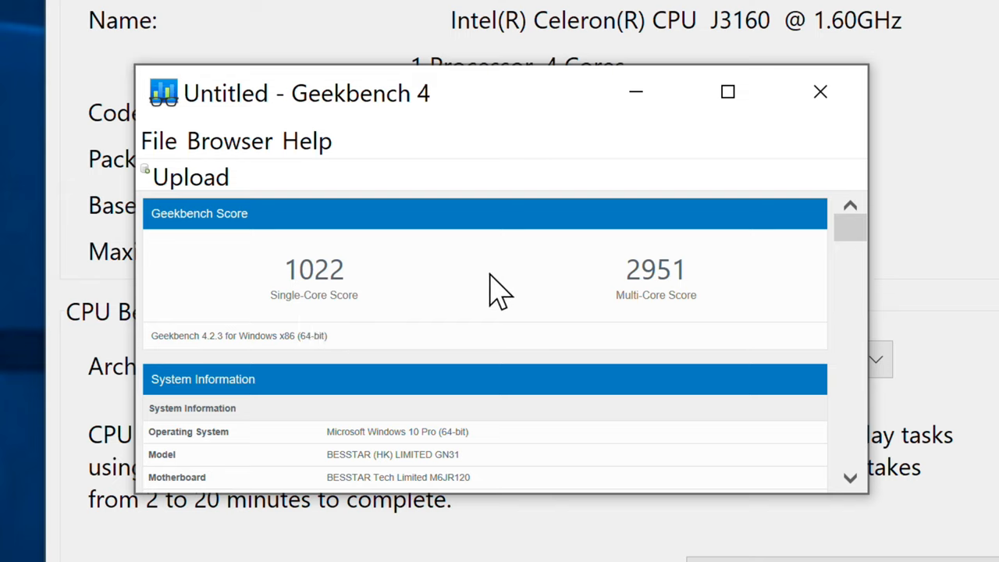
pyautogui.moveTo(660, 324)
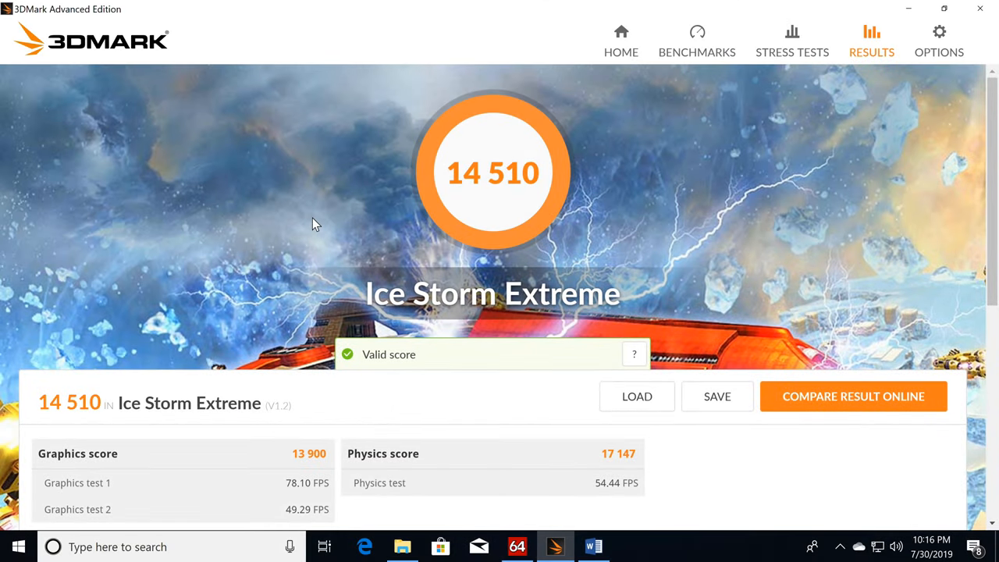
pyautogui.moveTo(483, 334)
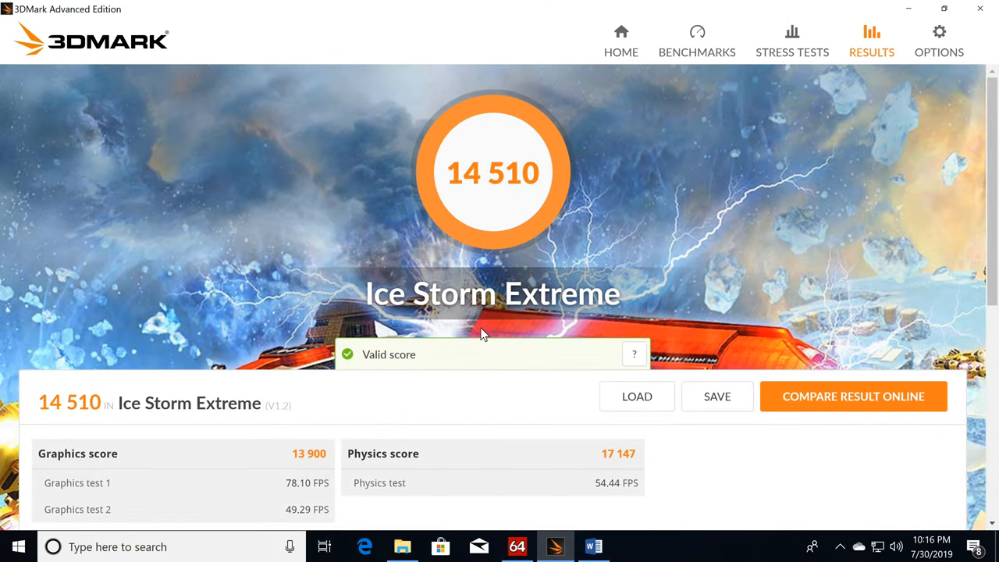
pyautogui.moveTo(502, 217)
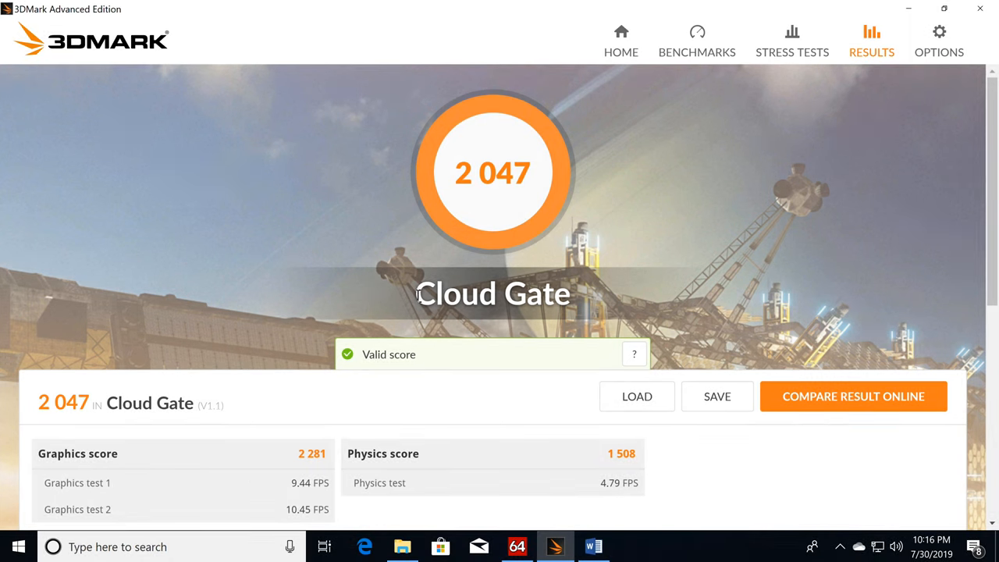
pyautogui.moveTo(476, 278)
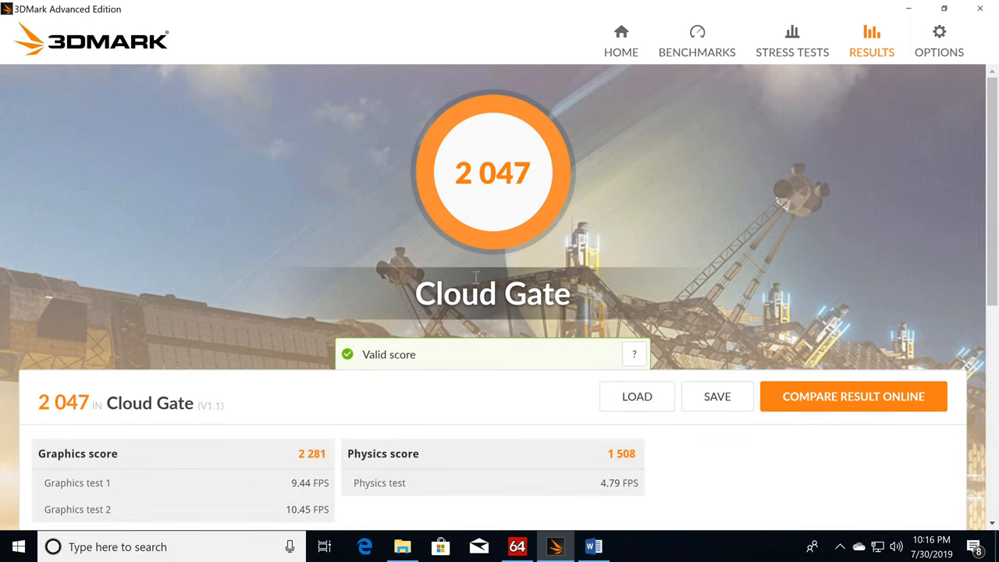
pyautogui.moveTo(499, 203)
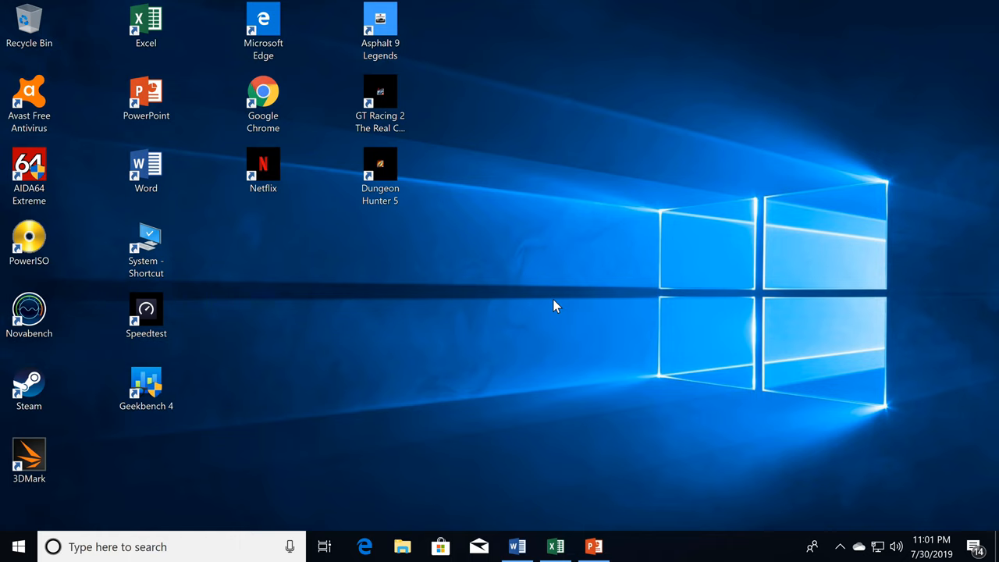
pyautogui.moveTo(414, 342)
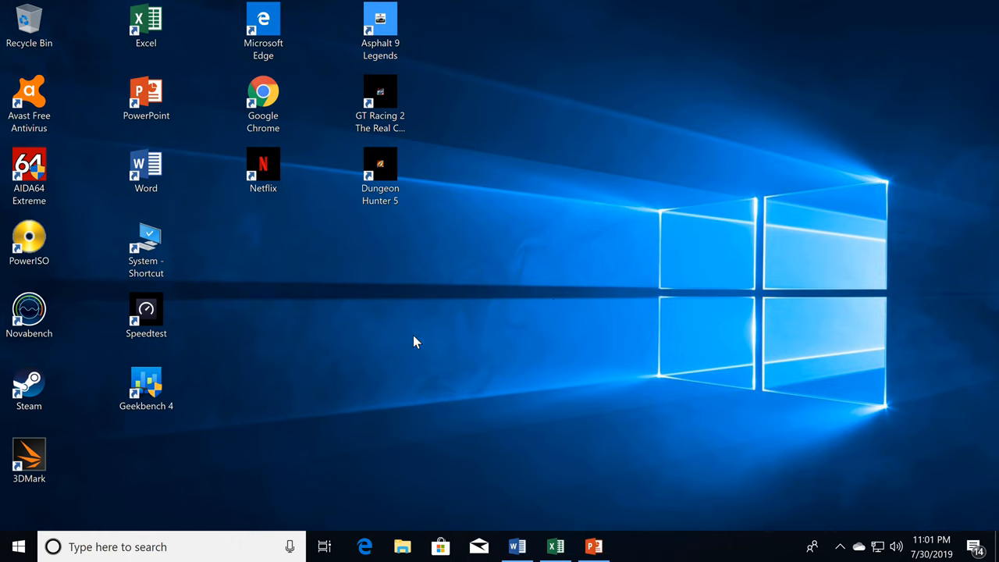
pyautogui.moveTo(381, 336)
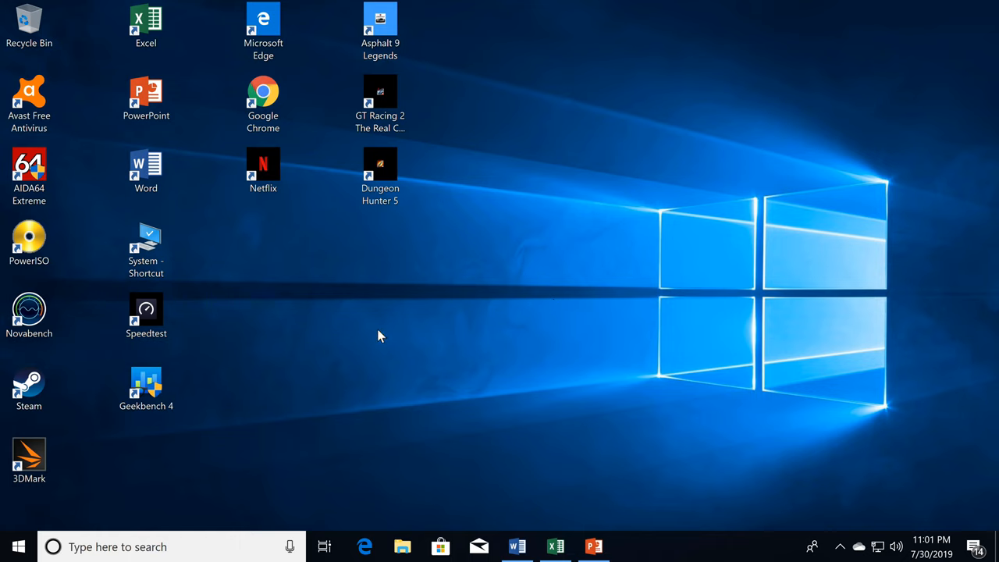
pyautogui.moveTo(384, 324)
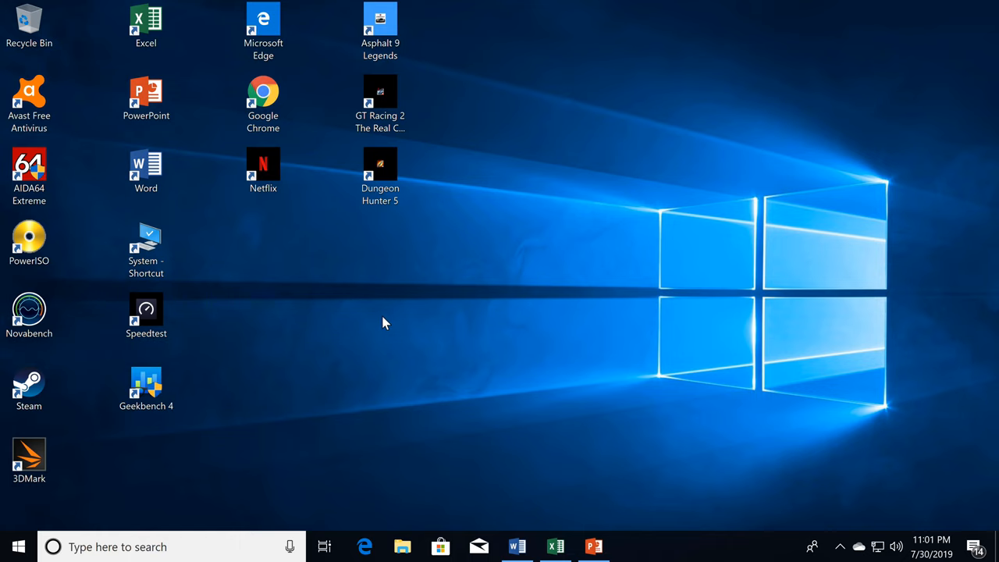
pyautogui.moveTo(304, 298)
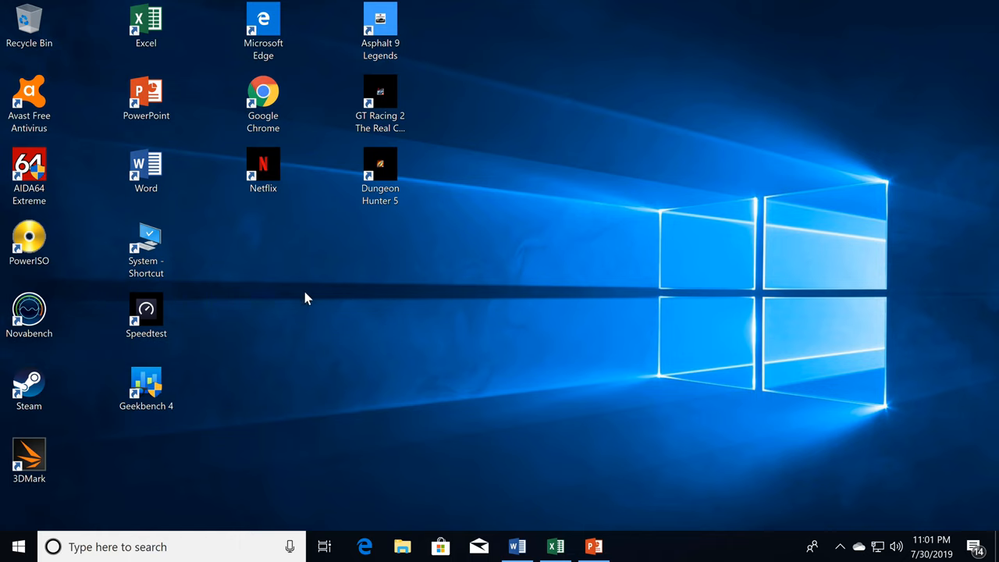
pyautogui.moveTo(251, 299)
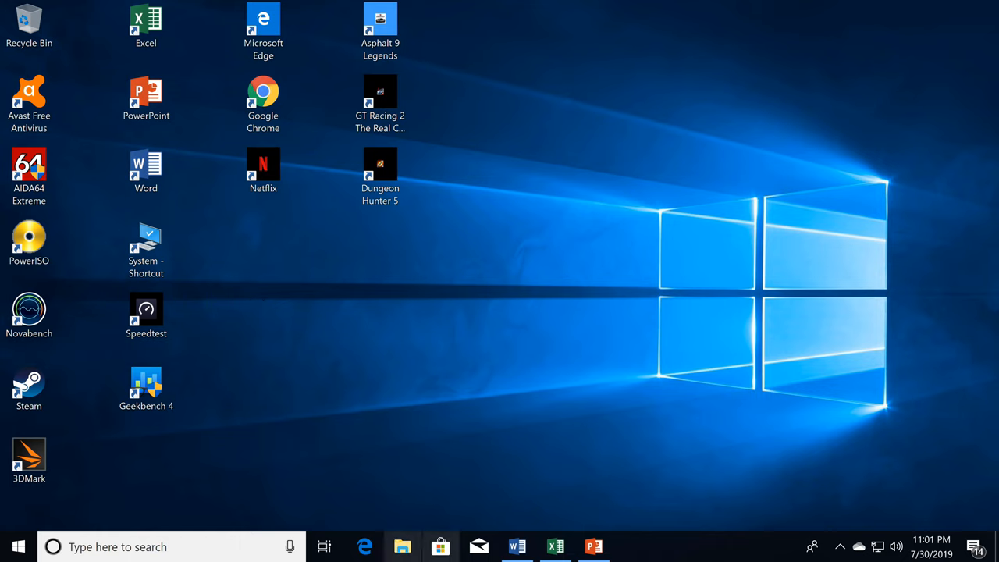
# Launch blank Word, Excel and PowerPoint documents in turn from the taskbar.
pyautogui.click(517, 546)
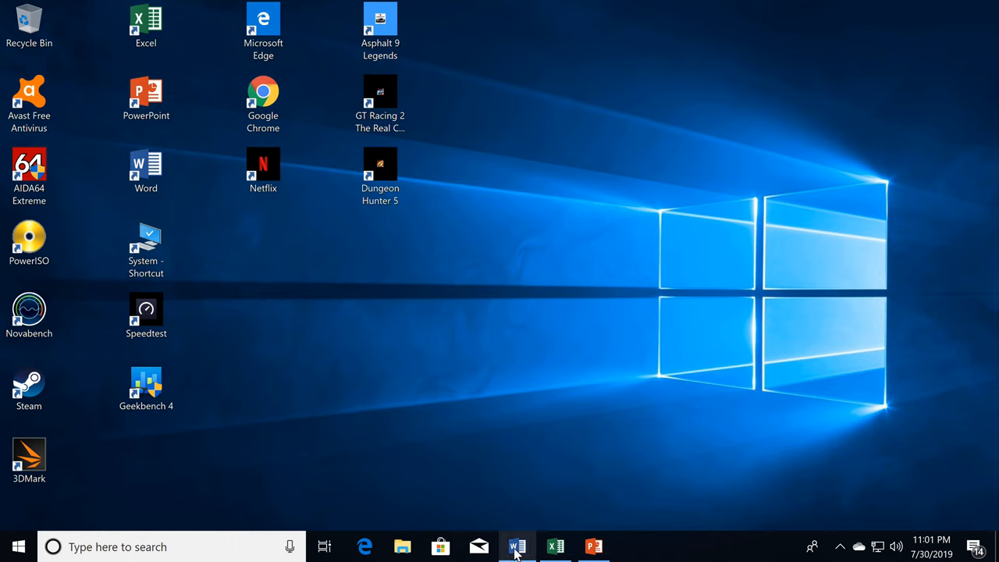
pyautogui.click(517, 547)
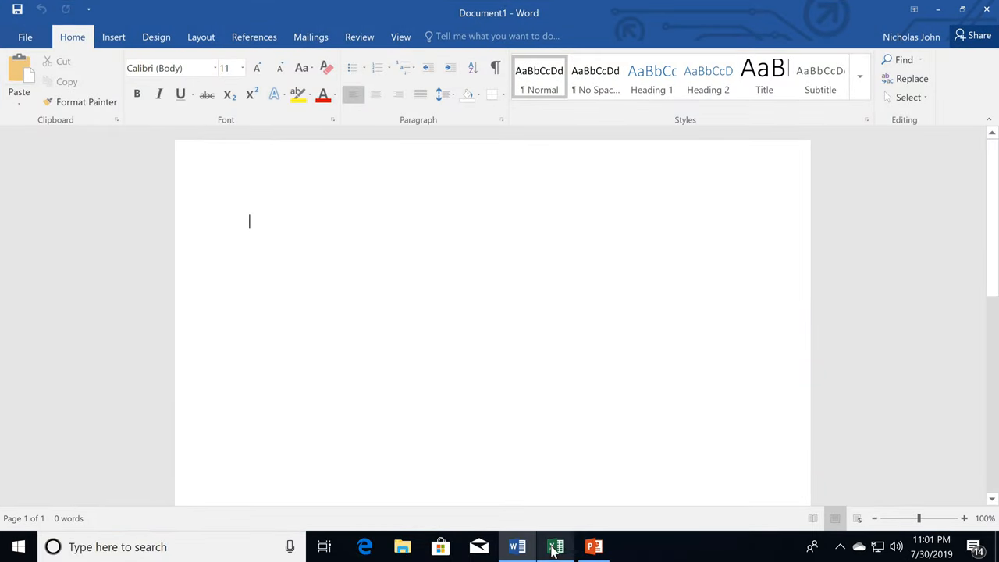
pyautogui.click(556, 546)
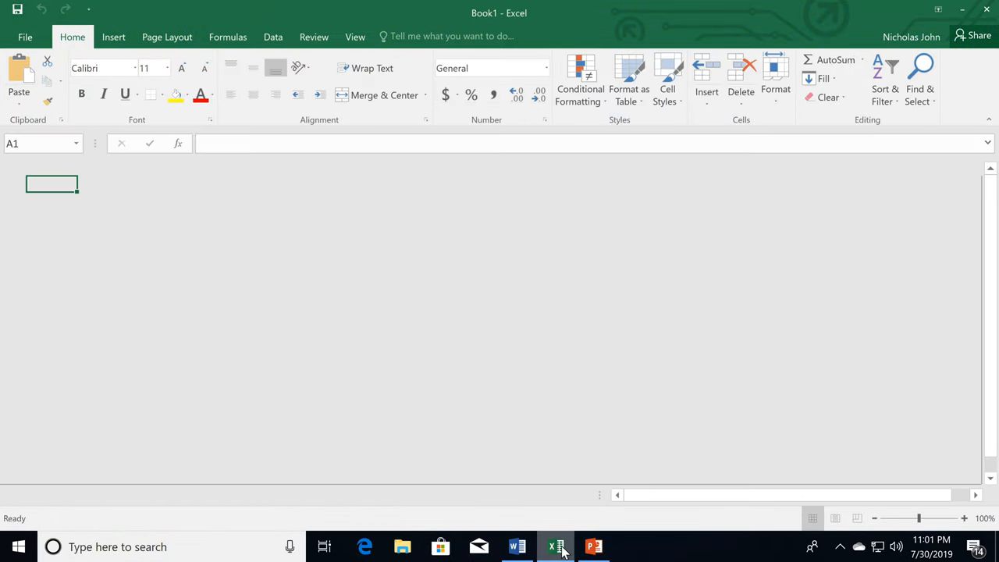
pyautogui.click(556, 546)
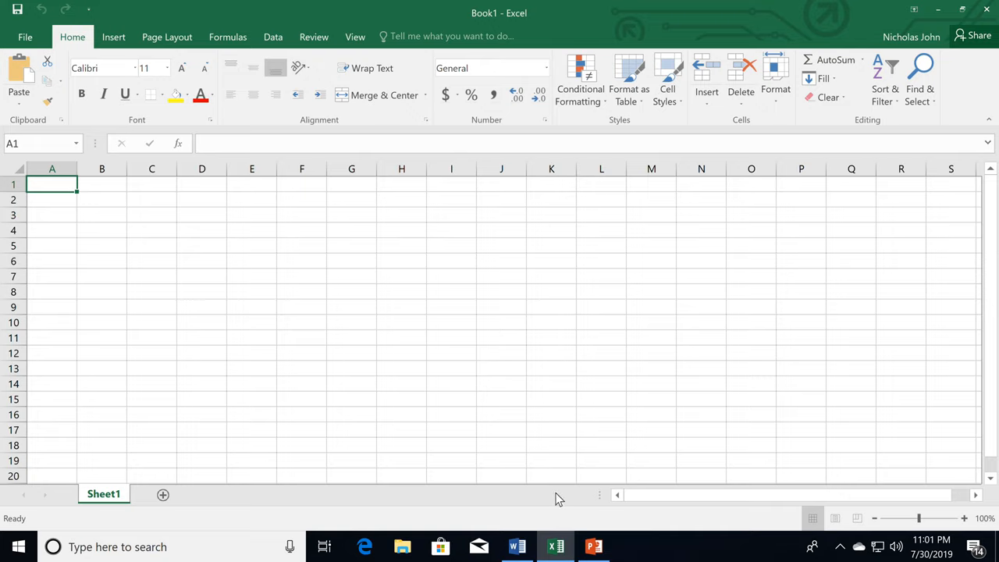
pyautogui.click(593, 546)
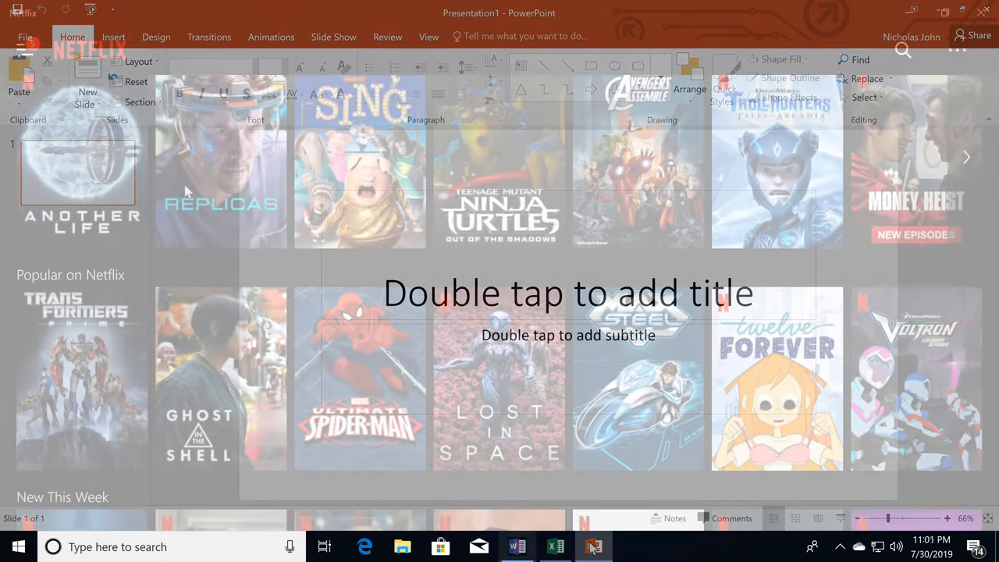
# Open the Teenage Mutant Ninja Turtles 2 detail panel in Netflix and scroll down.
pyautogui.click(594, 547)
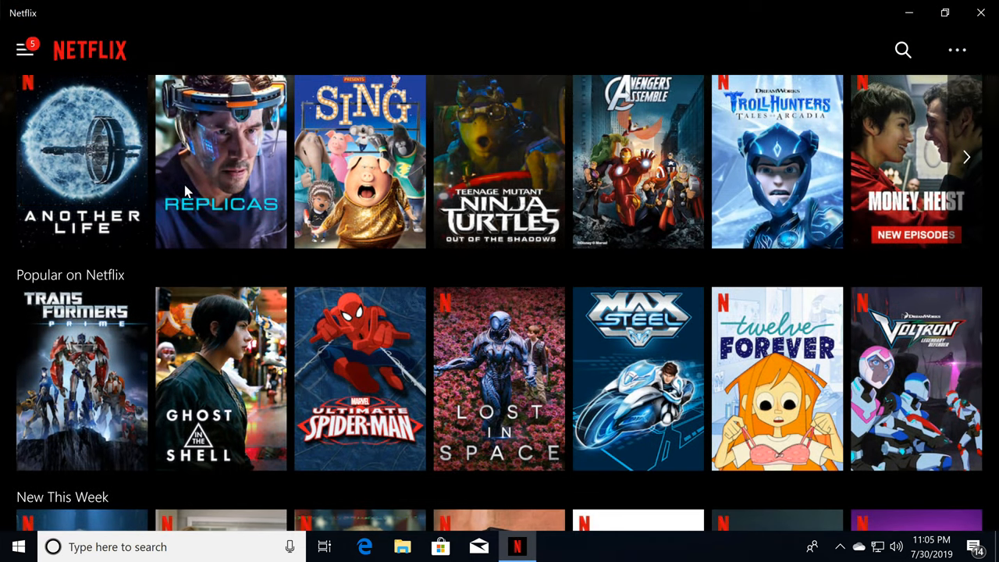
pyautogui.moveTo(109, 170)
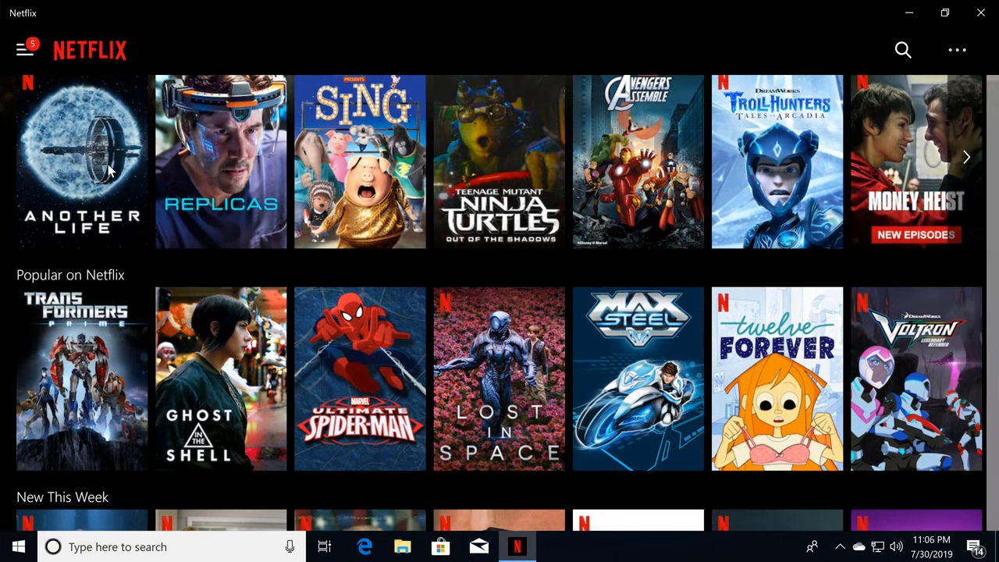
pyautogui.moveTo(531, 164)
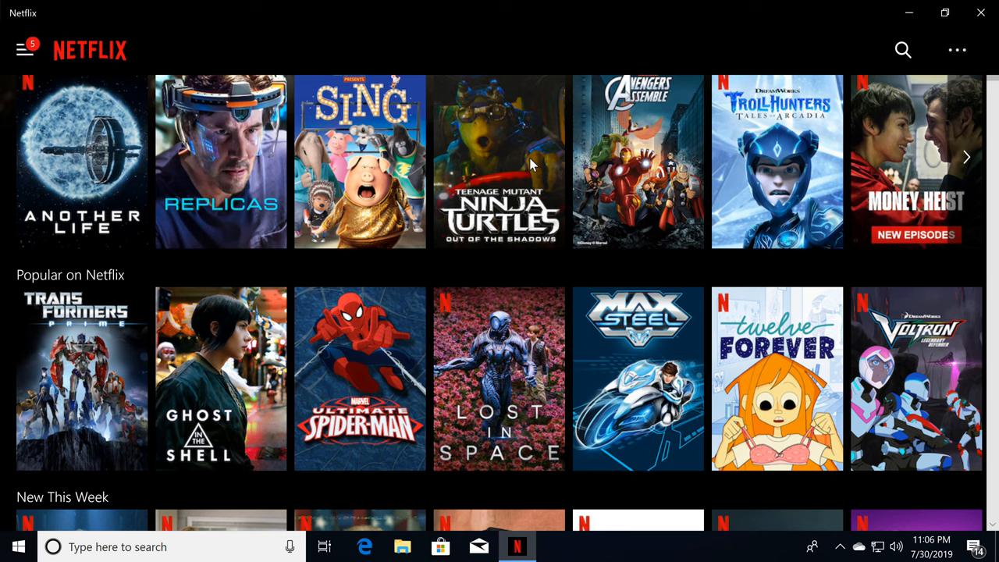
pyautogui.click(499, 162)
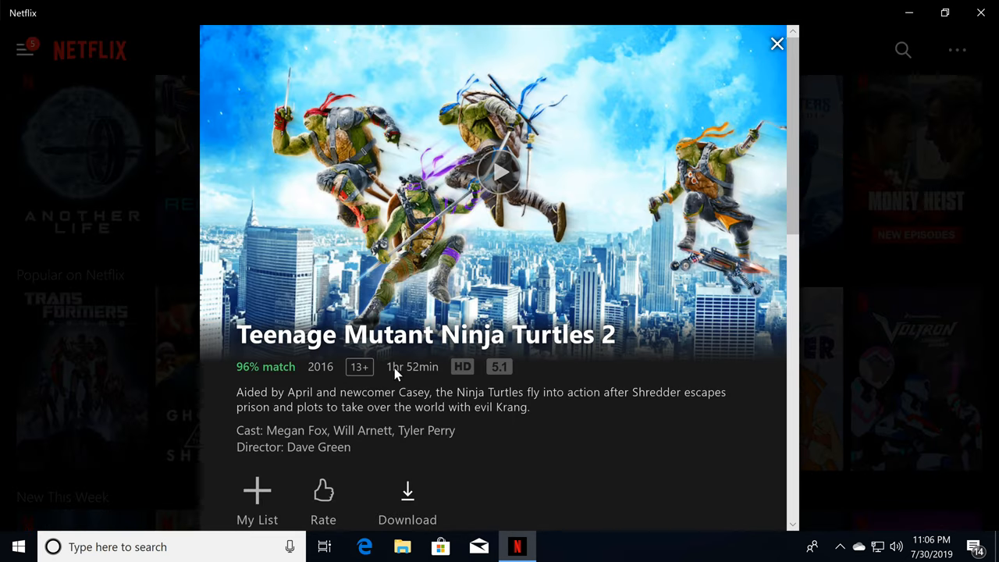
pyautogui.scroll(-3)
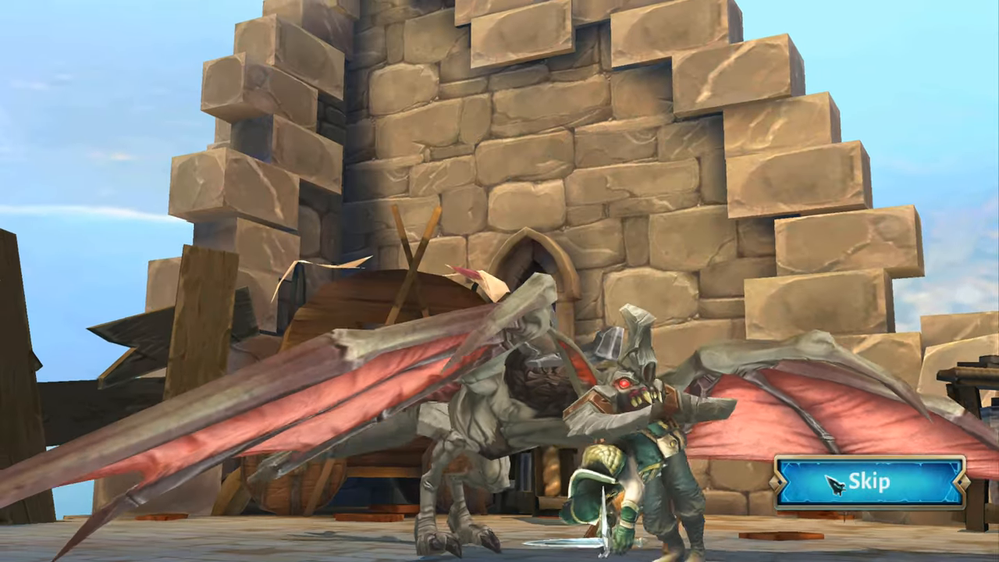
# Skip Dungeon Hunter 5's dragon-and-stone-tower cutscene.
pyautogui.click(869, 481)
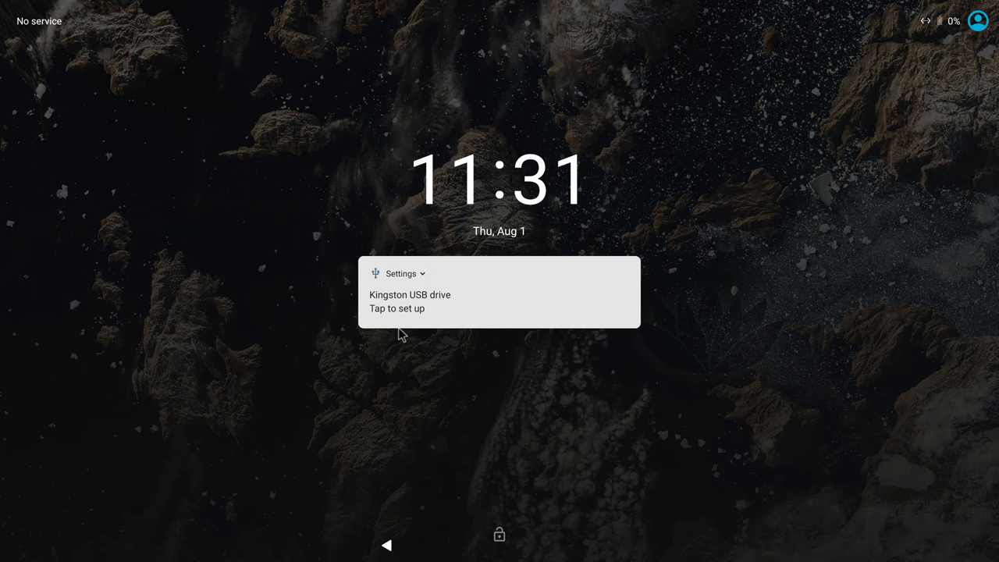
# Unlock the Bliss OS lock screen to reach the app launcher.
pyautogui.click(499, 533)
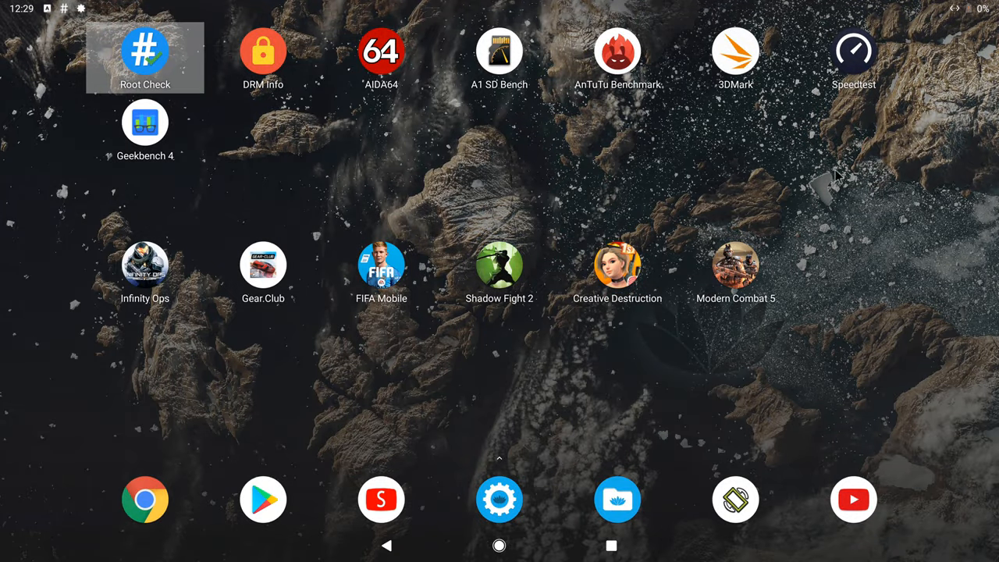
pyautogui.moveTo(506, 459)
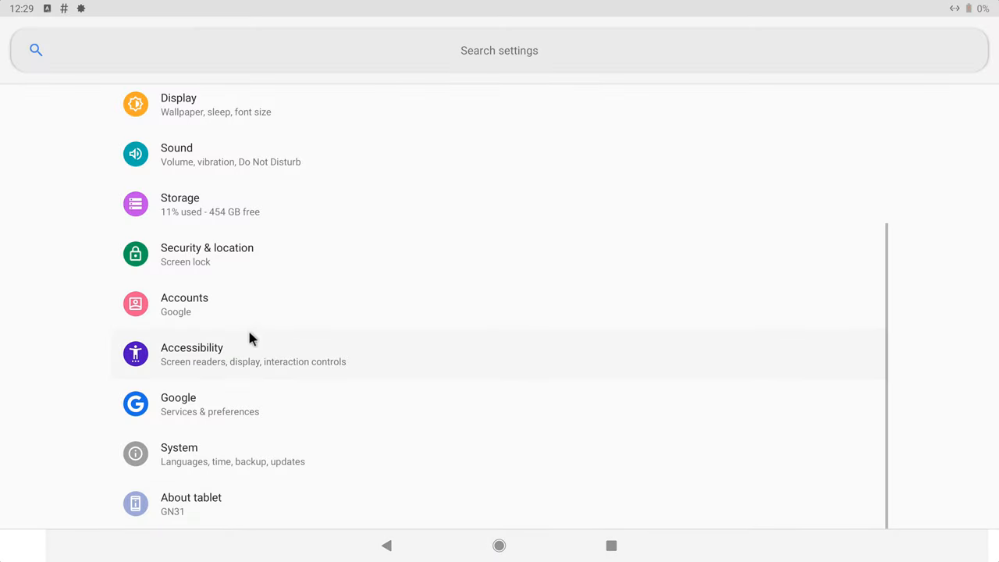
pyautogui.click(191, 503)
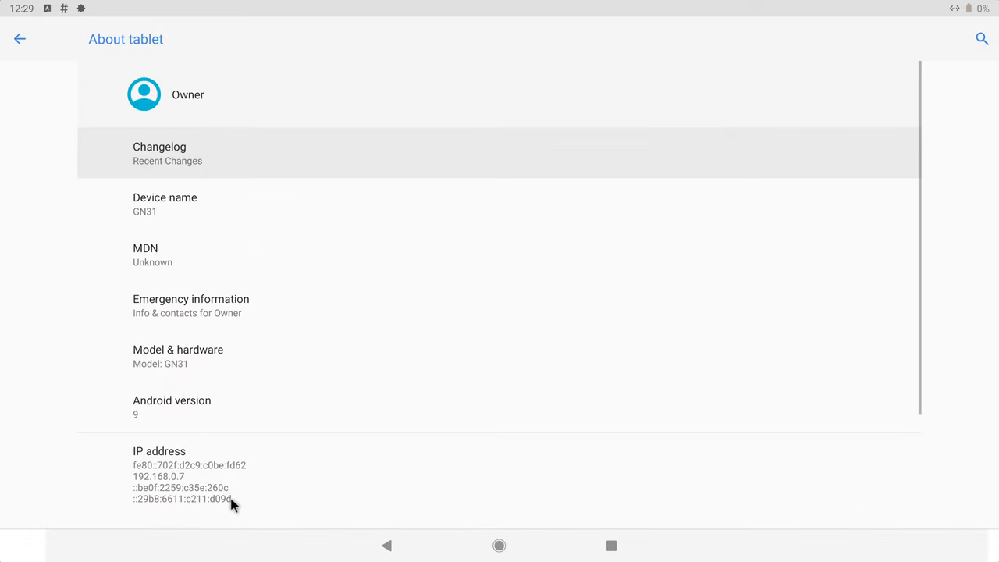
pyautogui.scroll(-3)
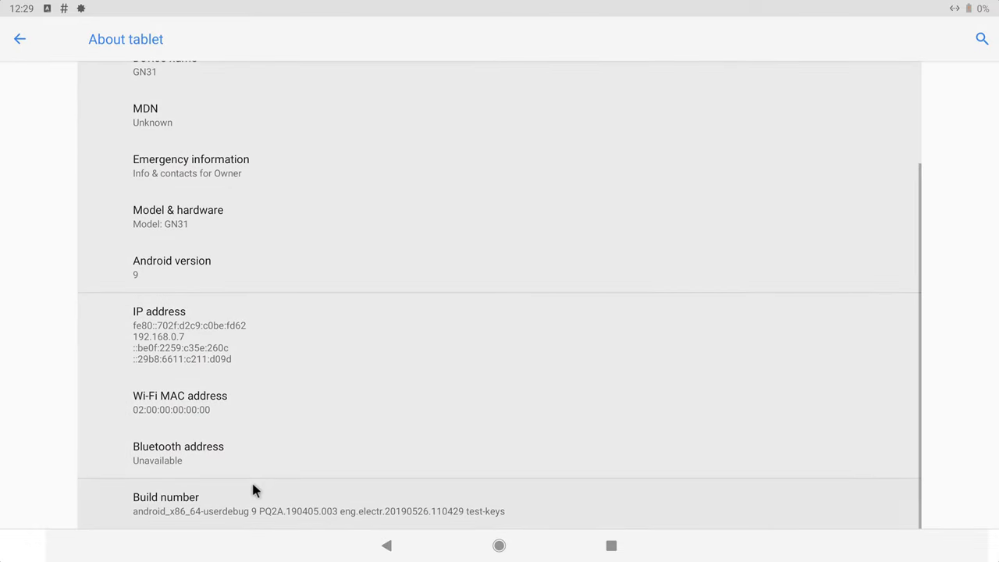
pyautogui.click(166, 503)
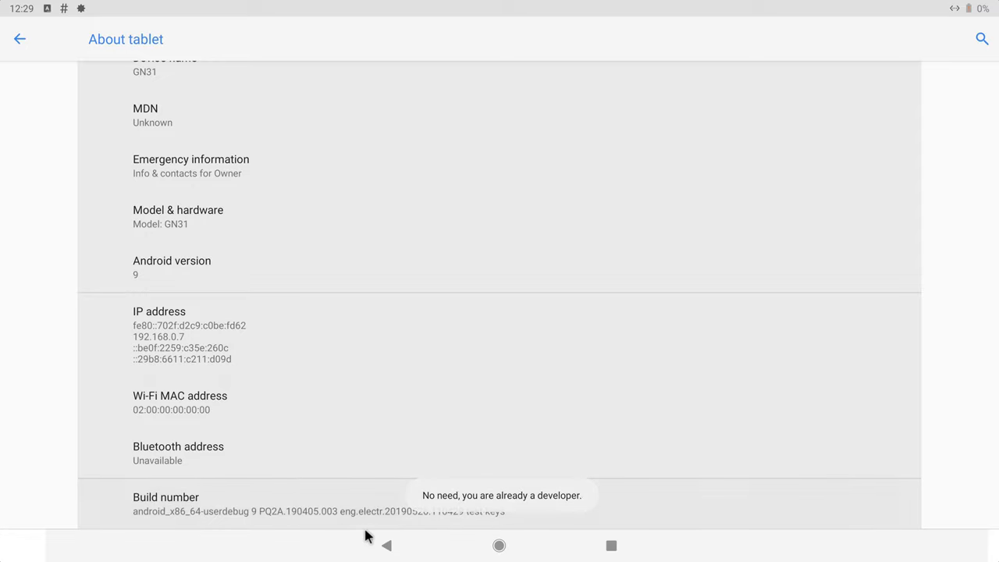
pyautogui.click(20, 39)
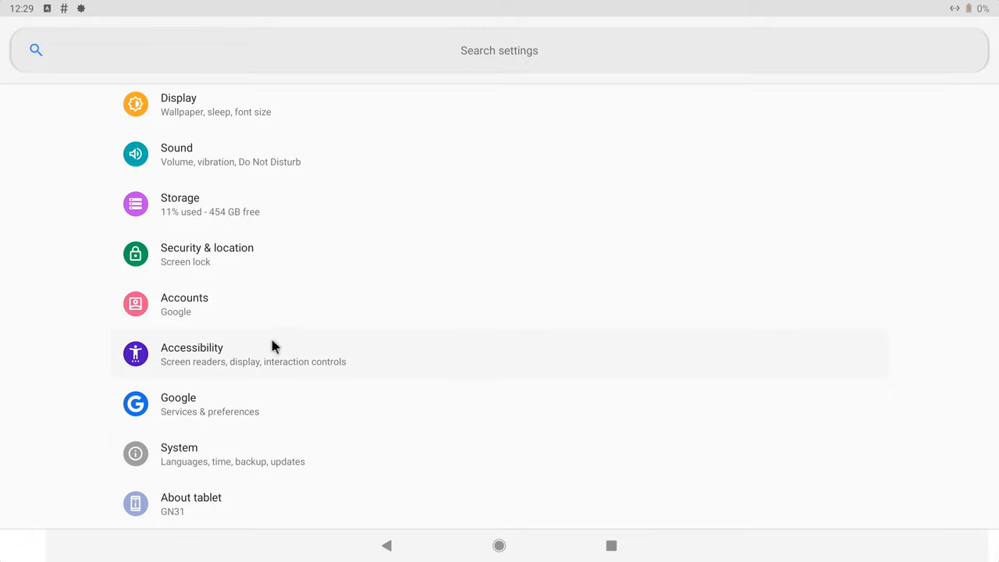
pyautogui.scroll(-3)
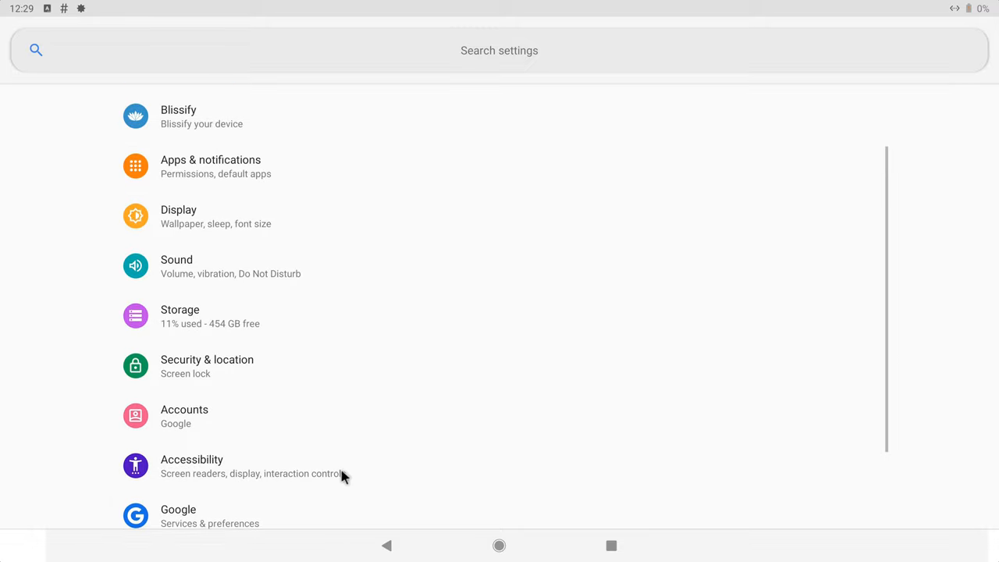
pyautogui.scroll(-3)
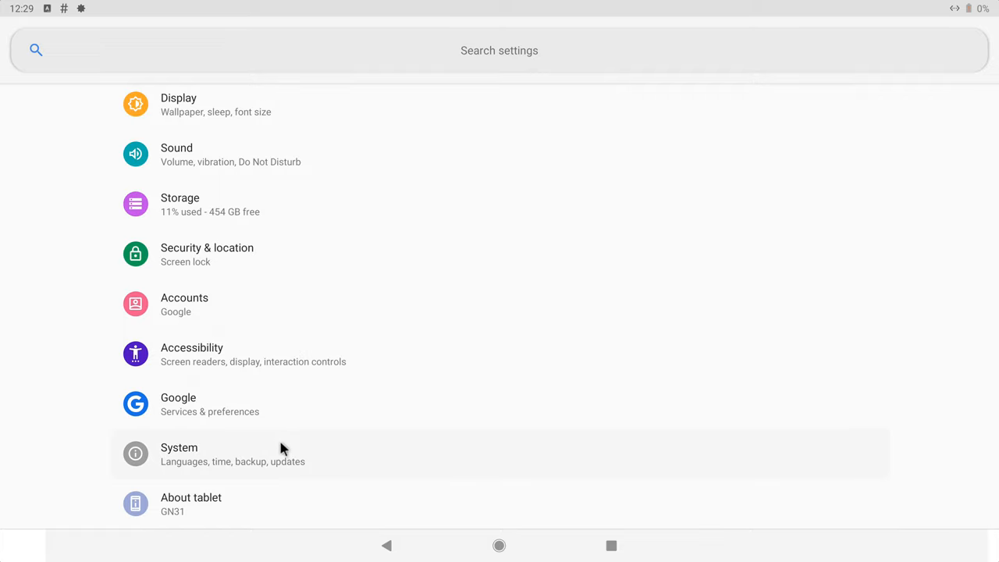
pyautogui.click(179, 453)
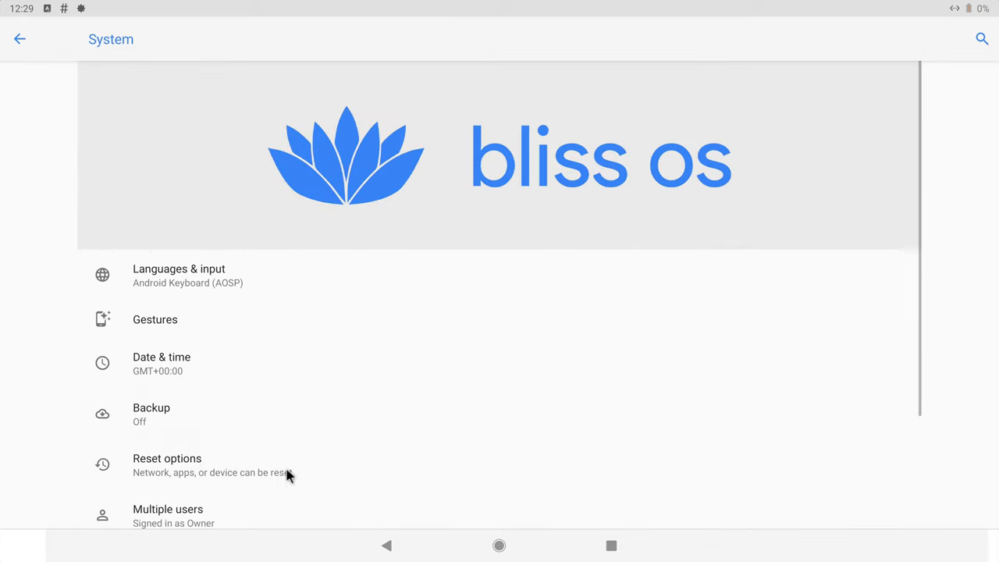
pyautogui.scroll(-3)
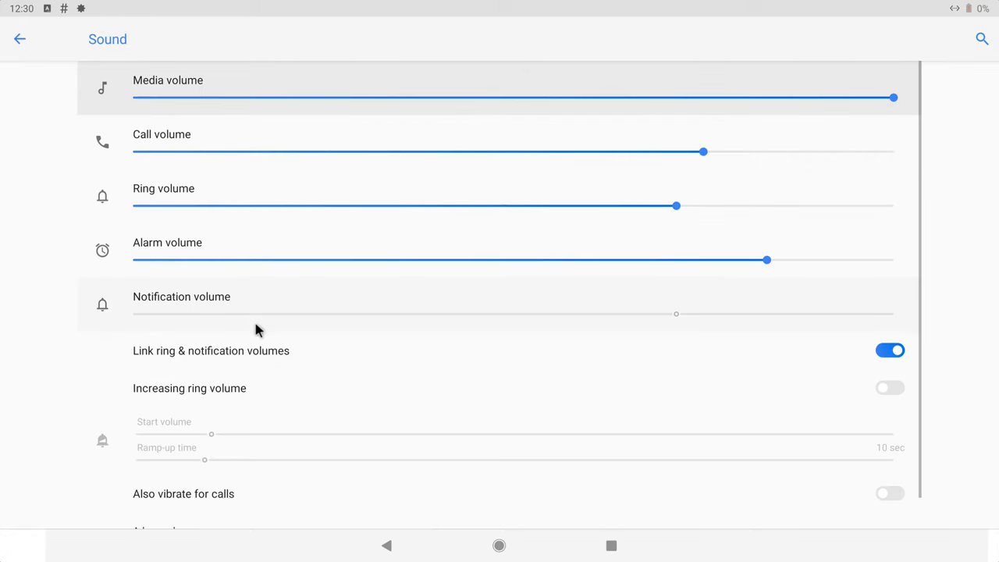
pyautogui.scroll(-3)
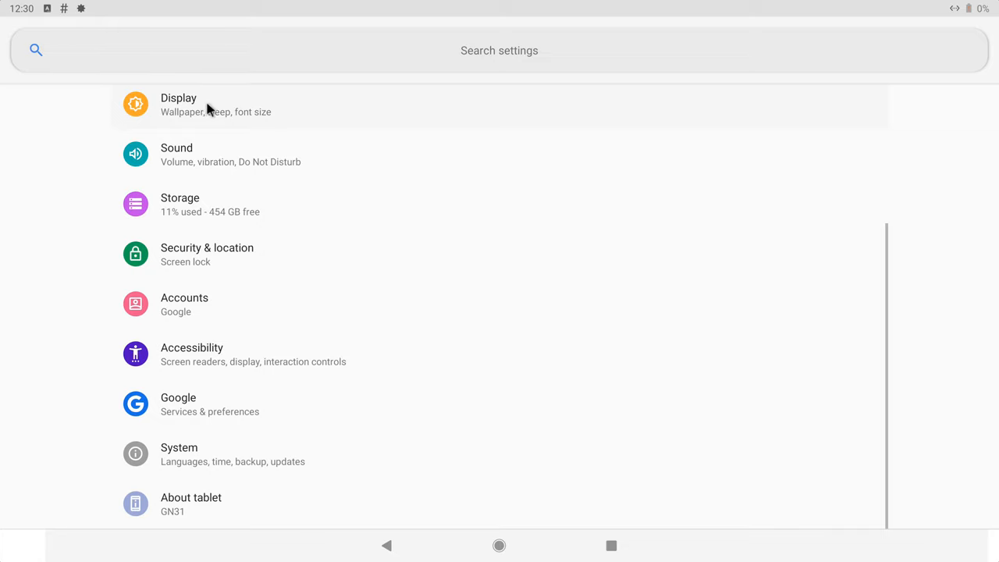
pyautogui.click(178, 105)
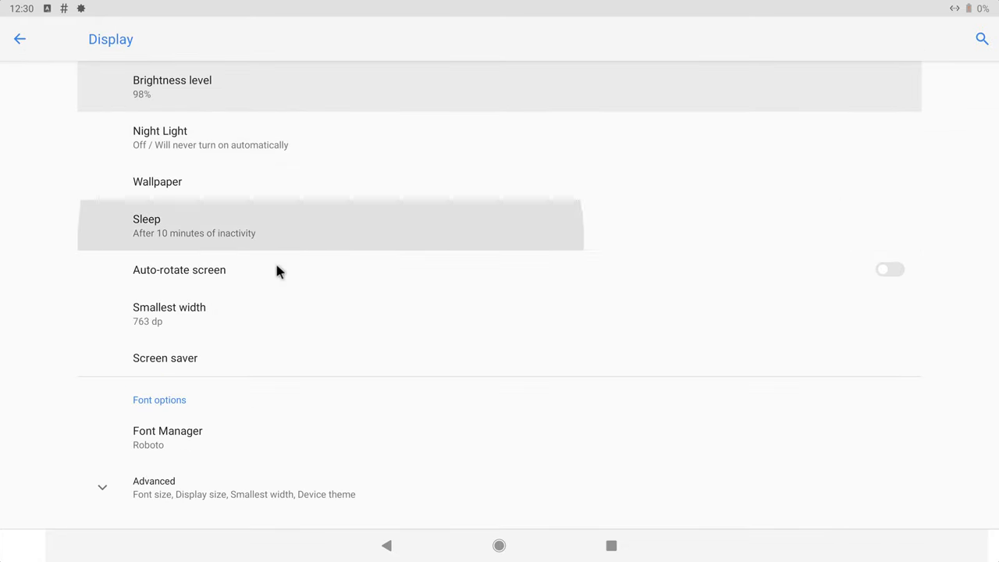
pyautogui.moveTo(462, 544)
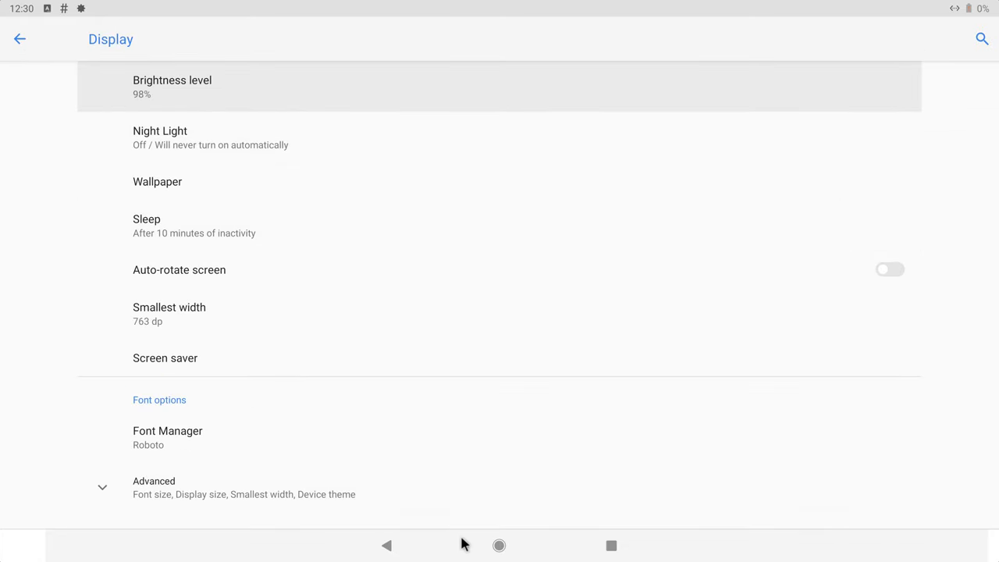
# Exit Display settings back to the home screen via the Home button.
pyautogui.click(499, 545)
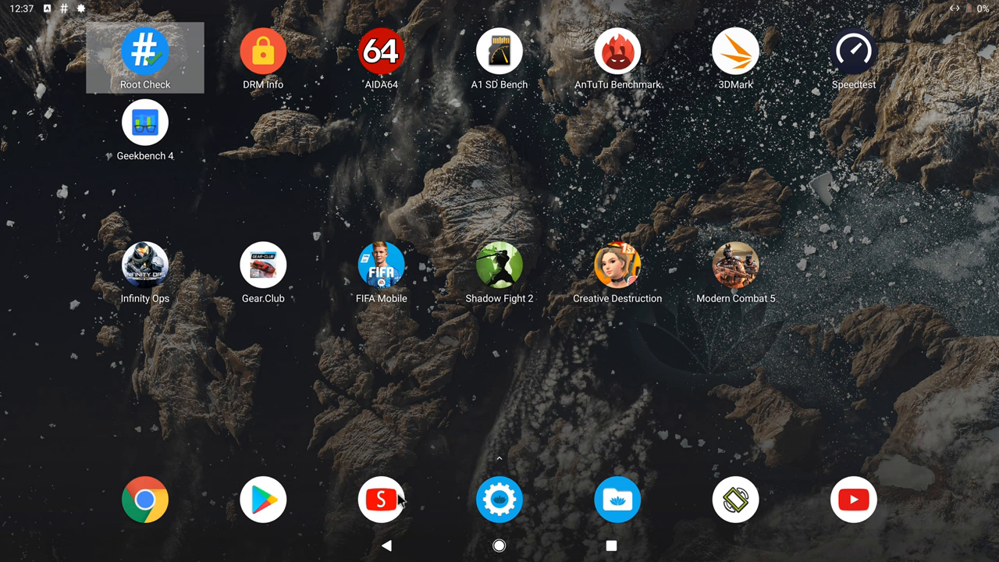
pyautogui.moveTo(585, 406)
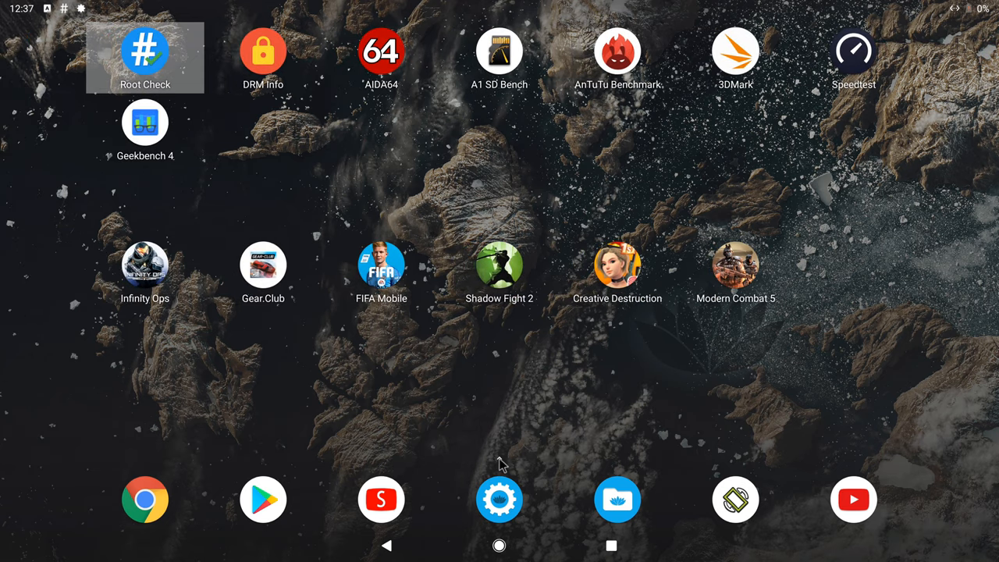
pyautogui.moveTo(372, 6)
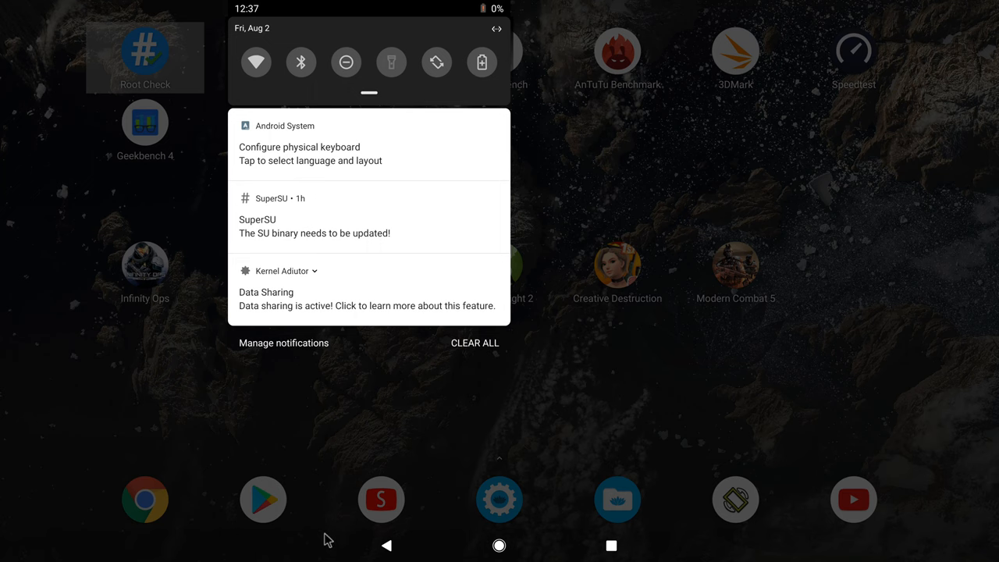
pyautogui.click(499, 546)
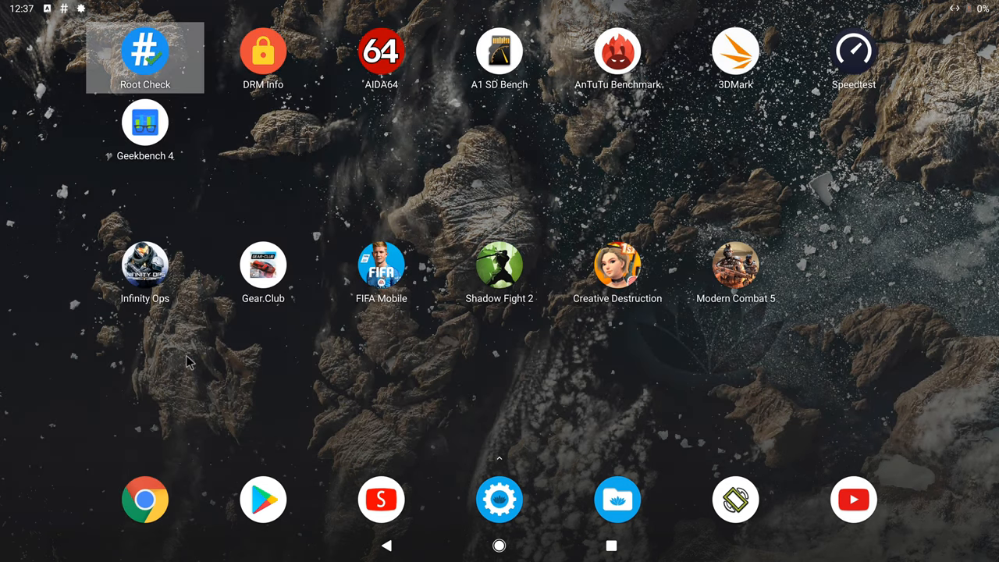
pyautogui.click(187, 361)
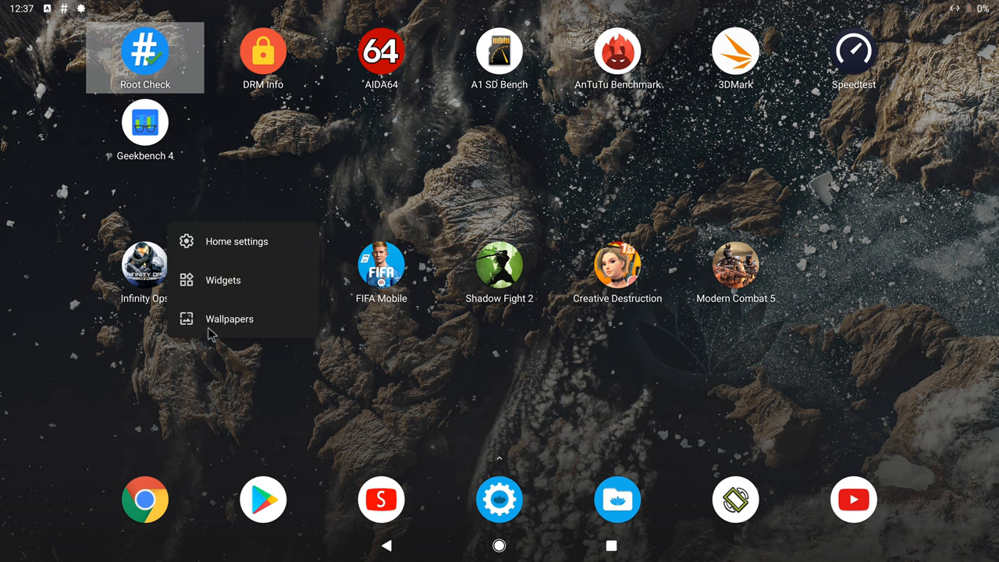
pyautogui.click(223, 280)
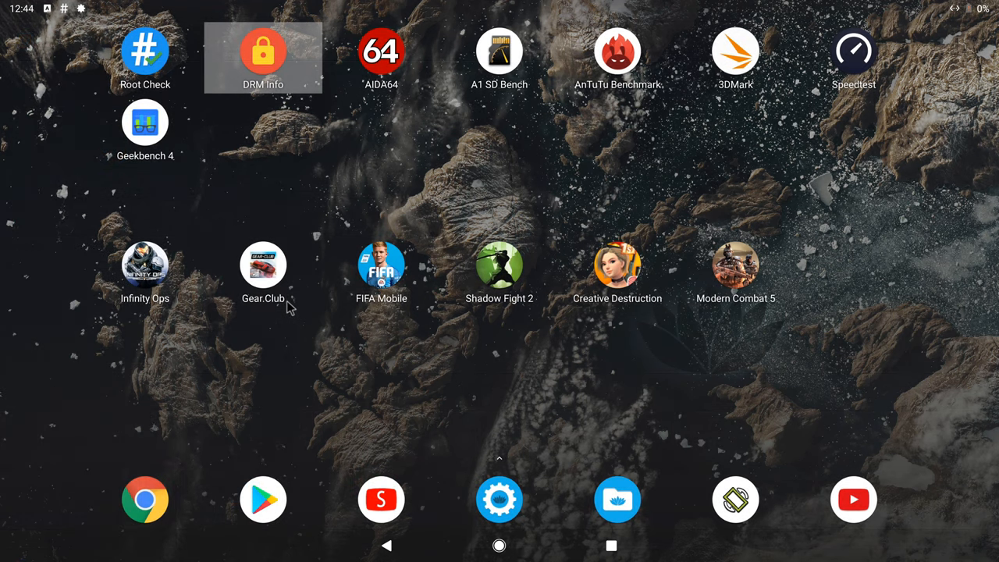
pyautogui.moveTo(323, 295)
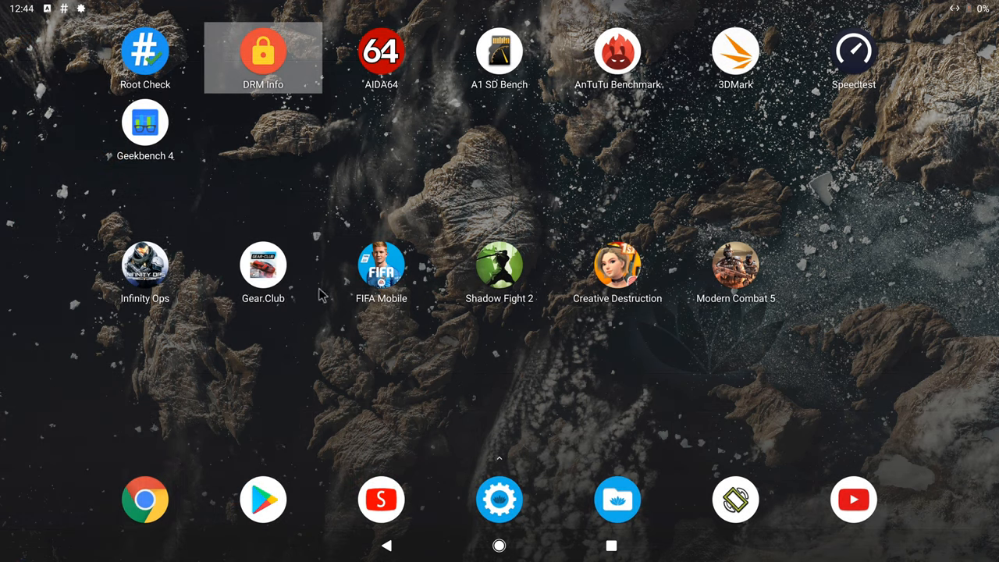
pyautogui.moveTo(352, 388)
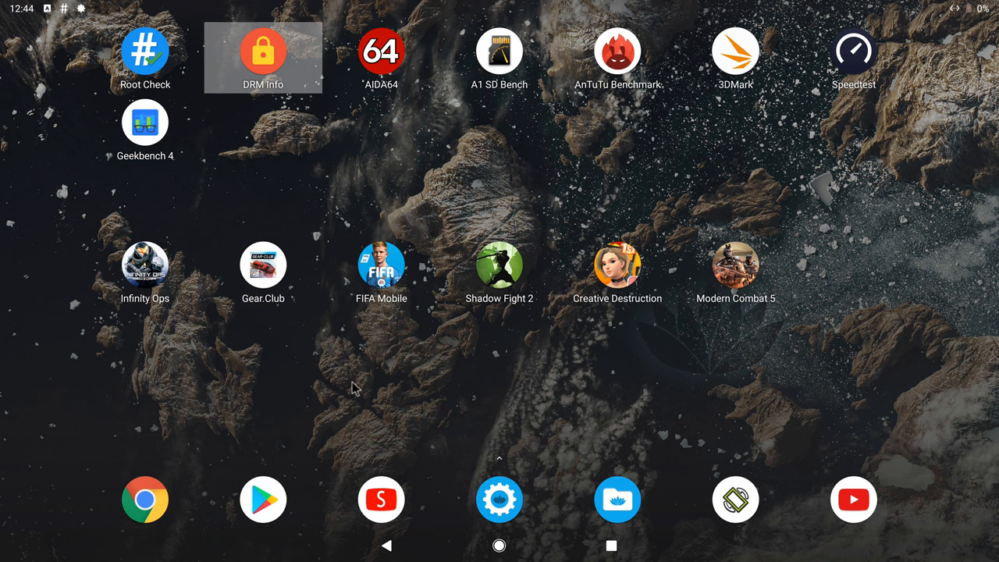
pyautogui.moveTo(334, 381)
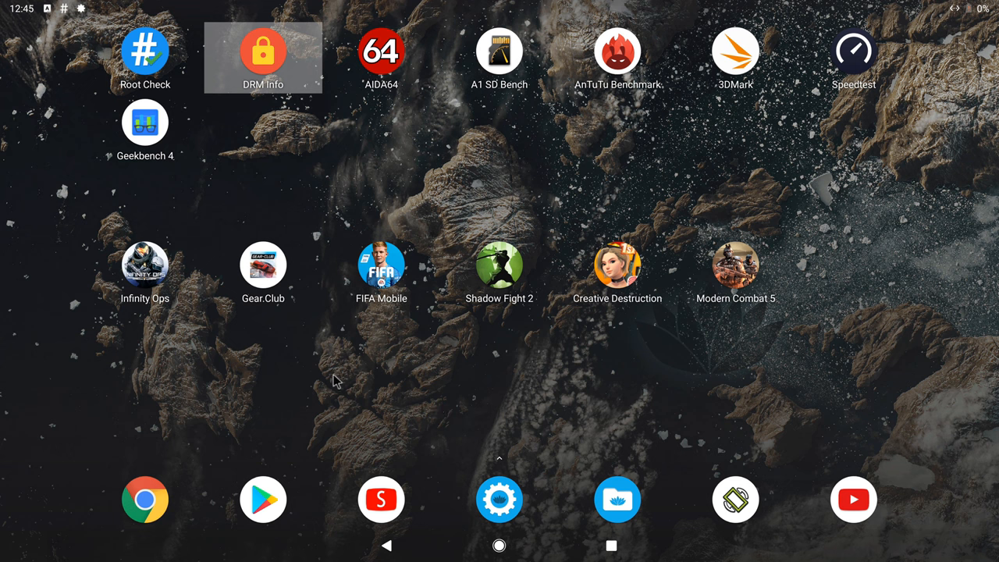
pyautogui.moveTo(333, 372)
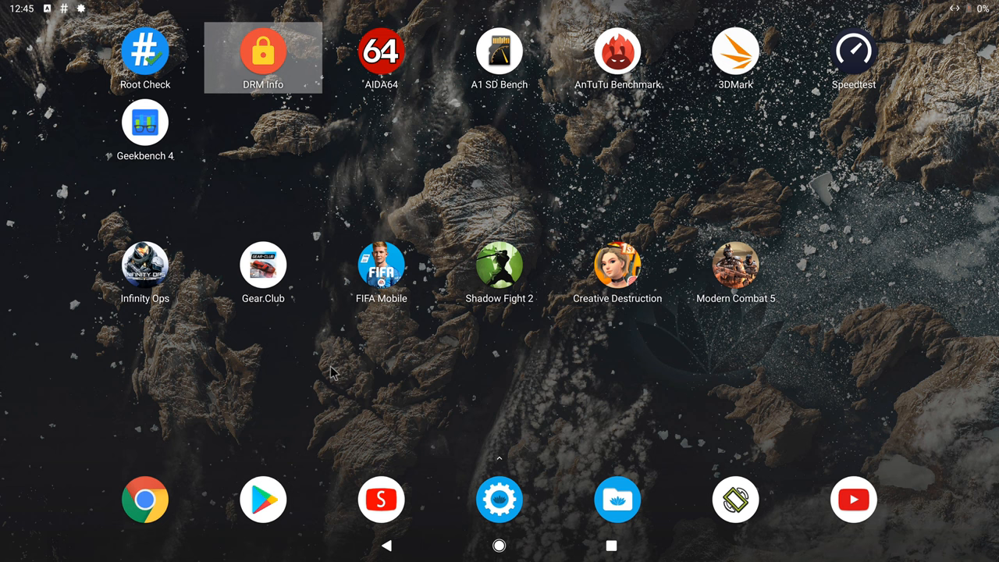
pyautogui.moveTo(237, 161)
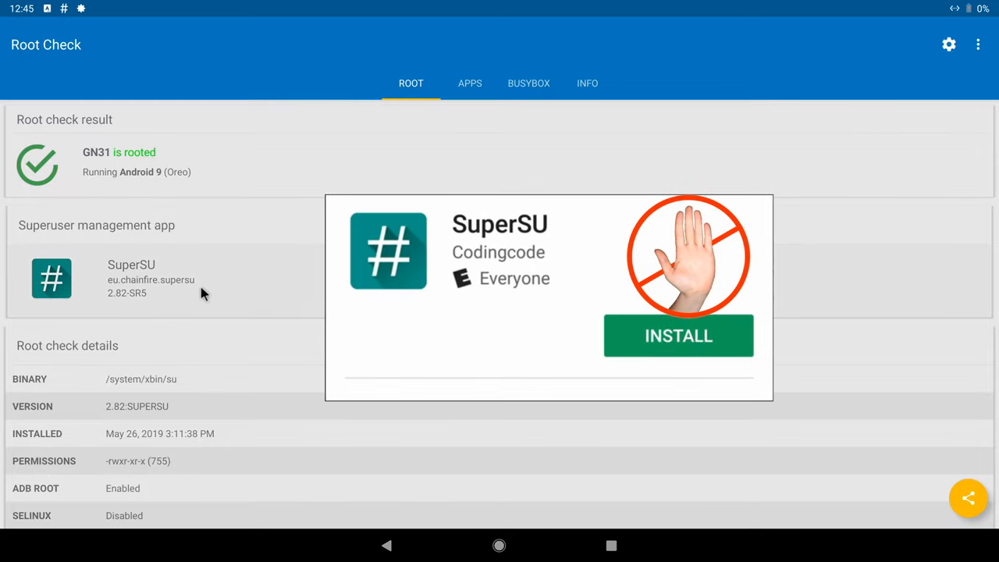
pyautogui.moveTo(113, 305)
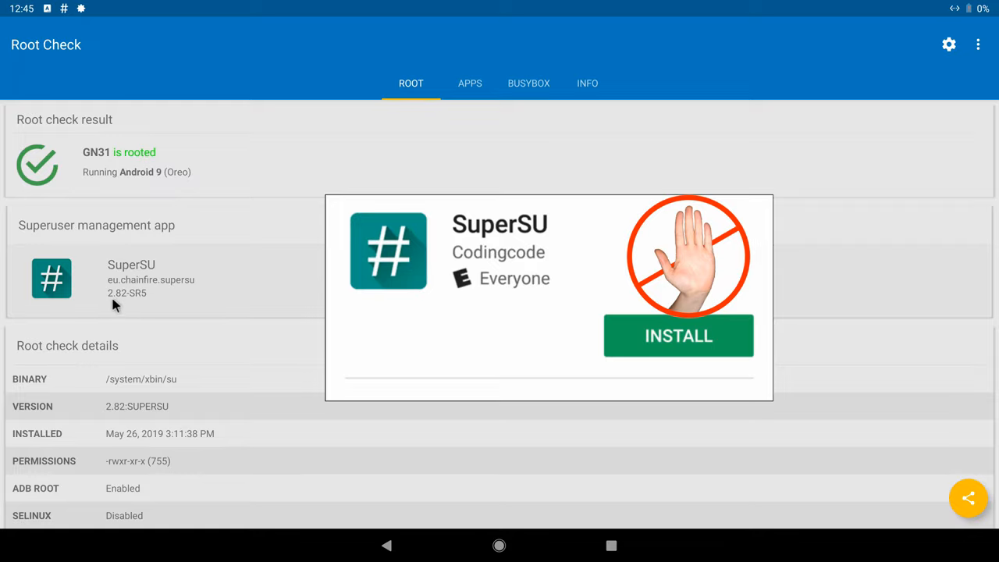
pyautogui.moveTo(130, 309)
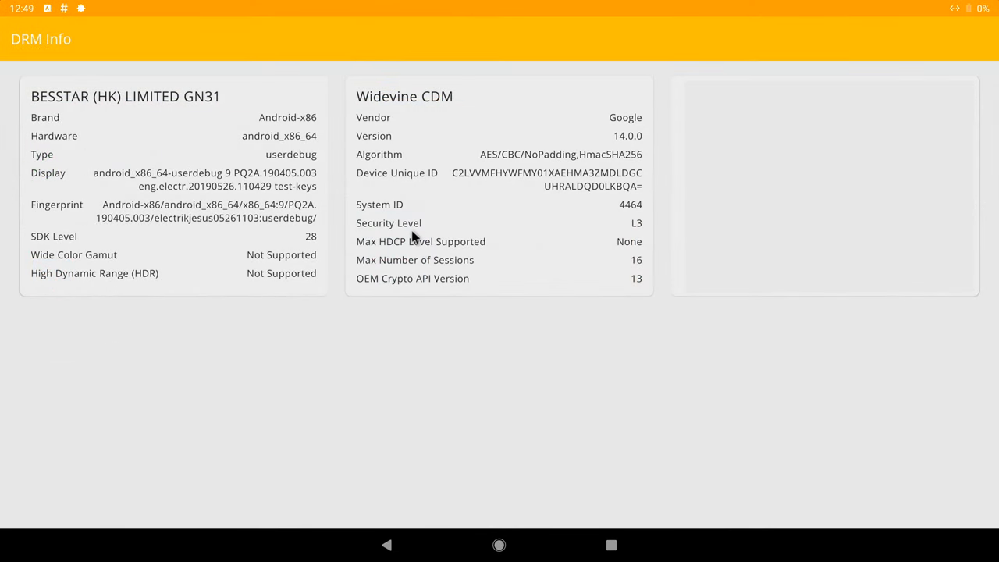
pyautogui.moveTo(613, 227)
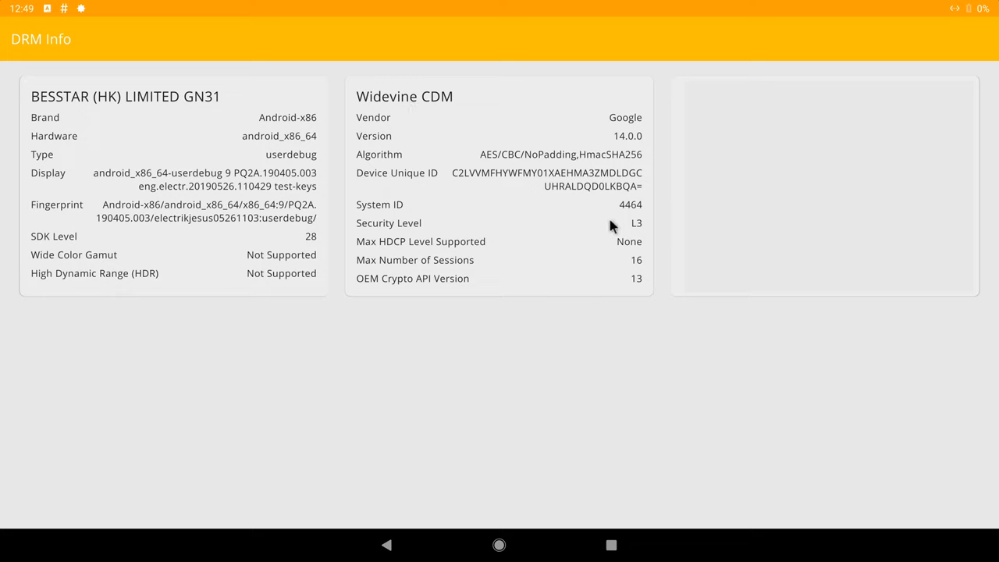
pyautogui.moveTo(622, 257)
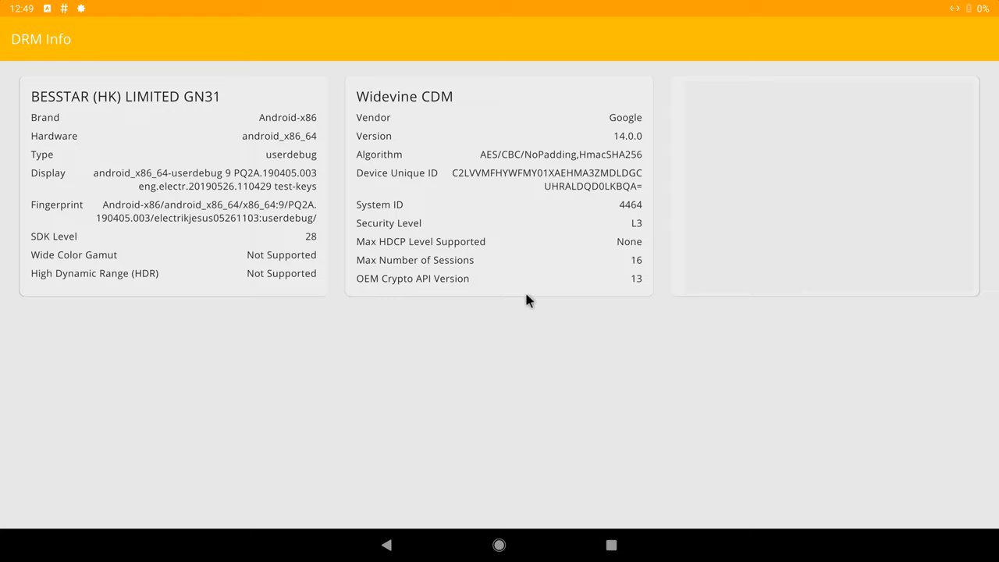
pyautogui.moveTo(514, 320)
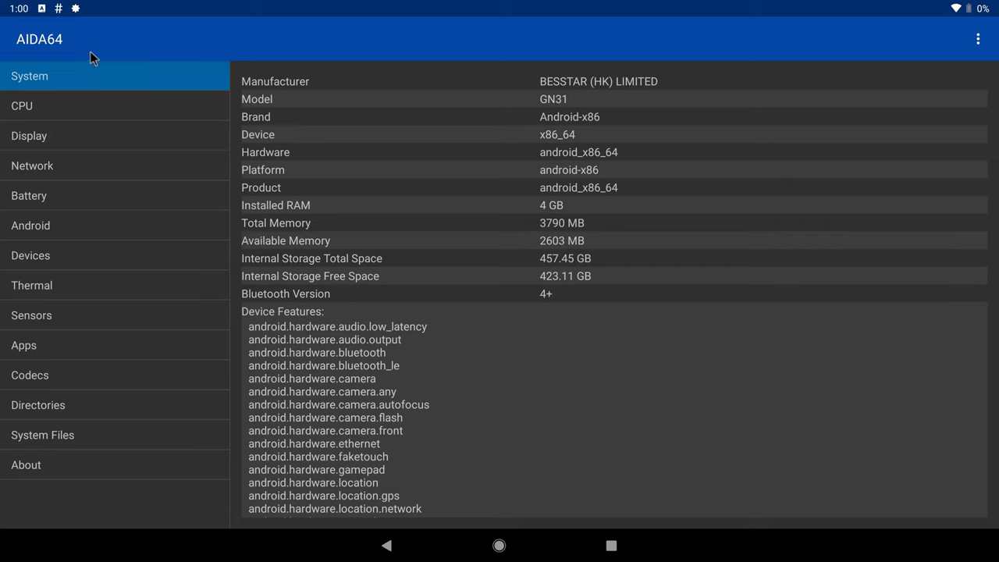
pyautogui.moveTo(89, 8)
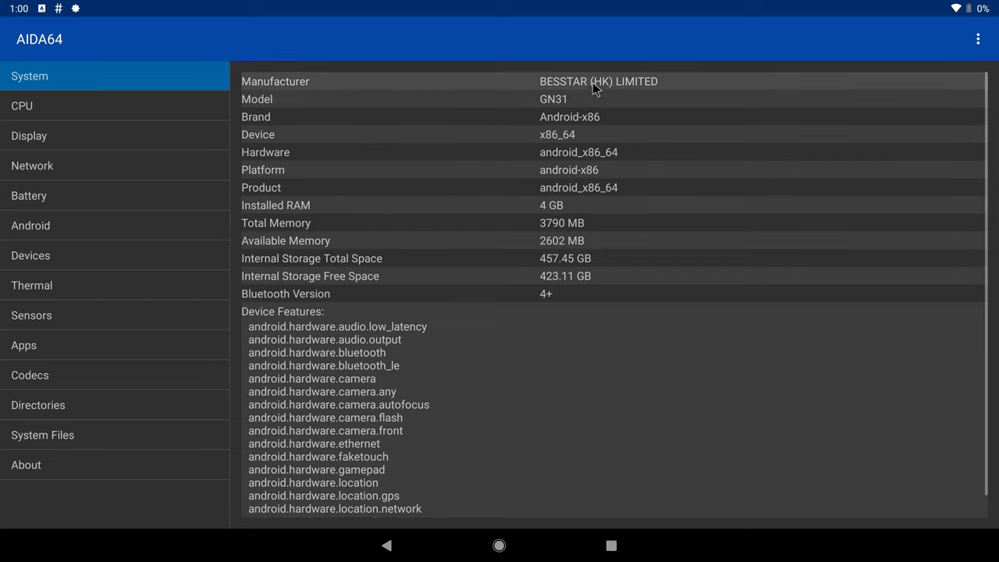
pyautogui.moveTo(608, 97)
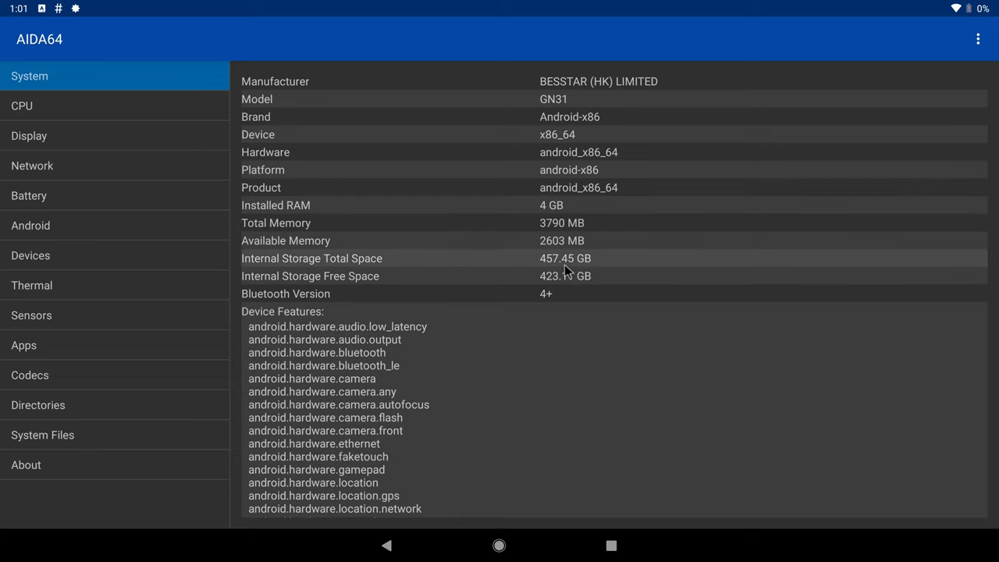
pyautogui.moveTo(566, 270)
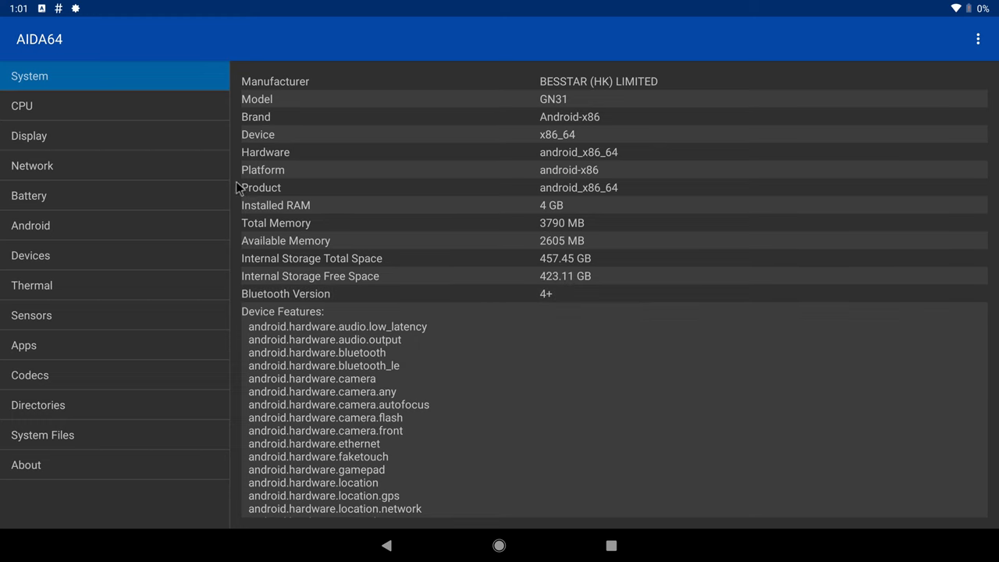
# Show AIDA64's CPU page for the quad-core Intel Cherry Trail chip.
pyautogui.click(22, 105)
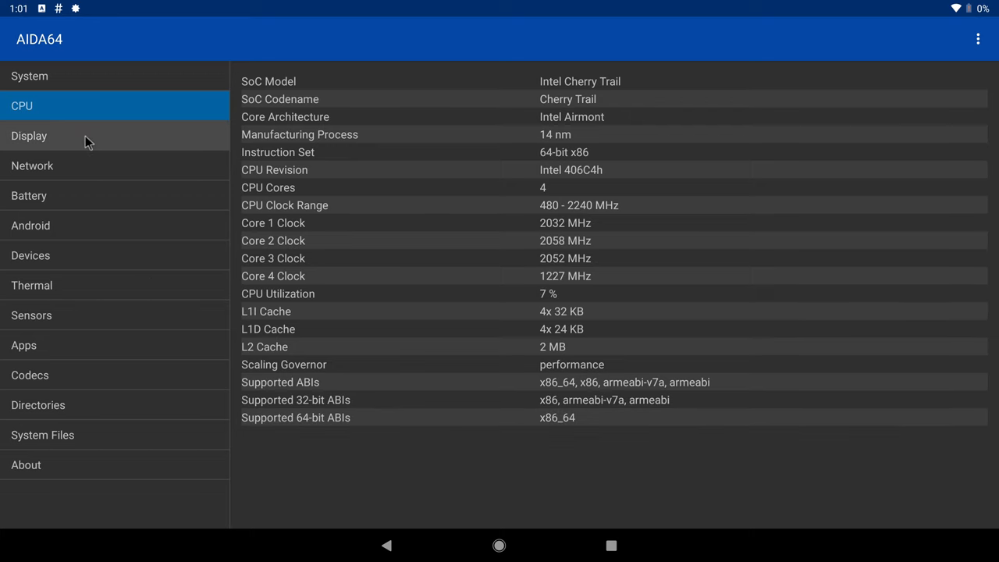
# View AIDA64's Display page (HD Graphics 400, 3840×2160), then the Network Wi-Fi details.
pyautogui.click(29, 135)
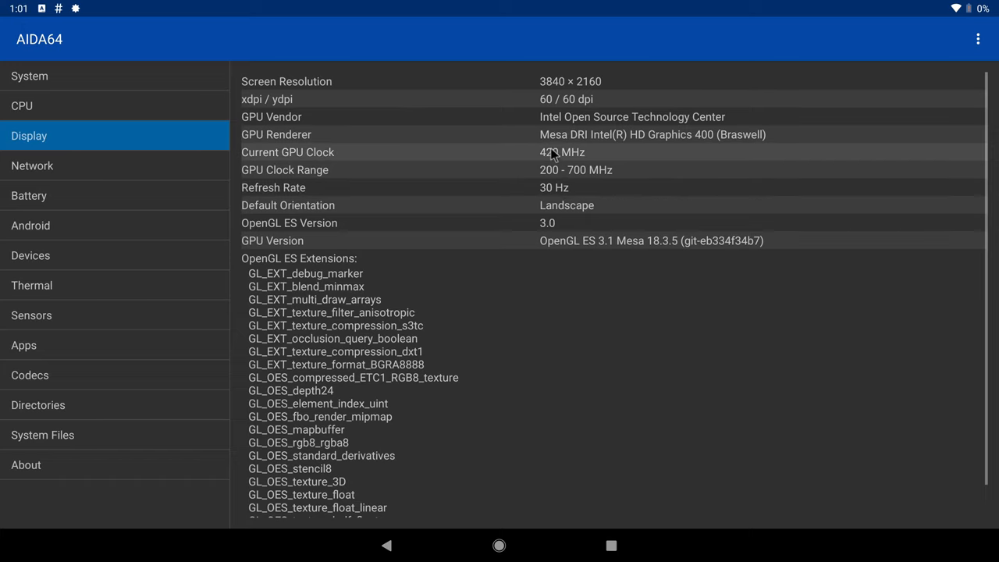
pyautogui.moveTo(665, 158)
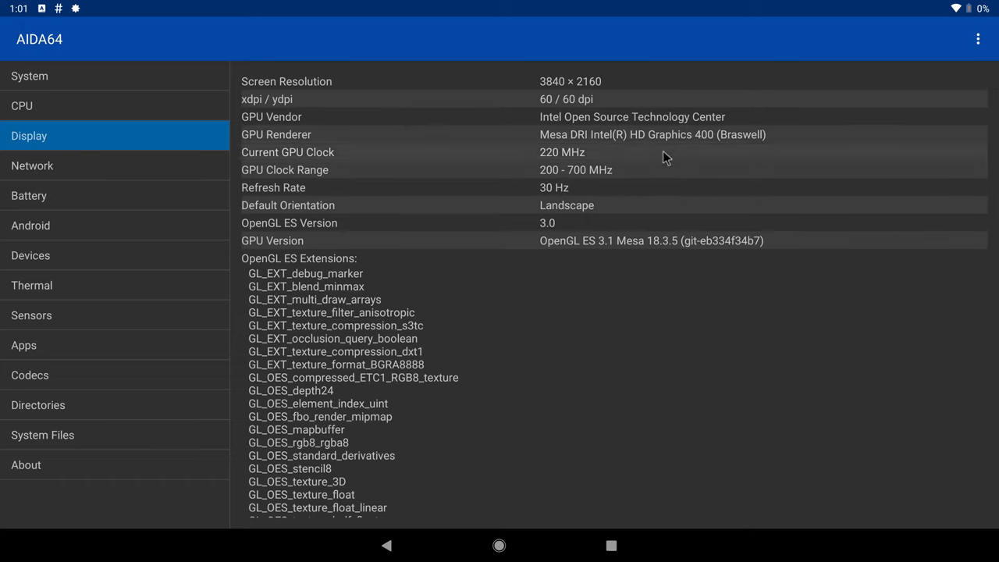
pyautogui.moveTo(644, 172)
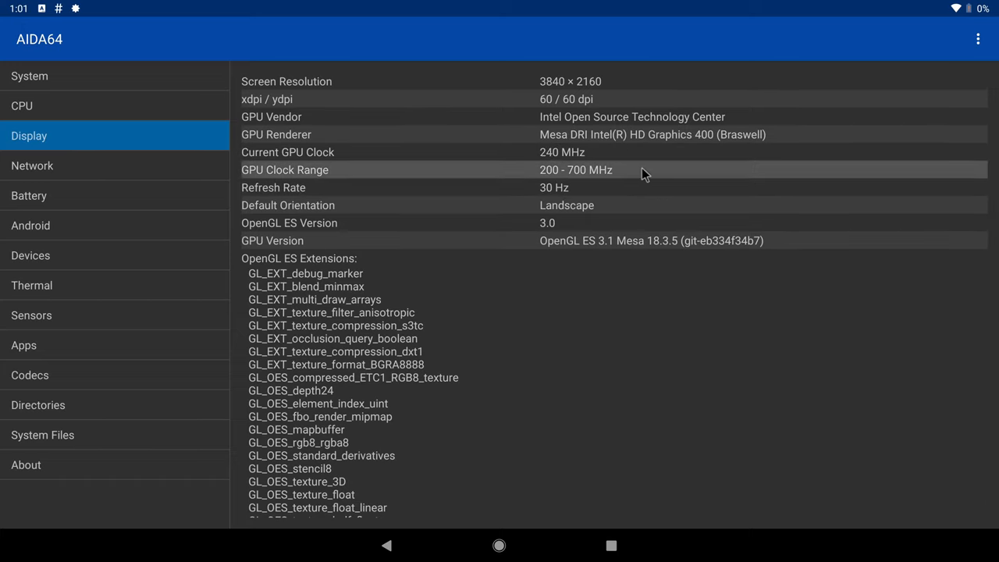
pyautogui.moveTo(609, 196)
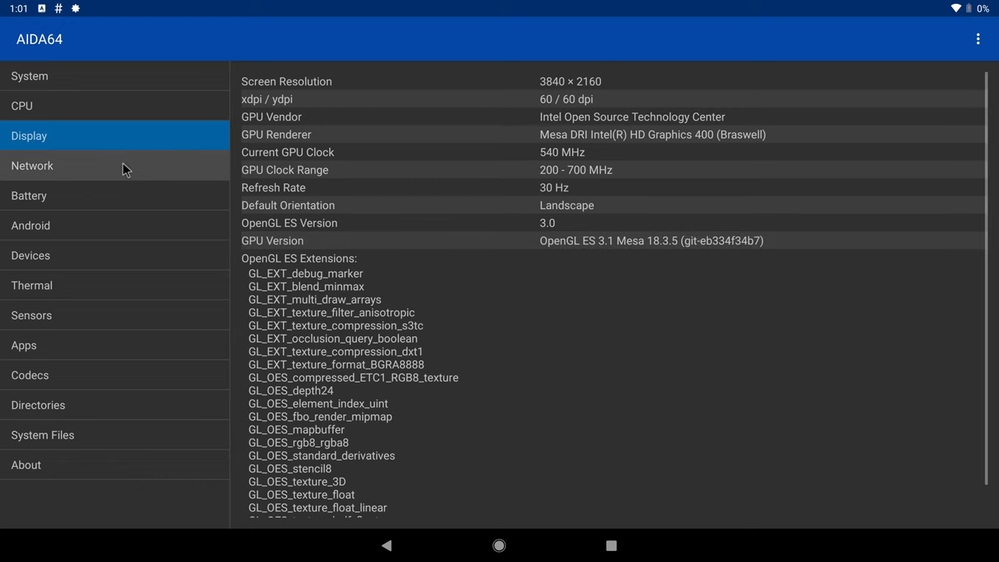
pyautogui.click(32, 165)
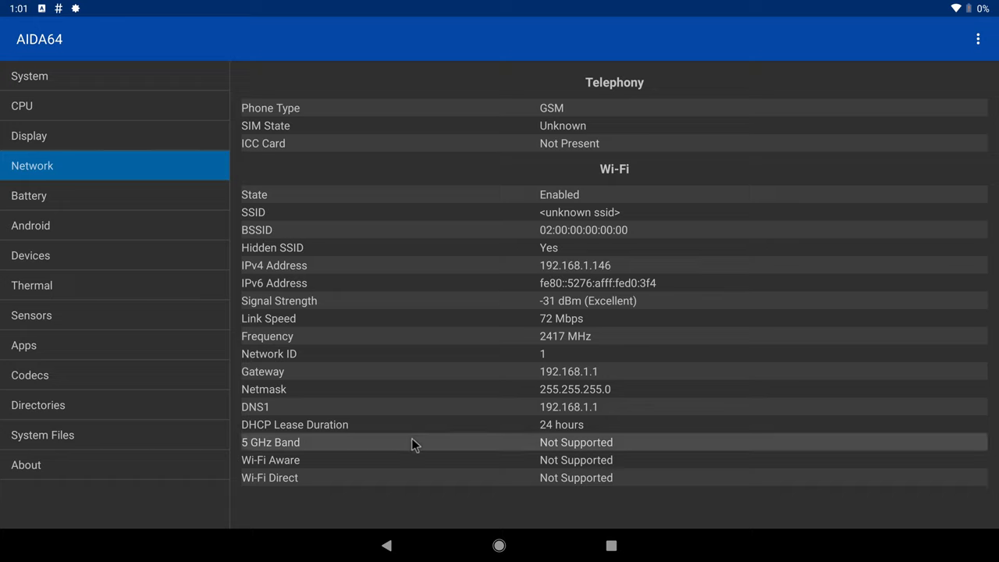
pyautogui.moveTo(283, 437)
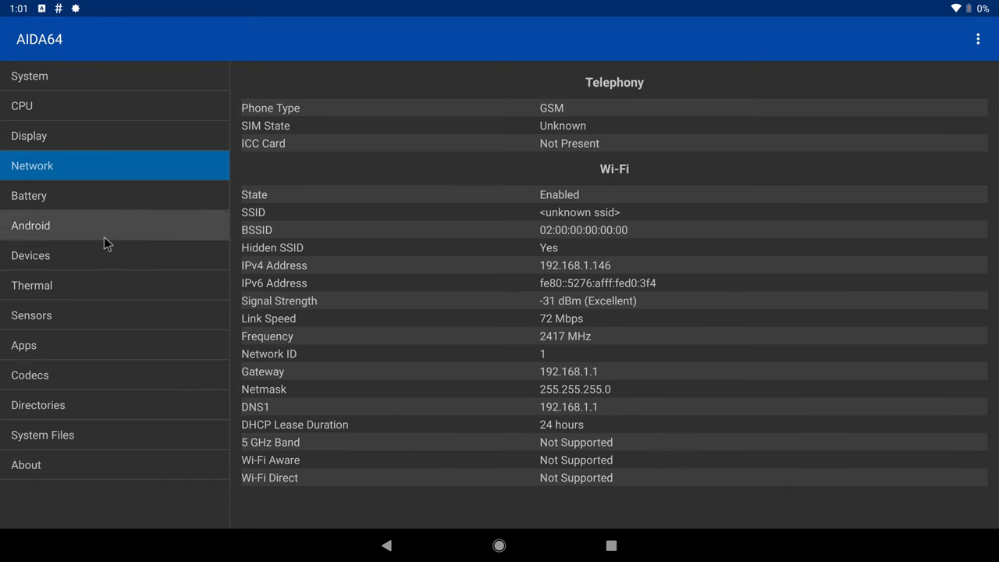
pyautogui.moveTo(159, 221)
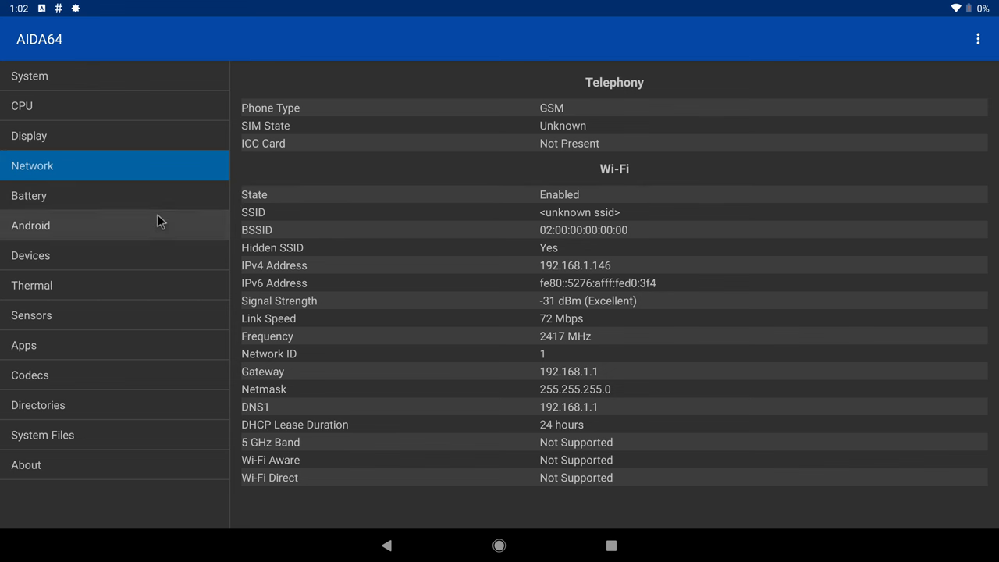
# Browse AIDA64's Android 9 build page, thermal sensor temperatures and the Google OMX codec list.
pyautogui.click(31, 225)
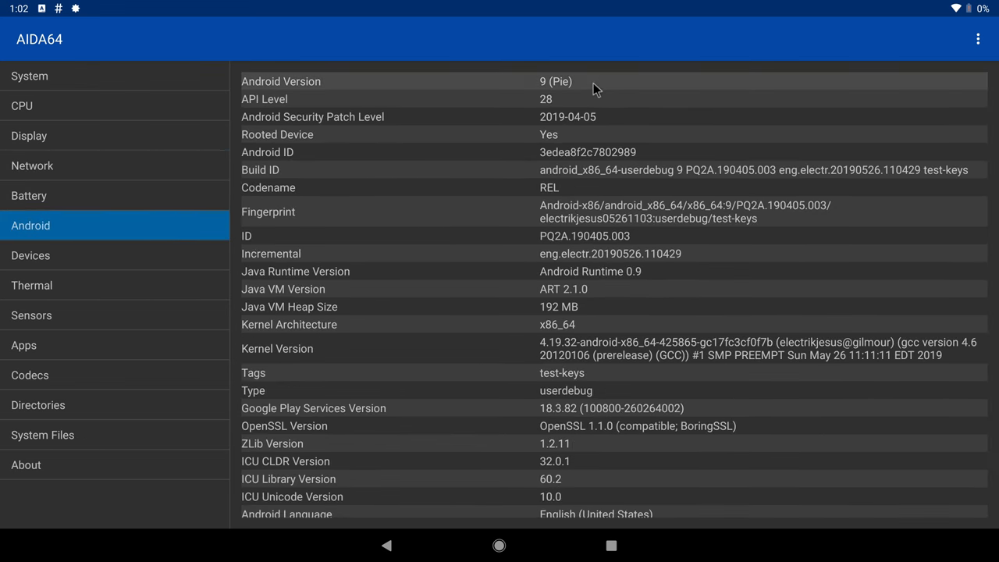
pyautogui.moveTo(601, 148)
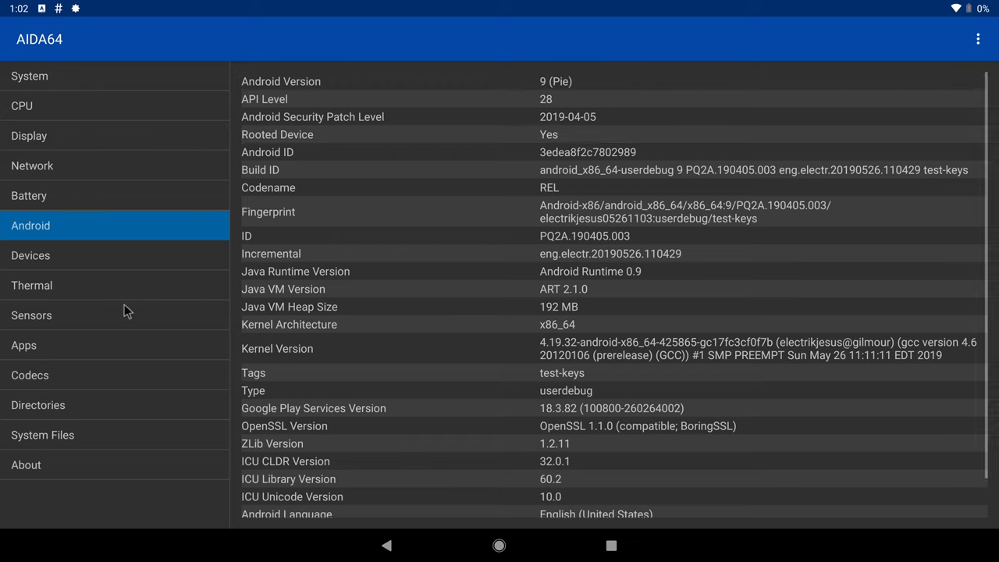
pyautogui.click(32, 285)
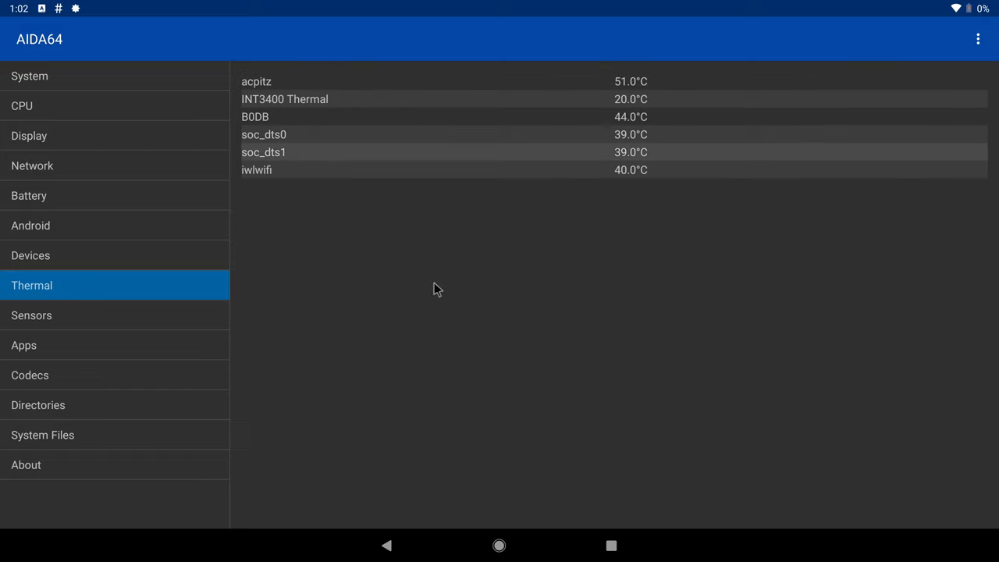
pyautogui.click(30, 374)
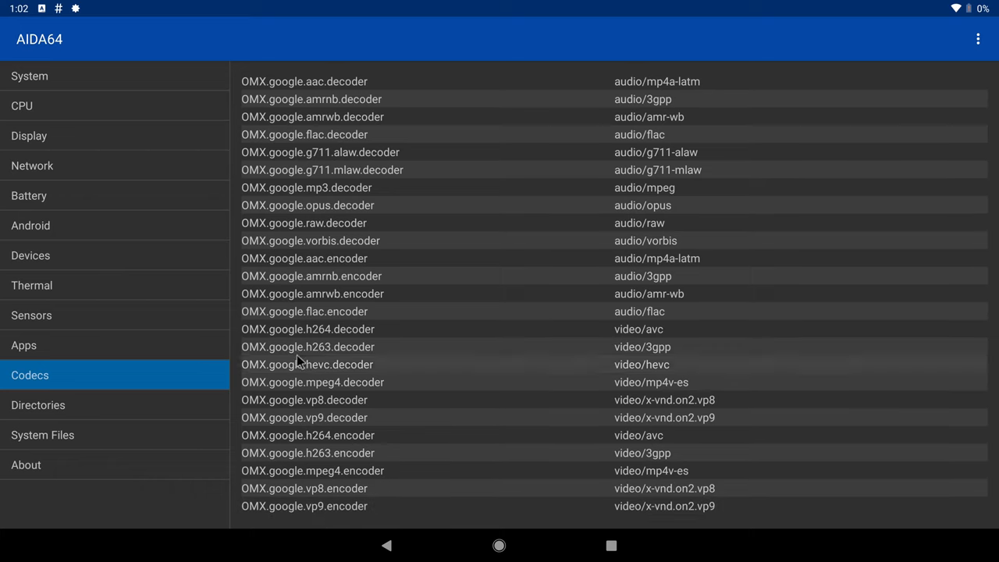
pyautogui.moveTo(339, 354)
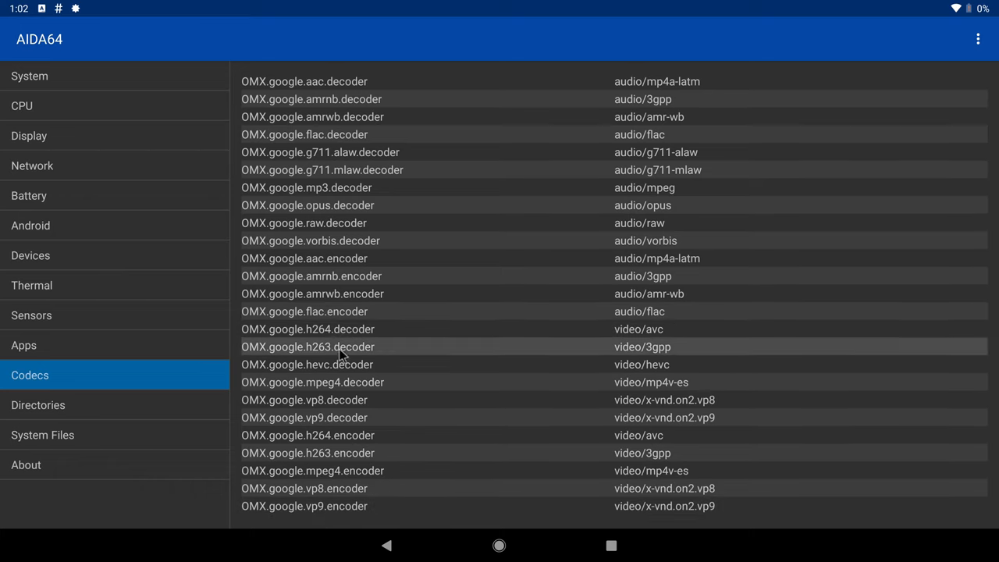
pyautogui.moveTo(320, 435)
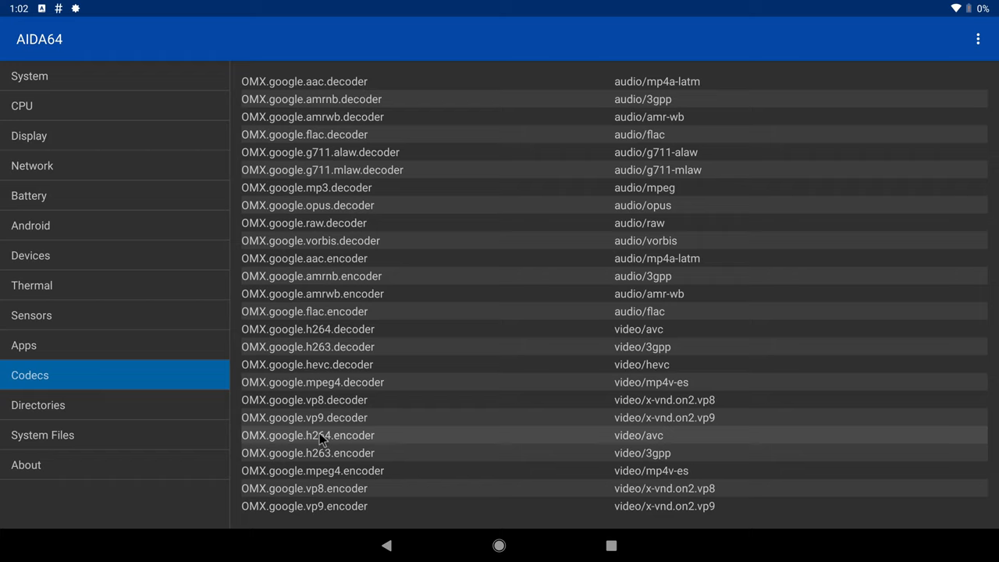
pyautogui.moveTo(359, 418)
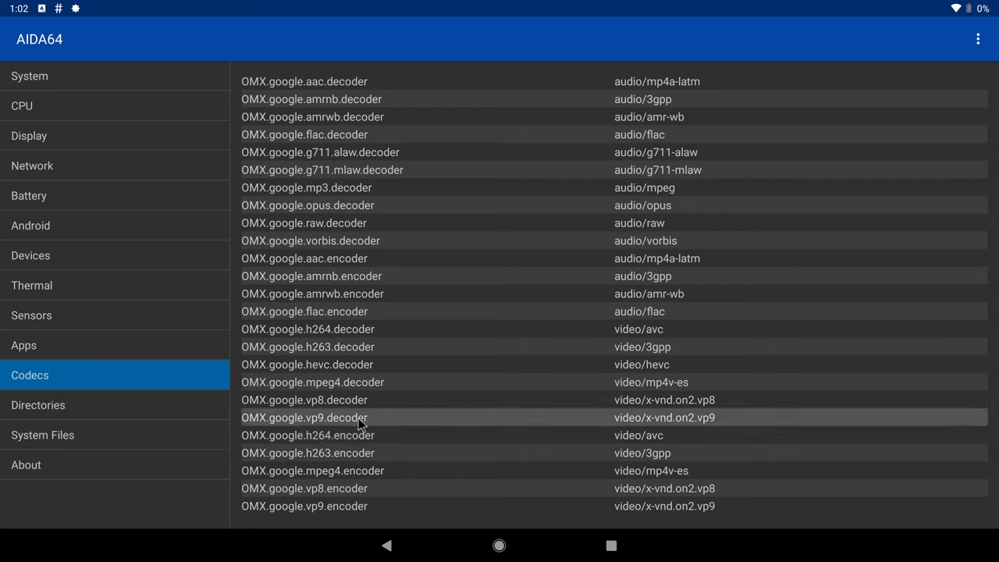
pyautogui.moveTo(422, 436)
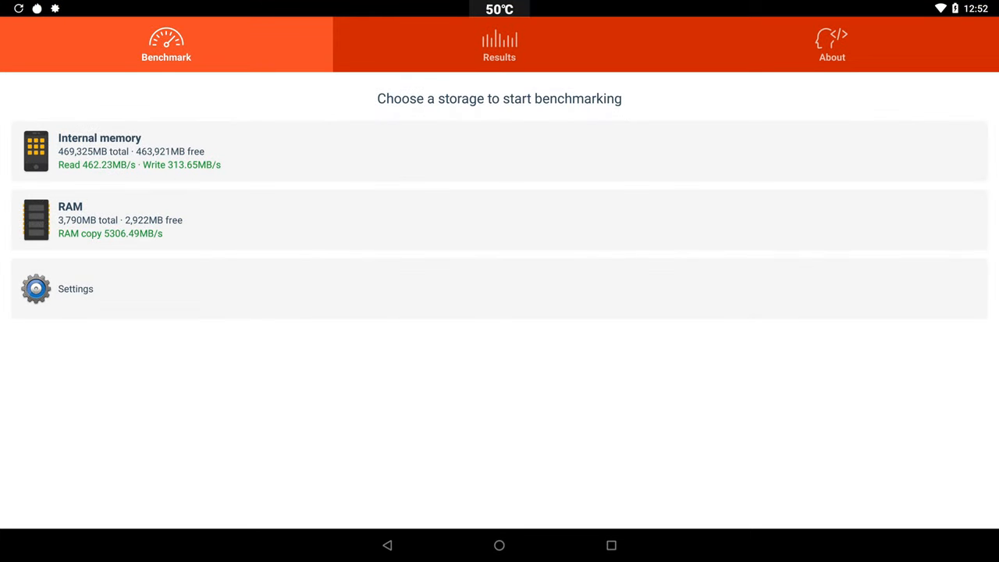
pyautogui.moveTo(434, 205)
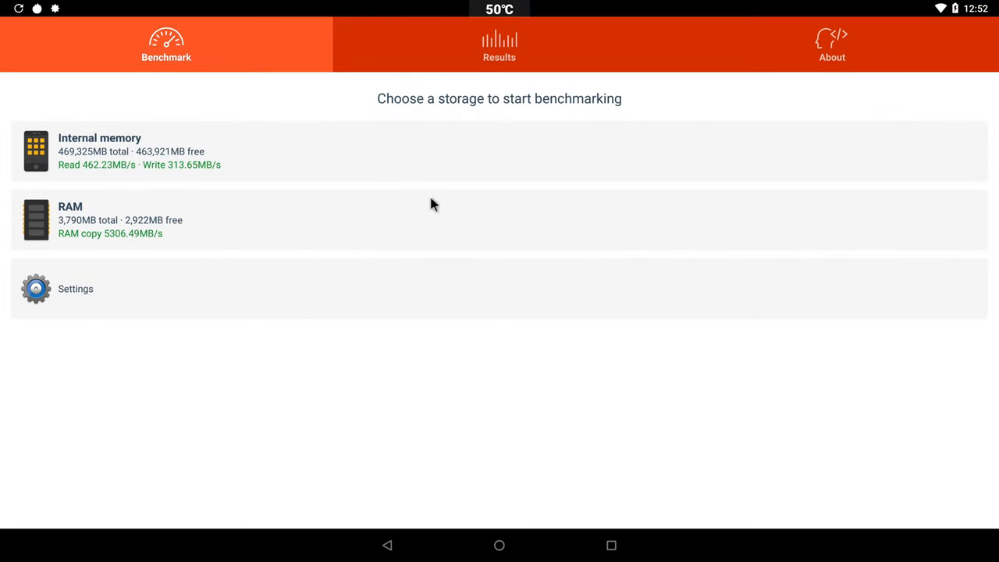
pyautogui.moveTo(112, 245)
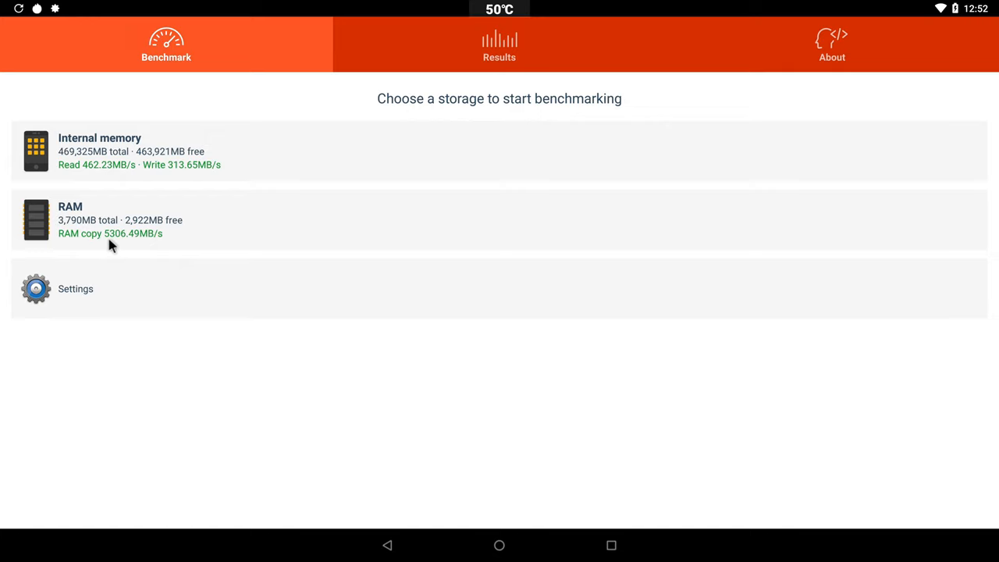
pyautogui.moveTo(125, 240)
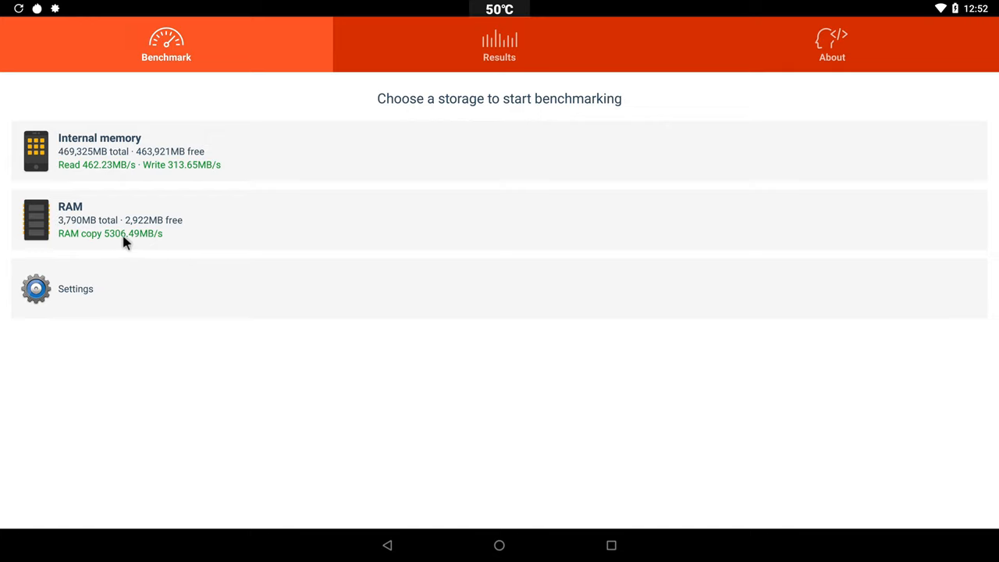
pyautogui.moveTo(98, 205)
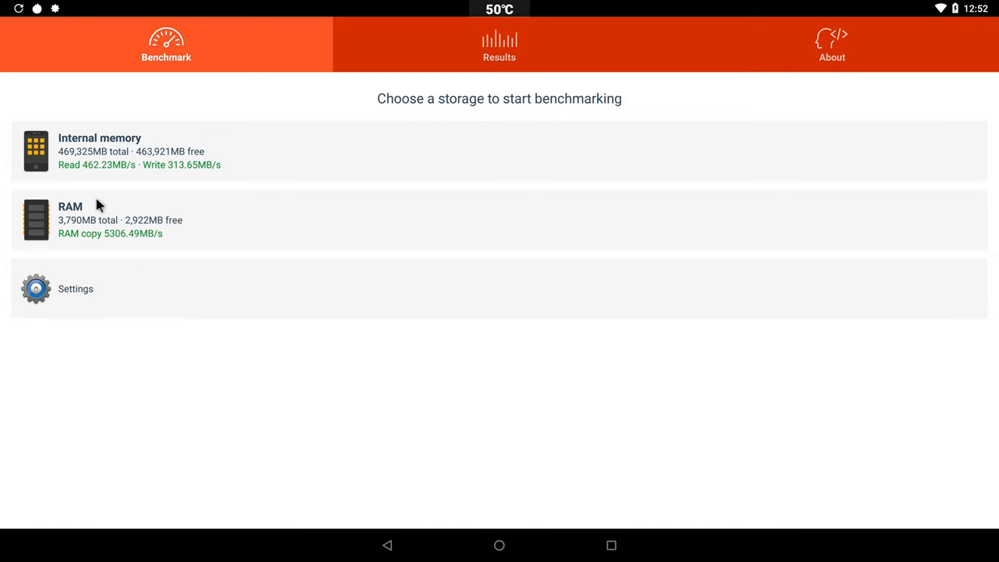
pyautogui.moveTo(88, 174)
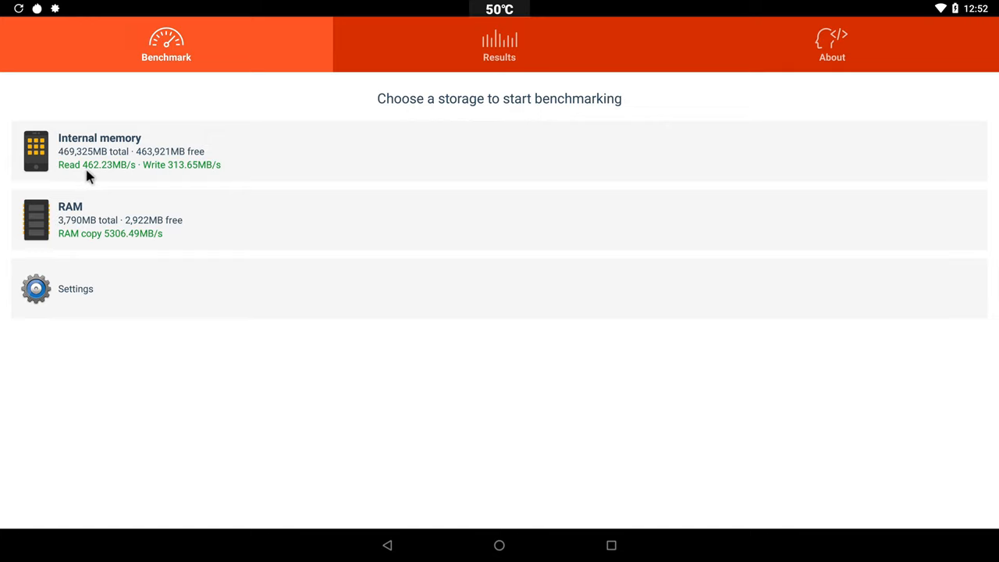
pyautogui.moveTo(99, 173)
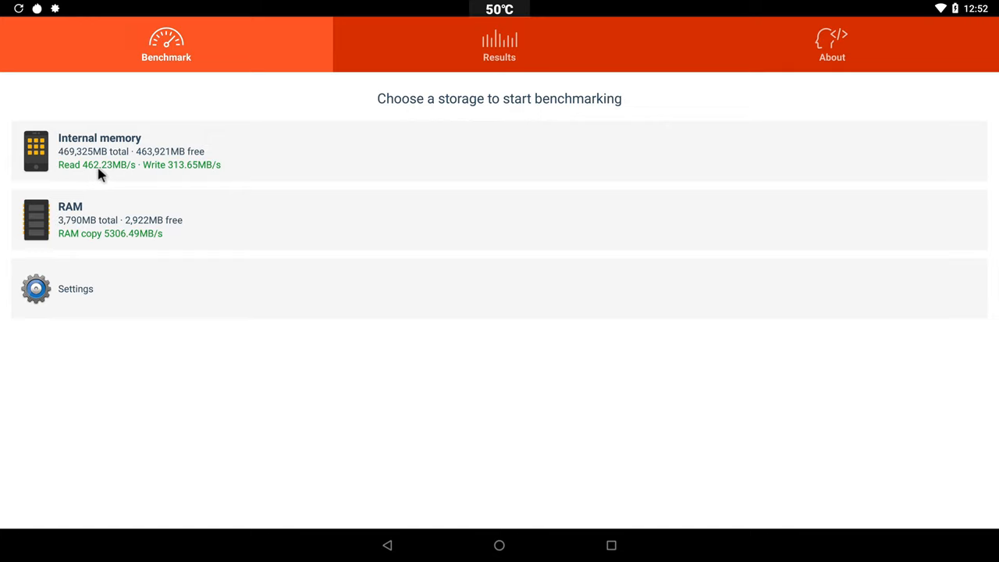
pyautogui.moveTo(175, 175)
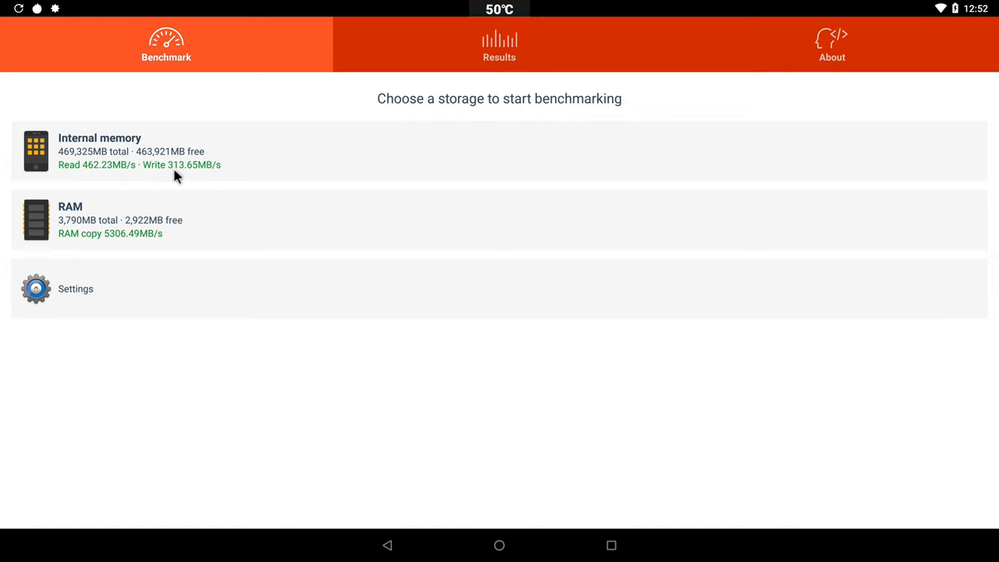
pyautogui.moveTo(177, 263)
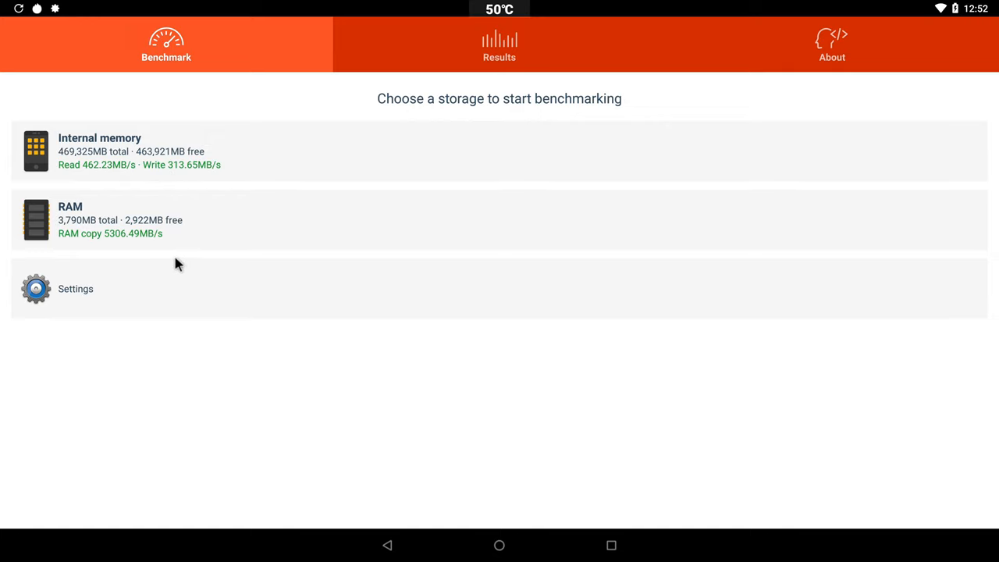
pyautogui.moveTo(192, 302)
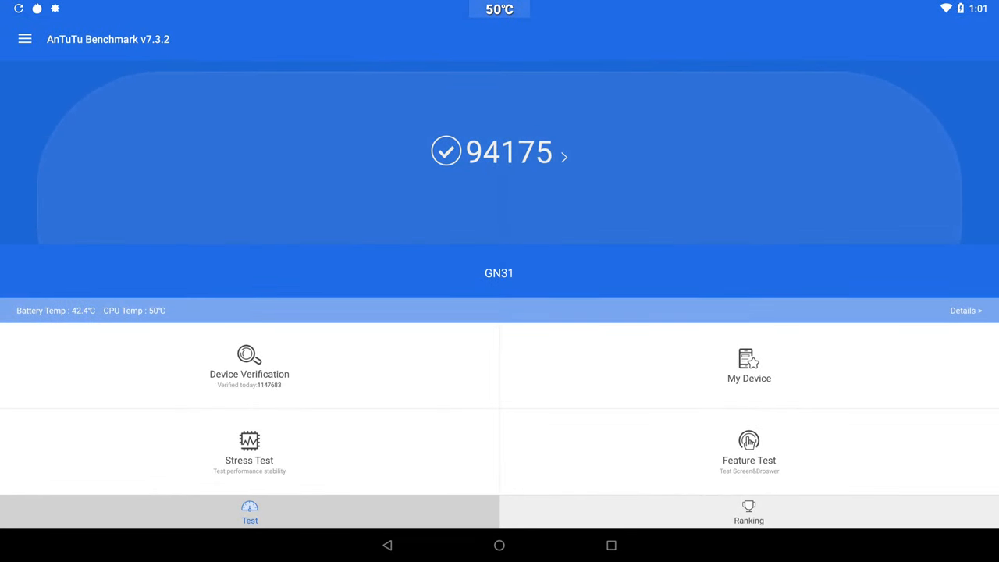
pyautogui.moveTo(478, 166)
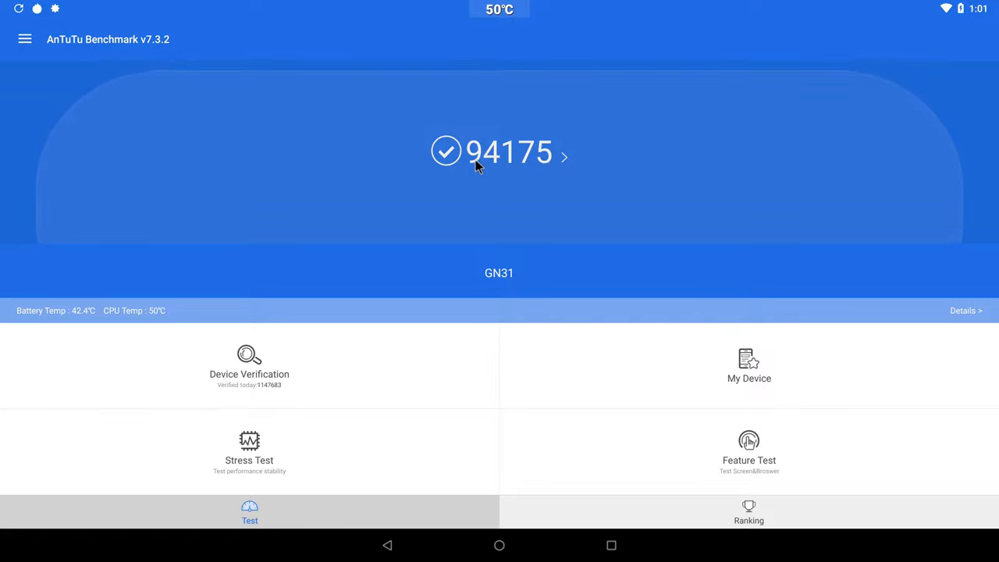
pyautogui.moveTo(560, 161)
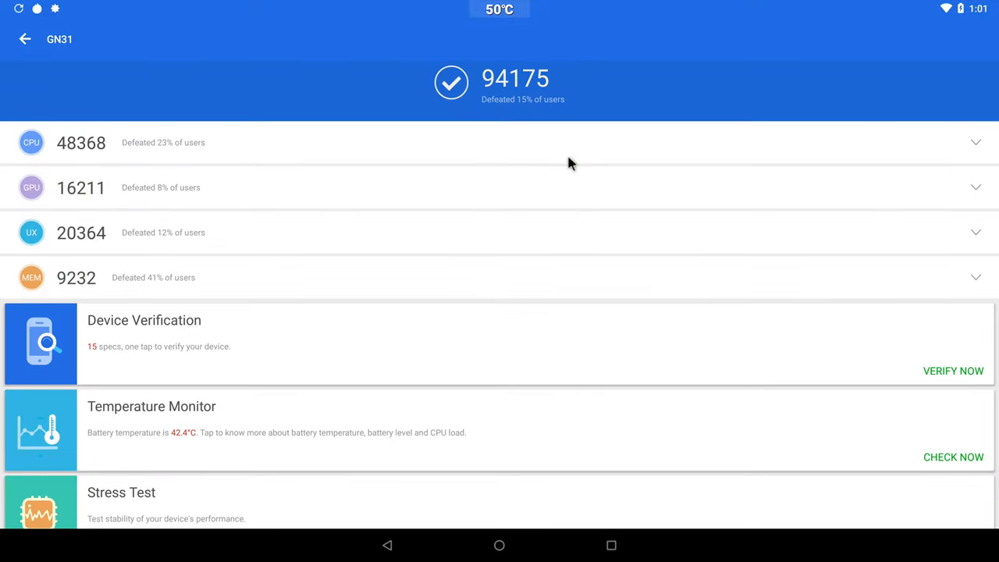
pyautogui.moveTo(433, 192)
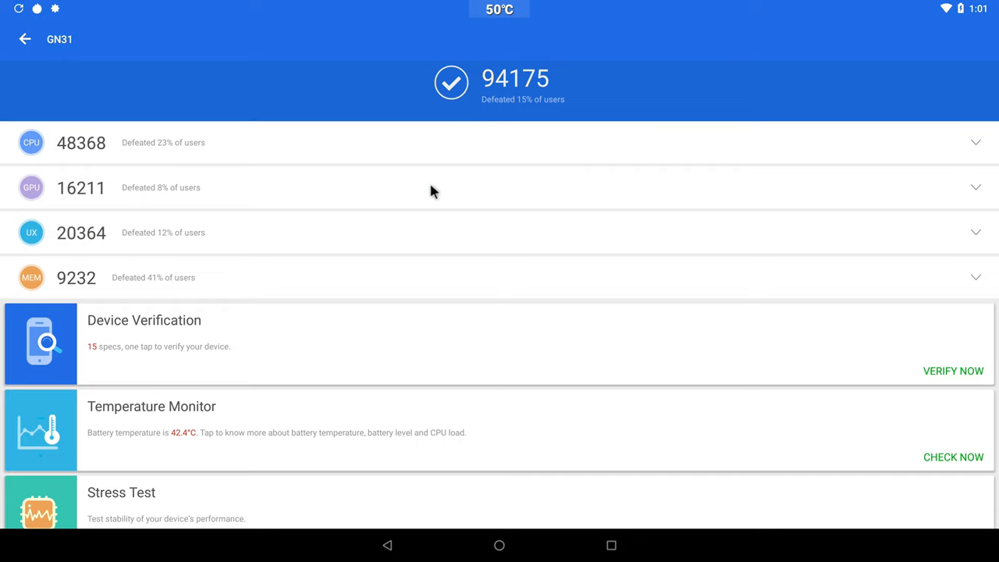
pyautogui.moveTo(312, 286)
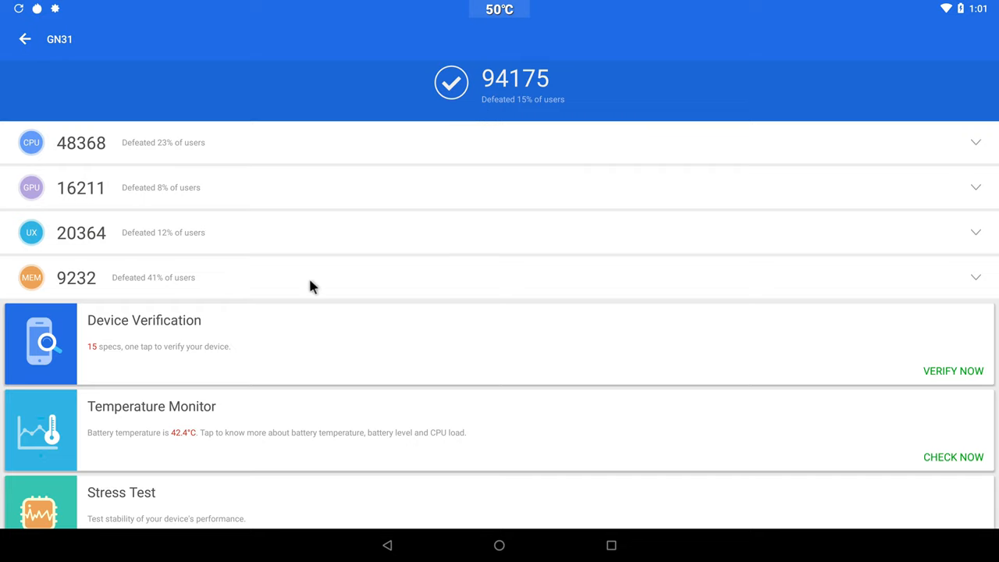
pyautogui.moveTo(260, 275)
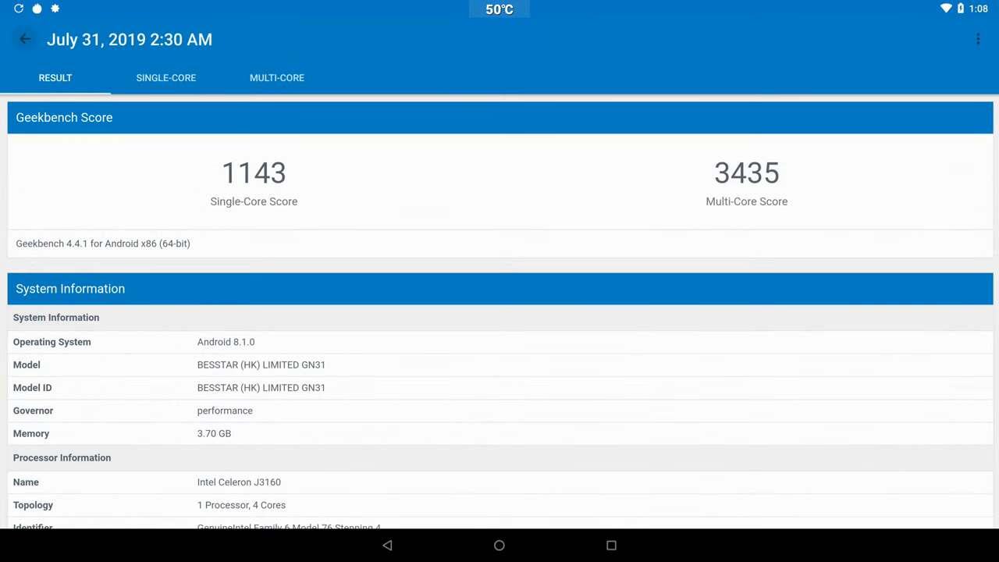
pyautogui.moveTo(191, 185)
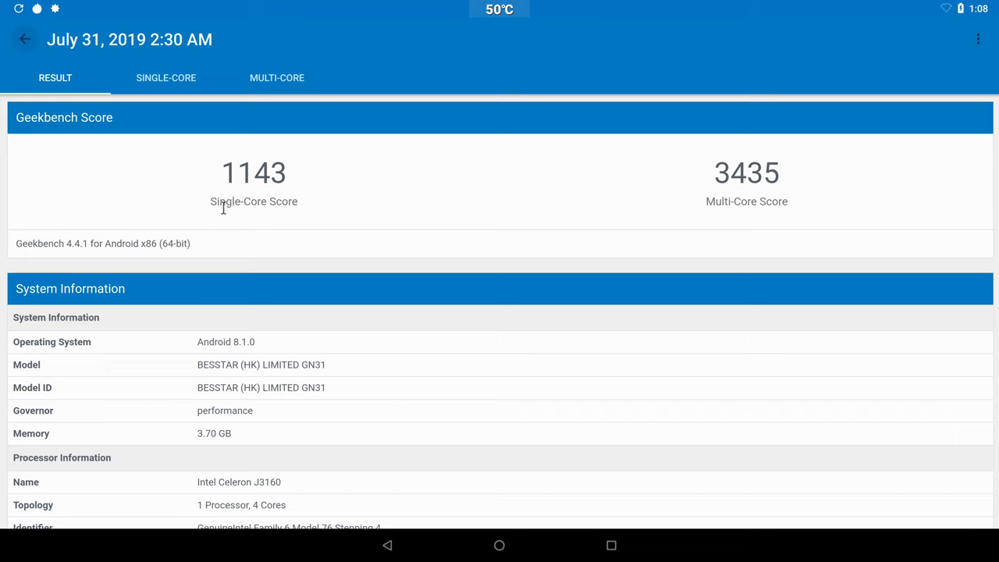
pyautogui.moveTo(499, 224)
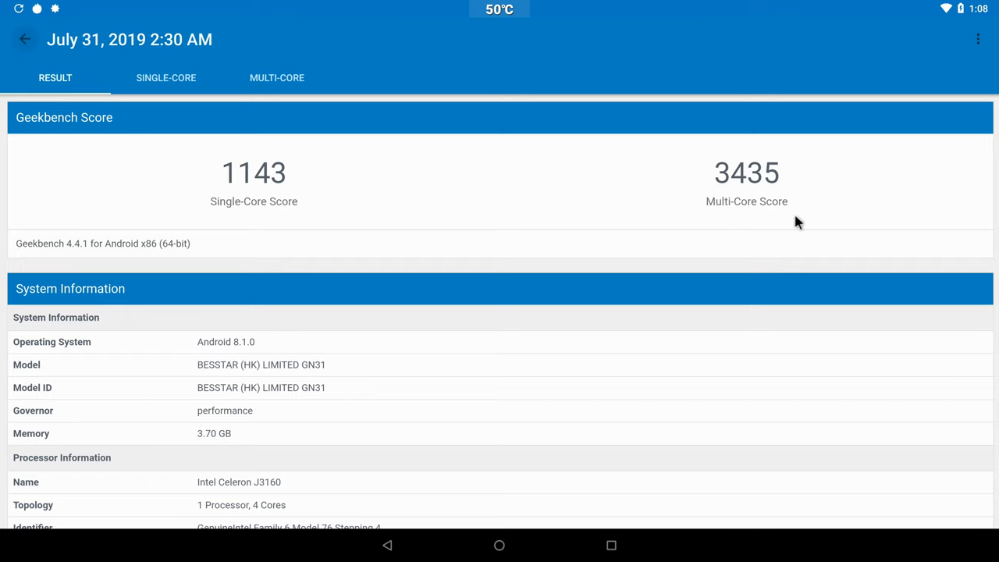
pyautogui.moveTo(499, 344)
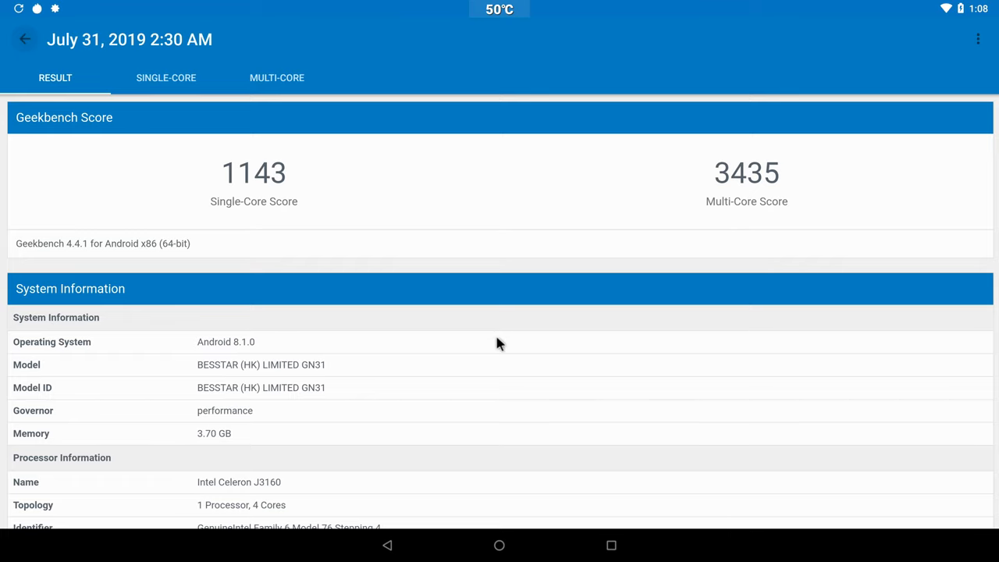
# Scroll the Geekbench 4 result down to the Celeron J3160 processor details.
pyautogui.scroll(-3)
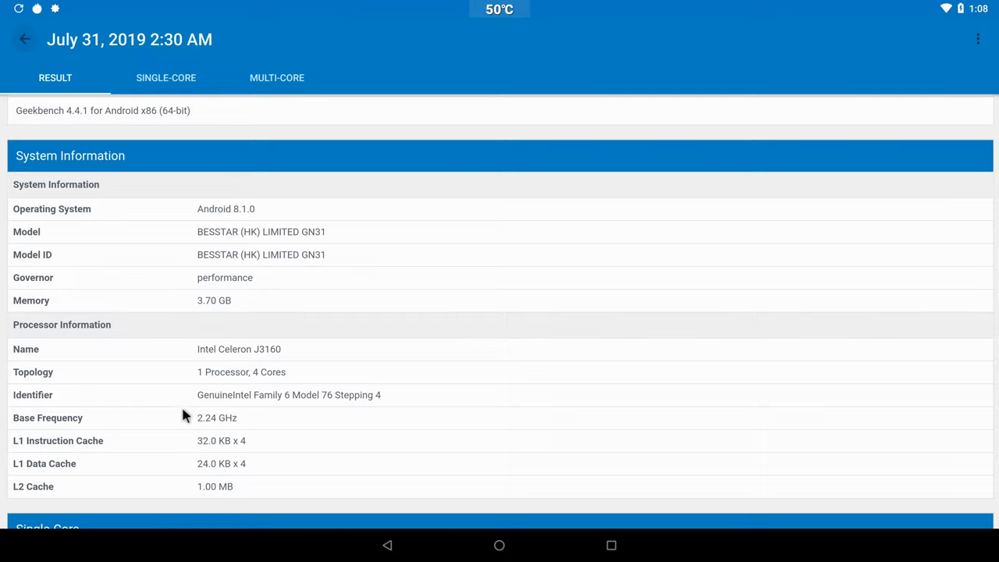
pyautogui.scroll(-3)
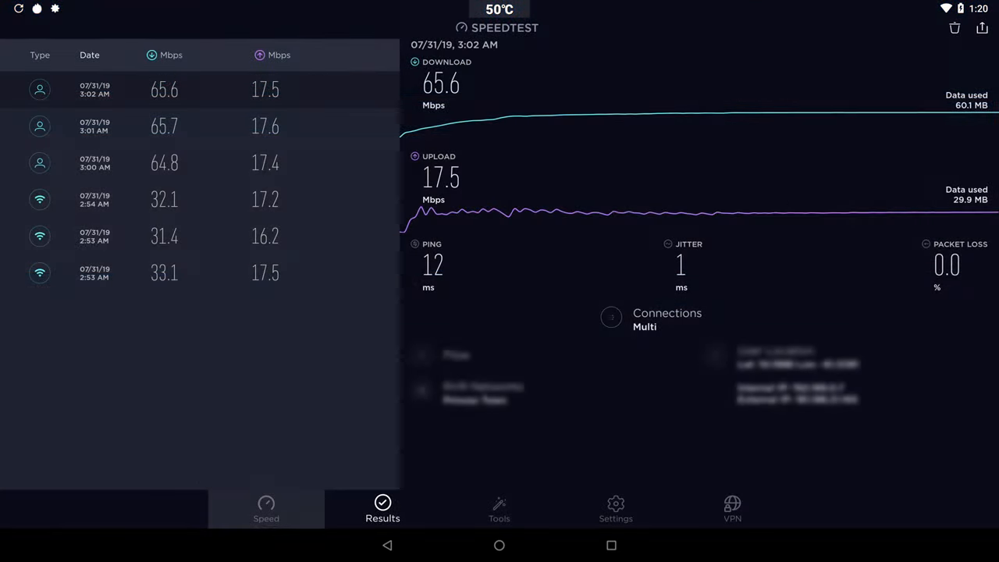
pyautogui.moveTo(324, 356)
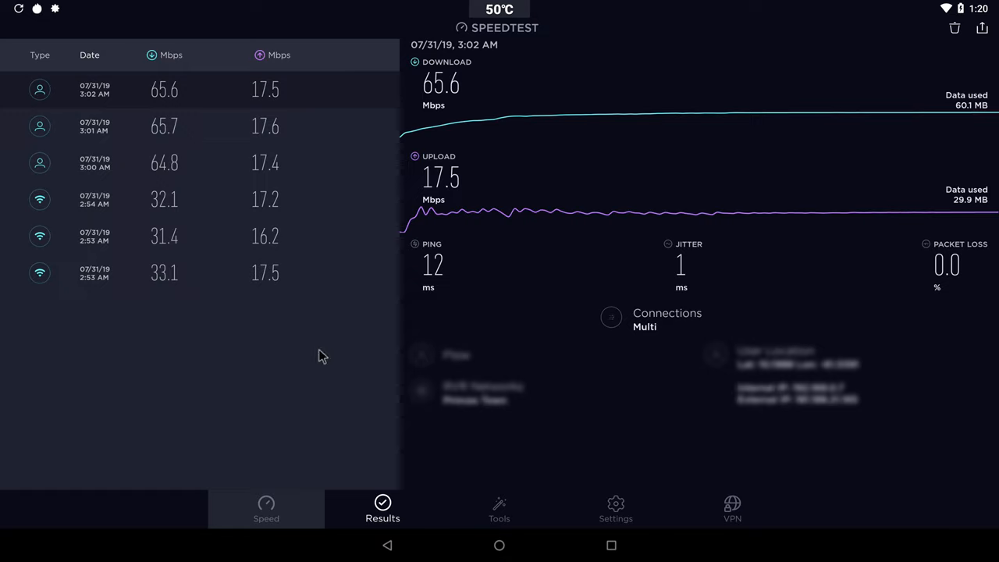
pyautogui.moveTo(154, 162)
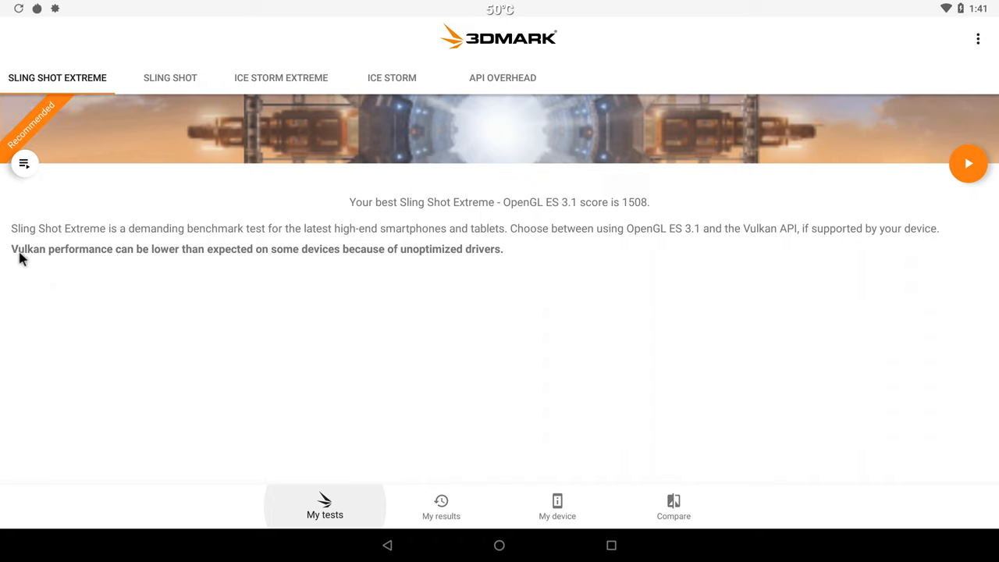
pyautogui.moveTo(93, 264)
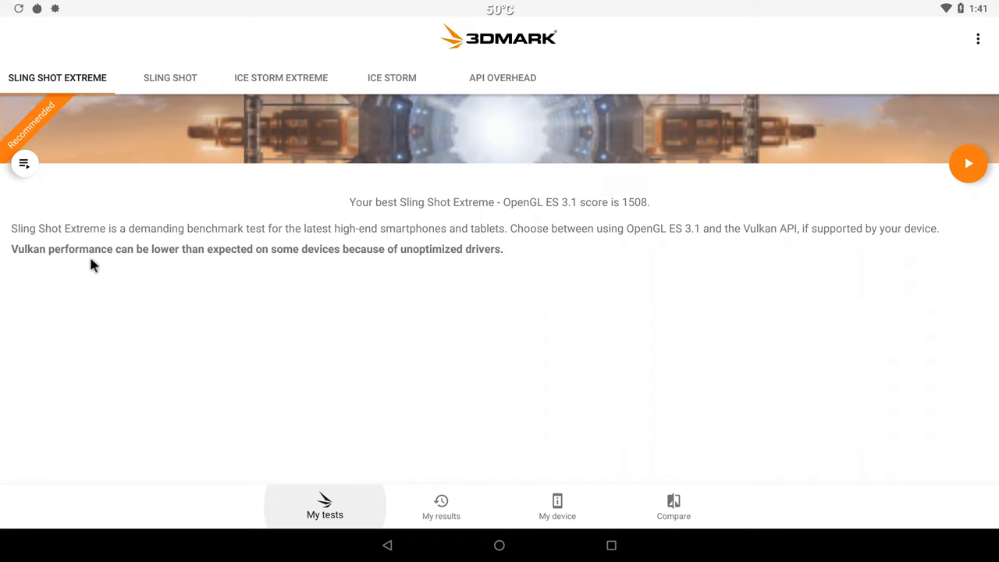
pyautogui.moveTo(341, 258)
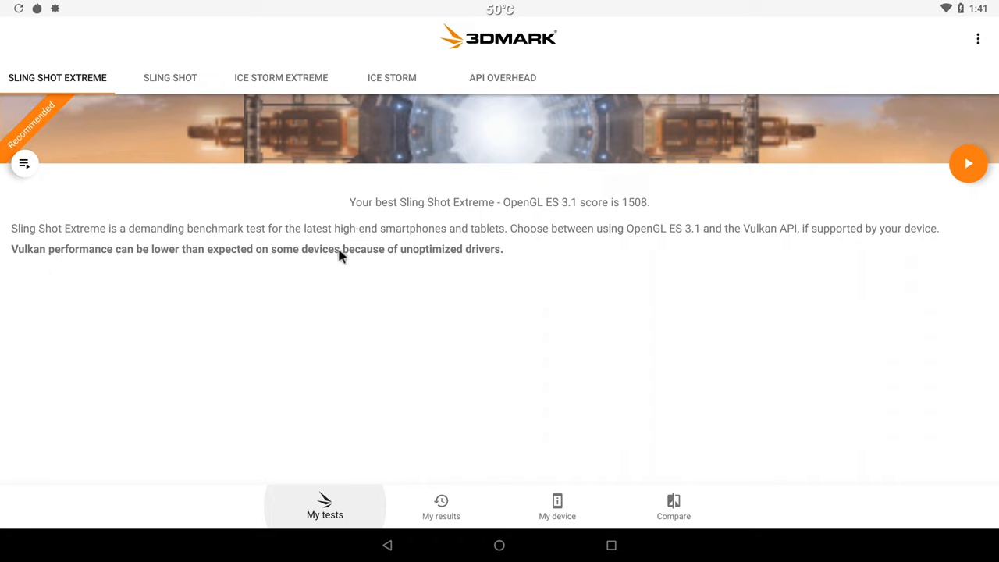
pyautogui.moveTo(501, 267)
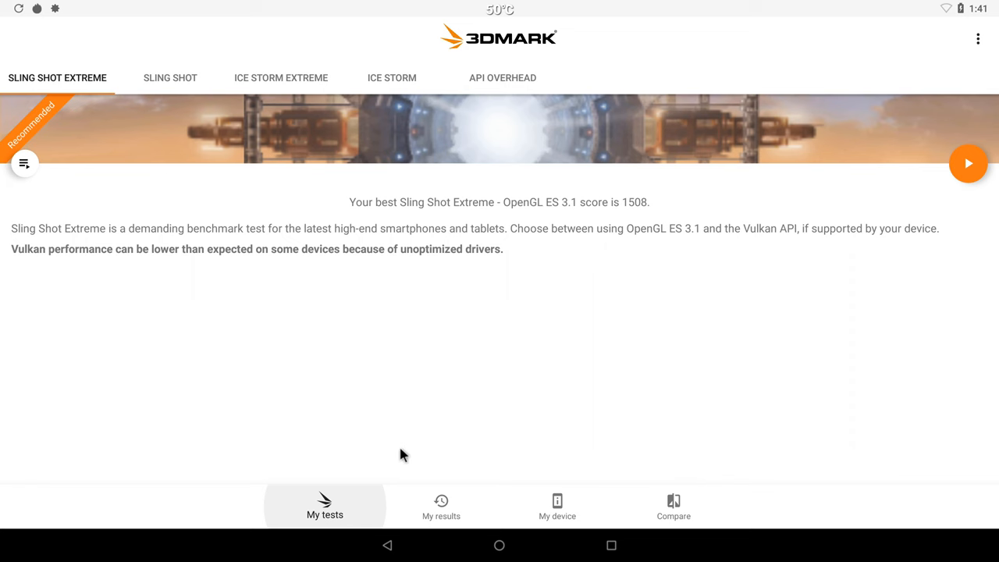
# Open the saved 3DMark Sling Shot result showing GN31's 1,981 overall score.
pyautogui.click(441, 505)
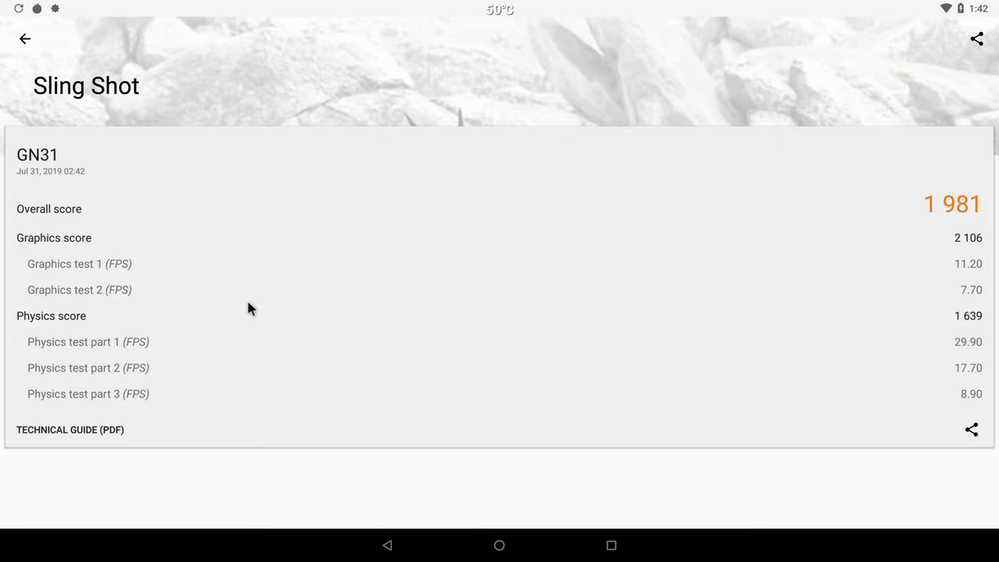
pyautogui.click(25, 38)
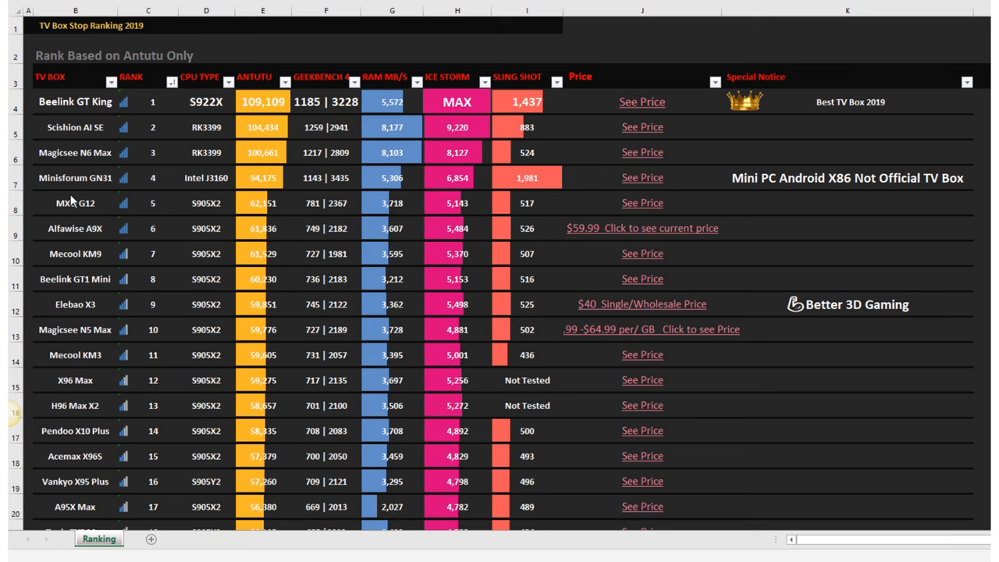
# Highlight cell K7 and the Minisforum GN31 row, ranked 4th, in the ranking sheet.
pyautogui.click(847, 177)
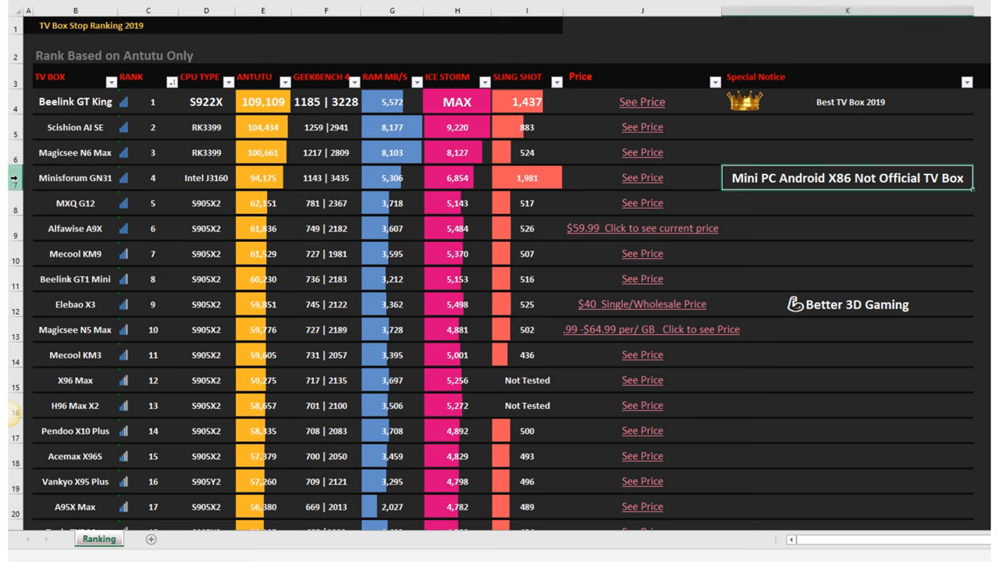
pyautogui.click(325, 178)
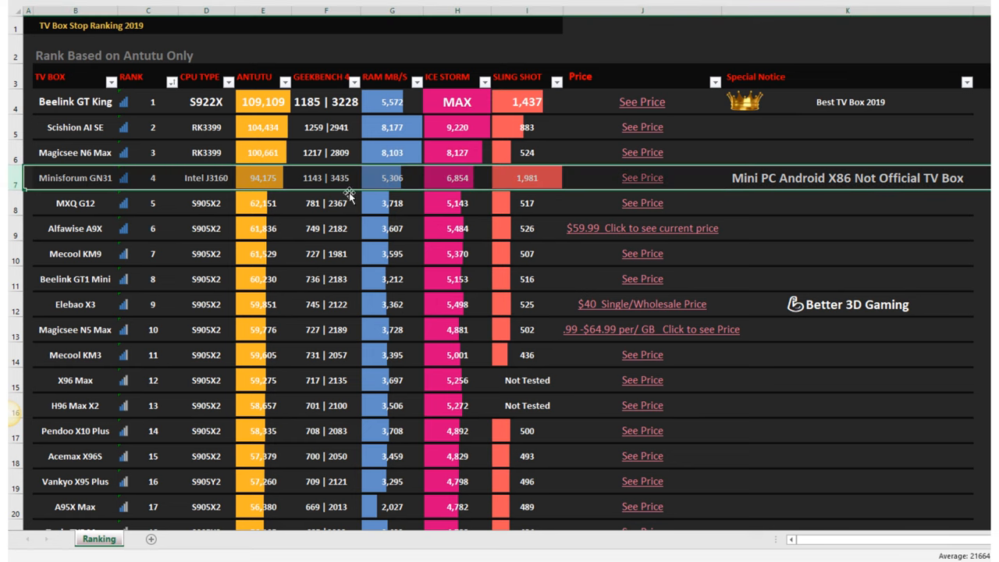
pyautogui.click(846, 177)
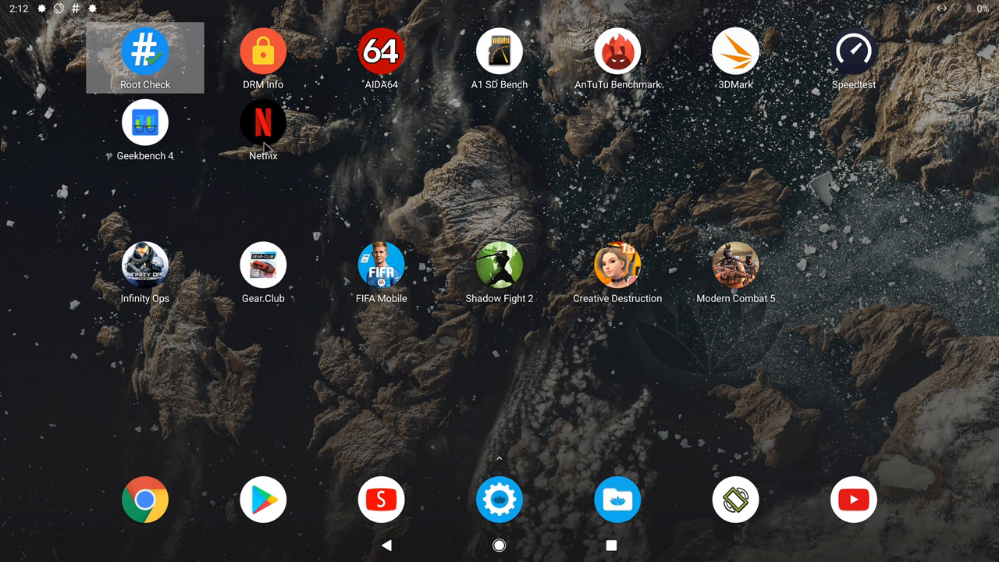
pyautogui.moveTo(316, 88)
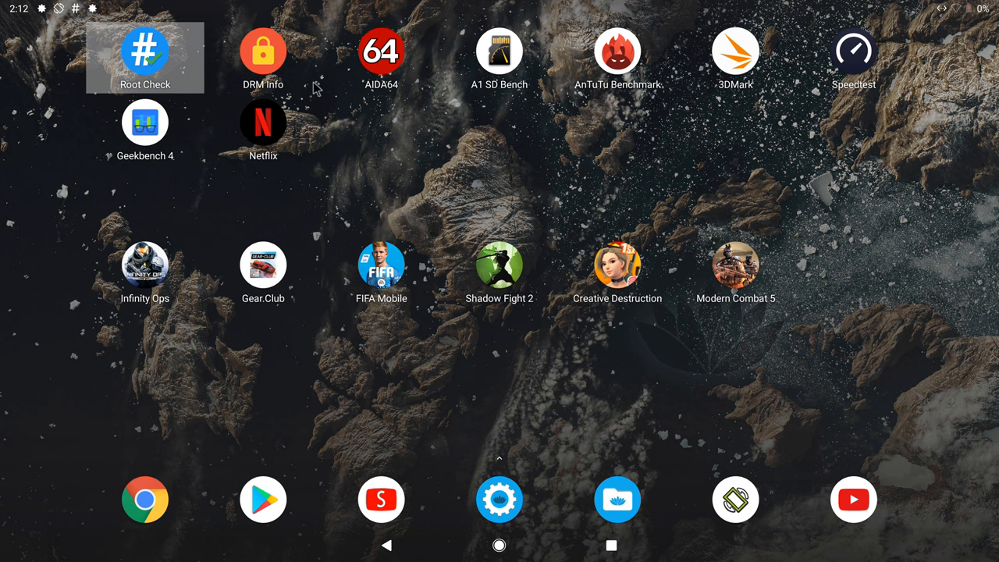
# Launch Netflix as the TV Box Stop profile and scroll through the home rows.
pyautogui.click(263, 121)
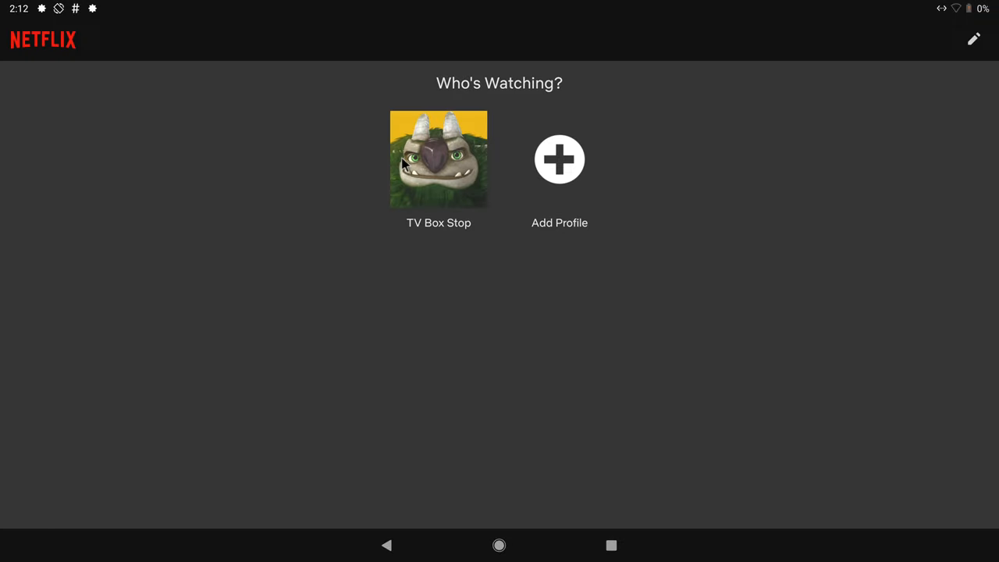
pyautogui.click(438, 158)
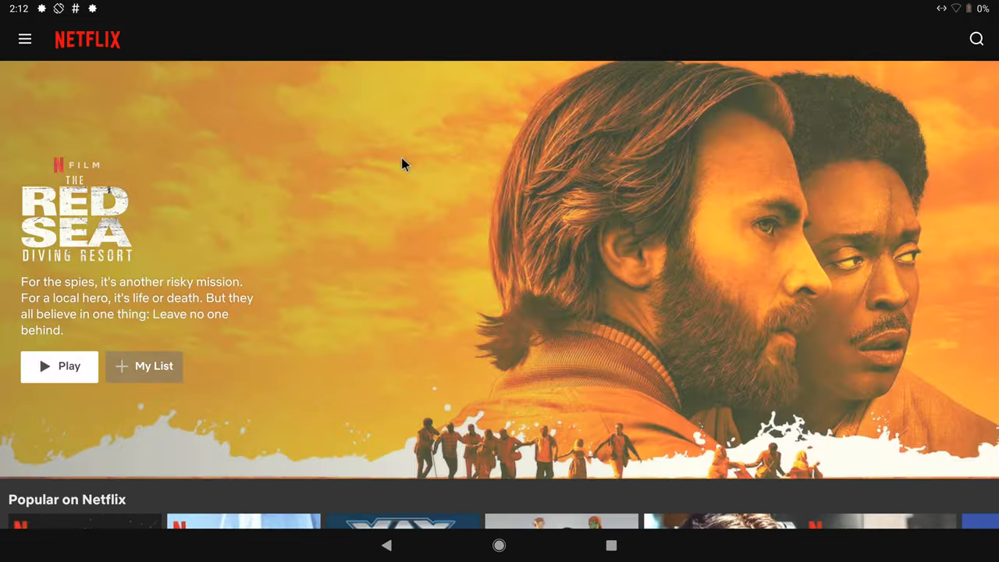
pyautogui.scroll(-3)
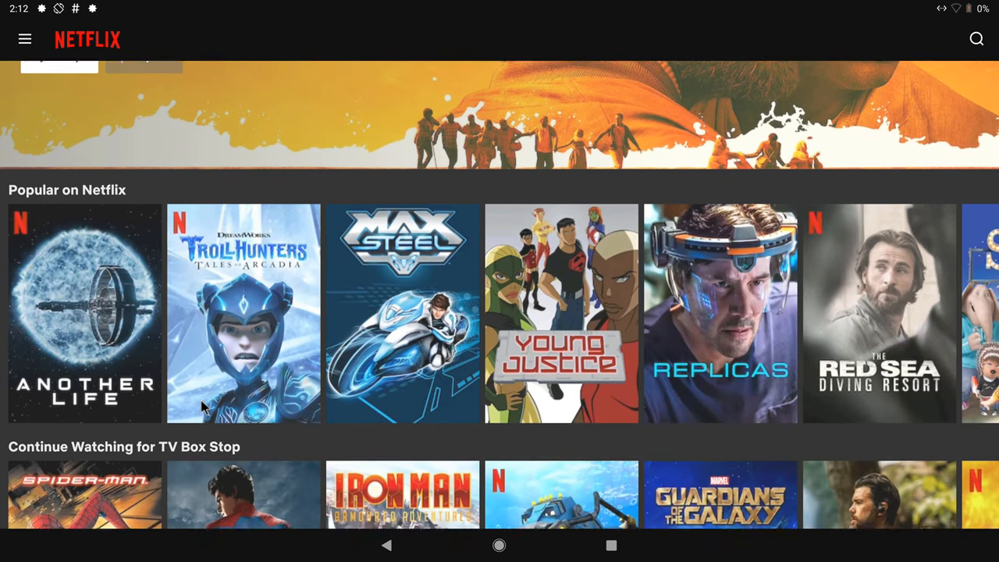
pyautogui.scroll(-3)
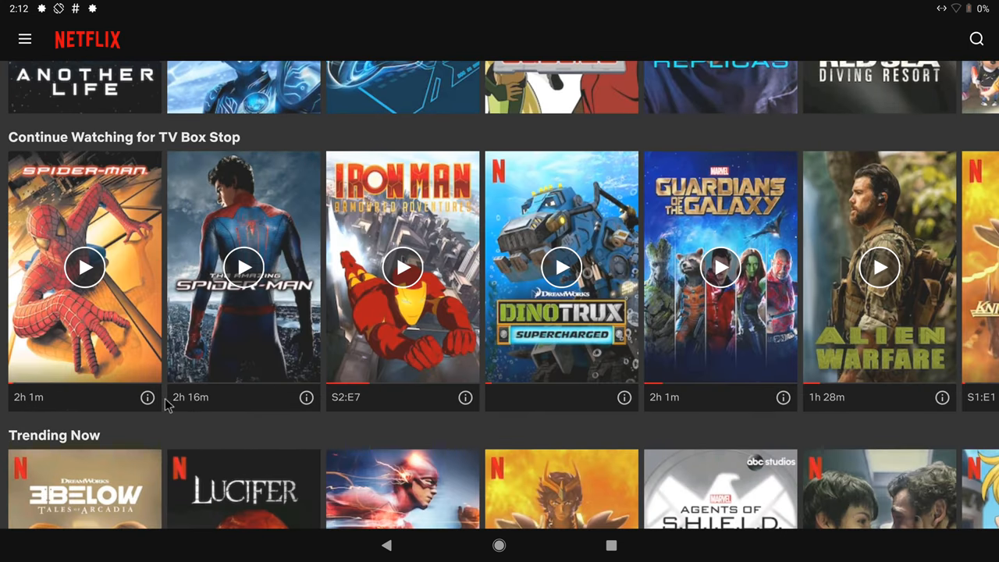
# Open Spider-Man's details, then Batman: Bad Blood from More Like This.
pyautogui.click(83, 267)
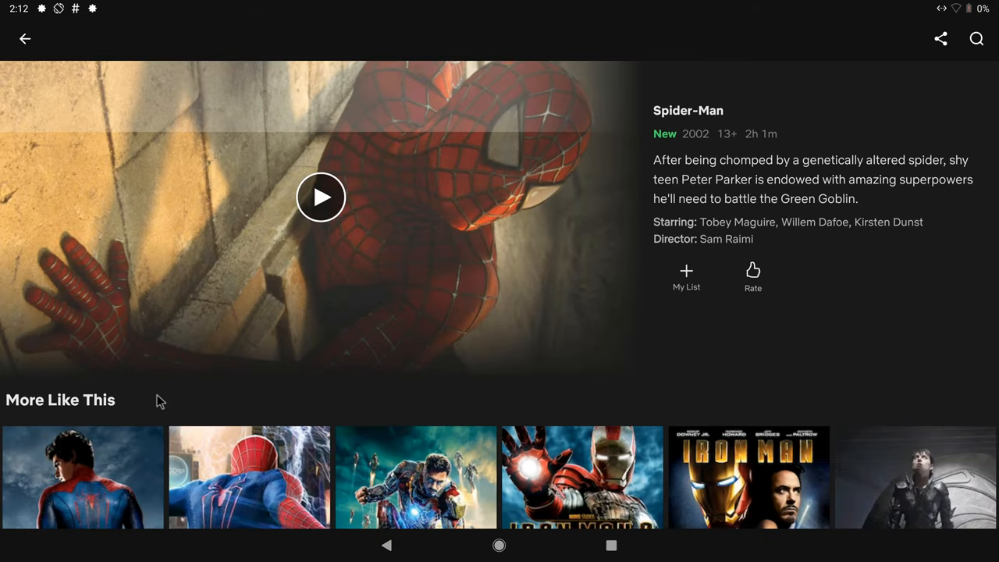
pyautogui.scroll(-3)
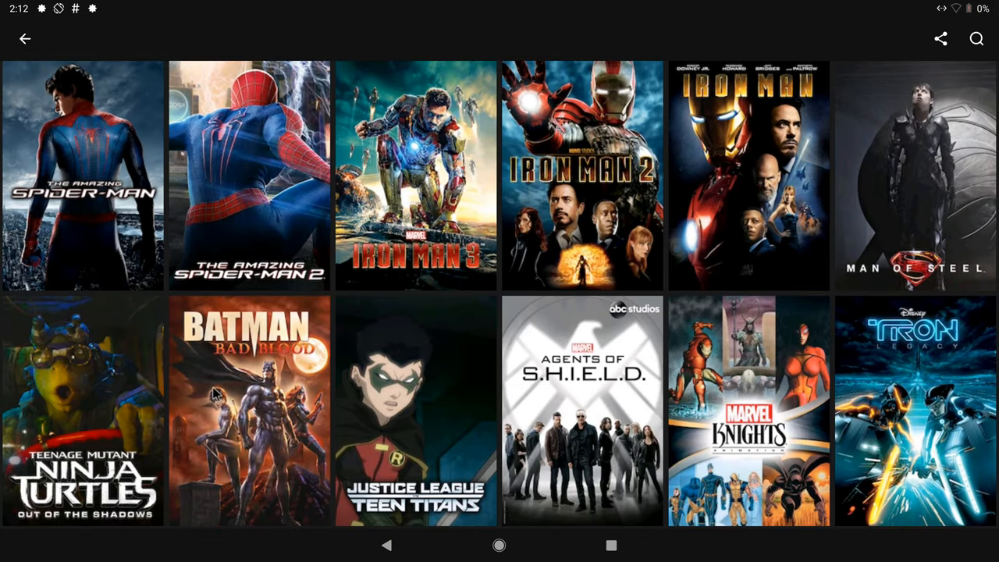
pyautogui.click(250, 410)
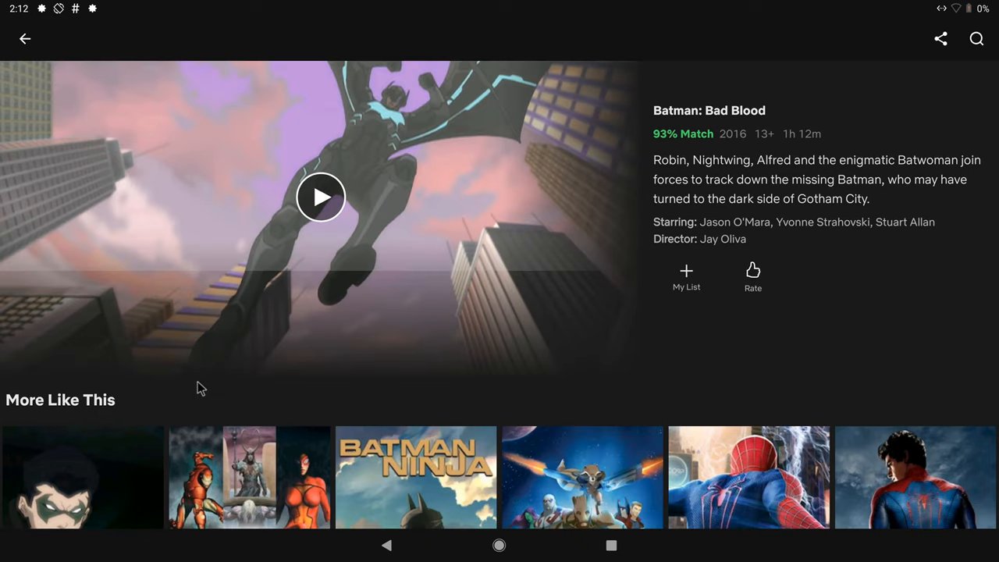
pyautogui.click(320, 197)
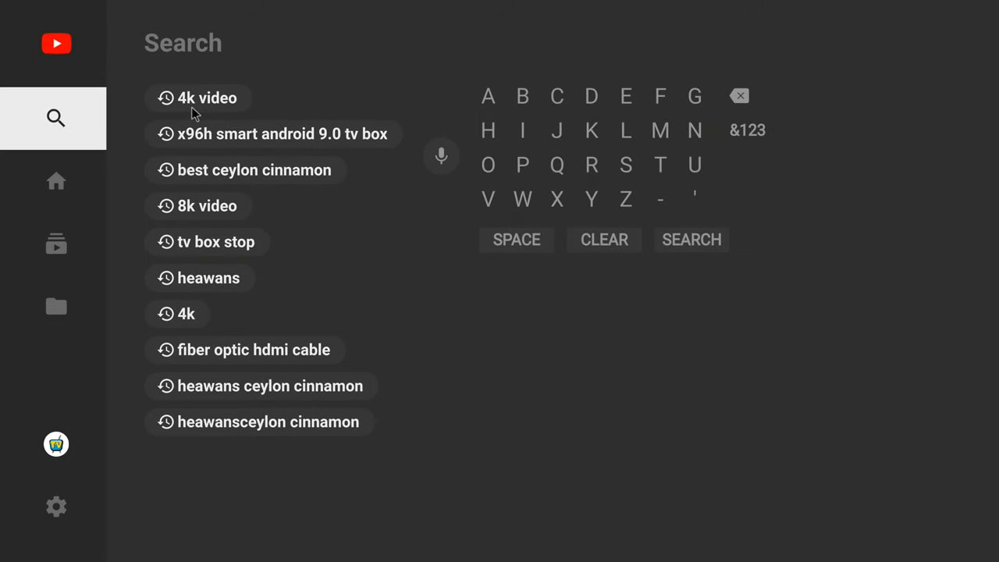
pyautogui.moveTo(205, 103)
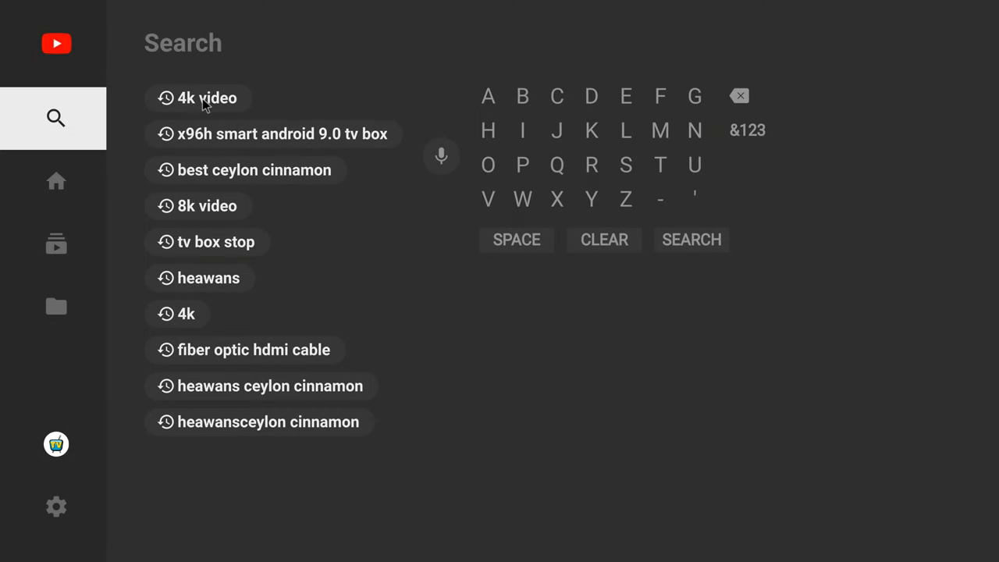
# Play Breathtaking Colors of Nature from the '4k video' search and show its video formats.
pyautogui.click(198, 98)
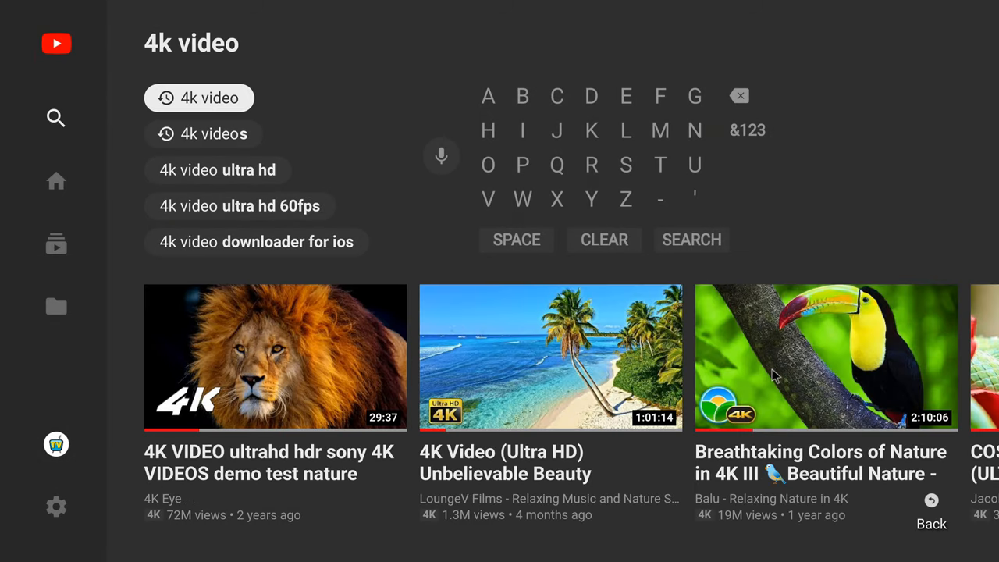
pyautogui.click(826, 357)
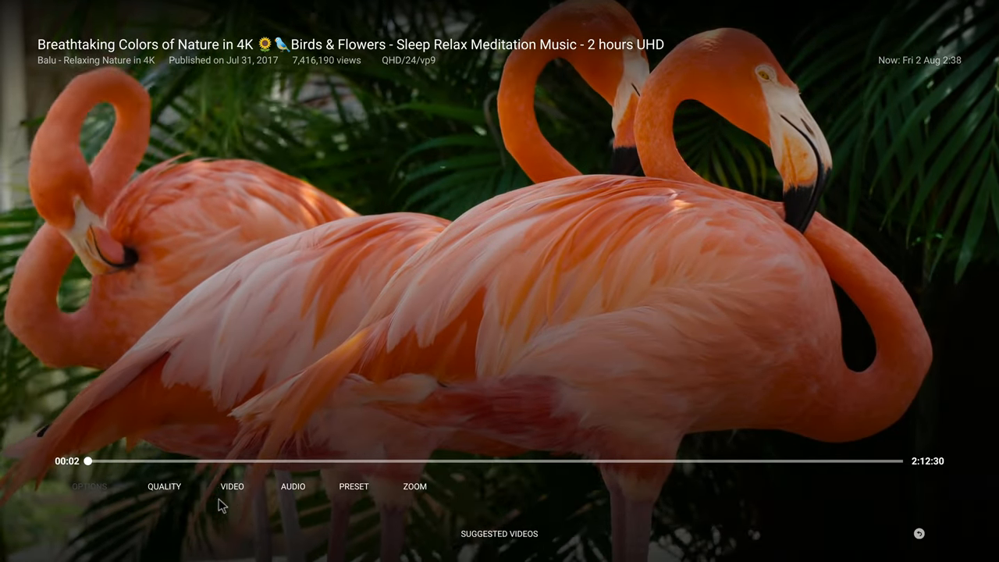
pyautogui.click(232, 486)
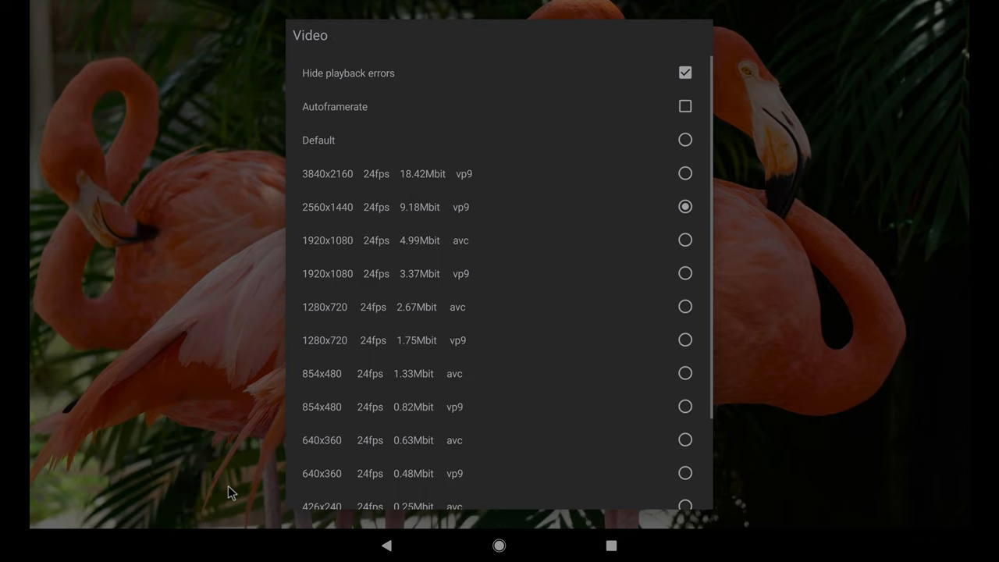
pyautogui.moveTo(609, 227)
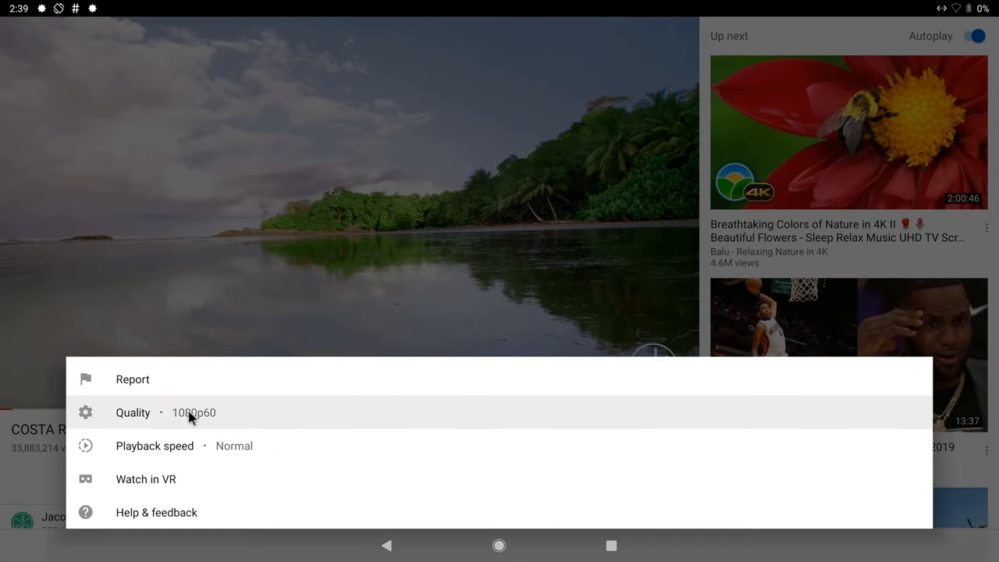
# Show the beach video's quality list, which tops out at 1080p60.
pyautogui.click(132, 412)
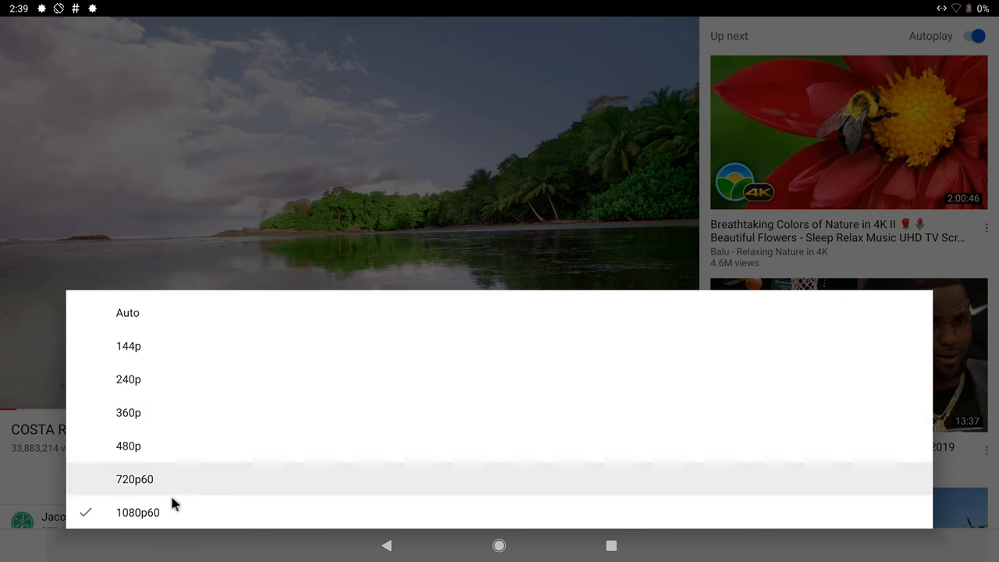
pyautogui.click(135, 479)
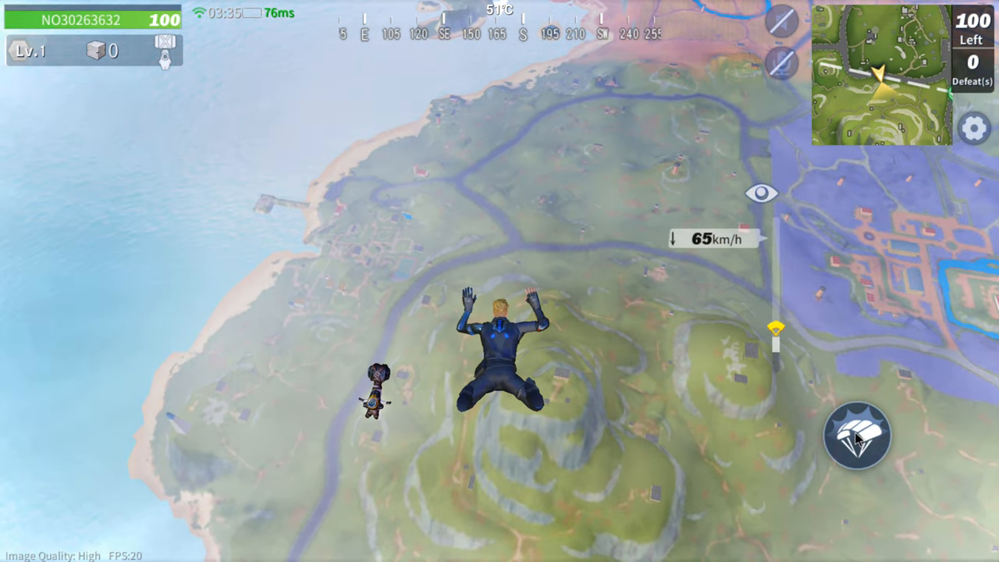
# Parachute during the Creative Destruction skydive, then attack Iron Despot in Dungeon Hunter 5.
pyautogui.click(857, 436)
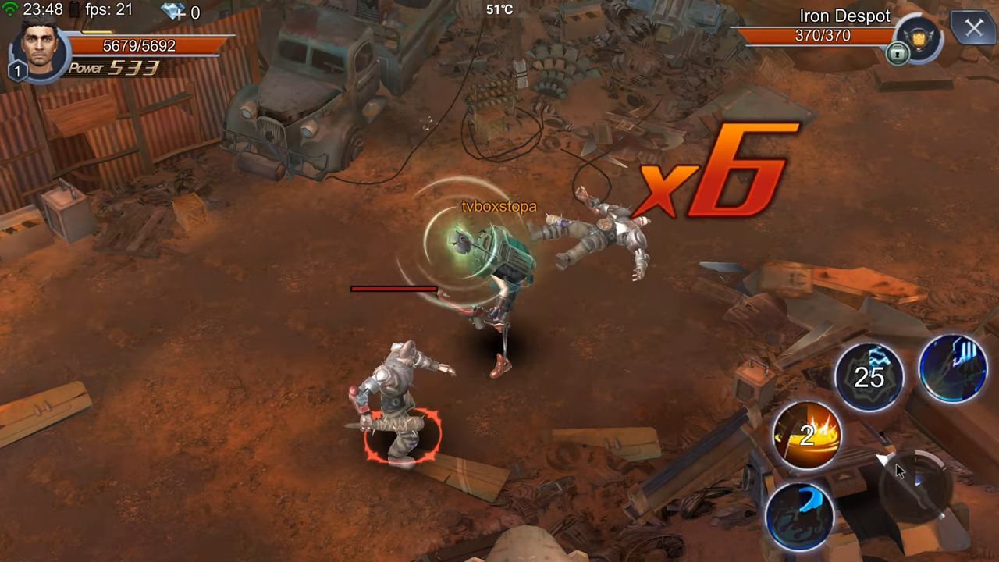
pyautogui.click(808, 433)
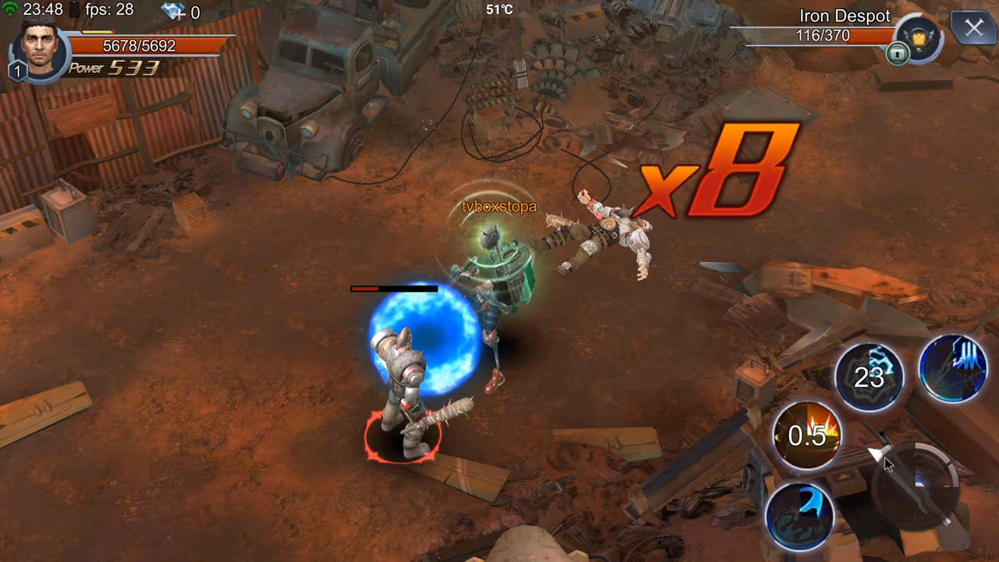